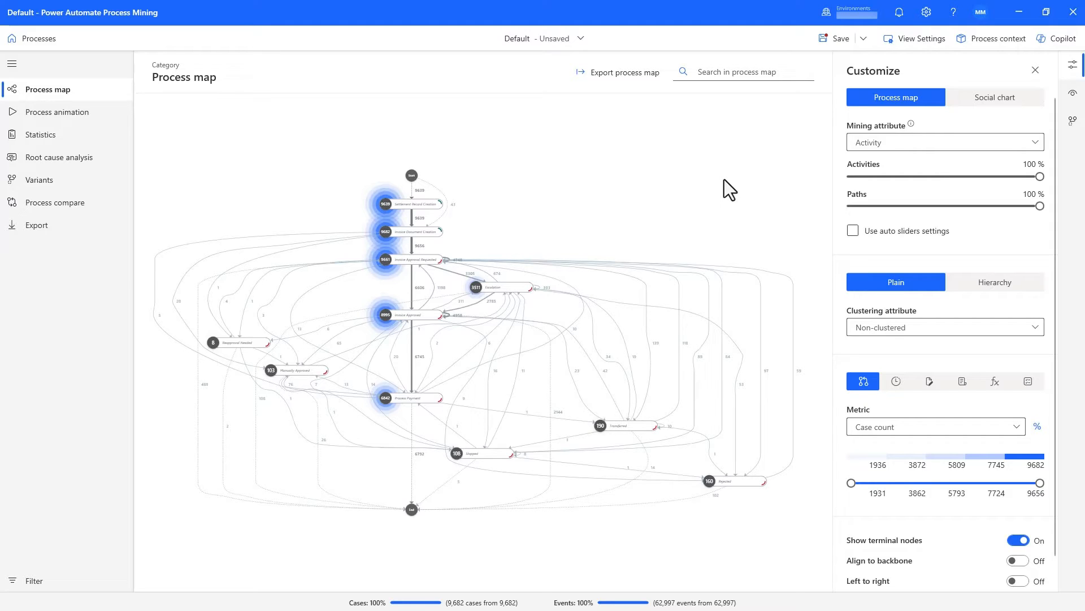
# Reduce the process map to 60% of activities and 60% of paths.
pyautogui.moveTo(1039, 176); pyautogui.dragTo(1001, 177)
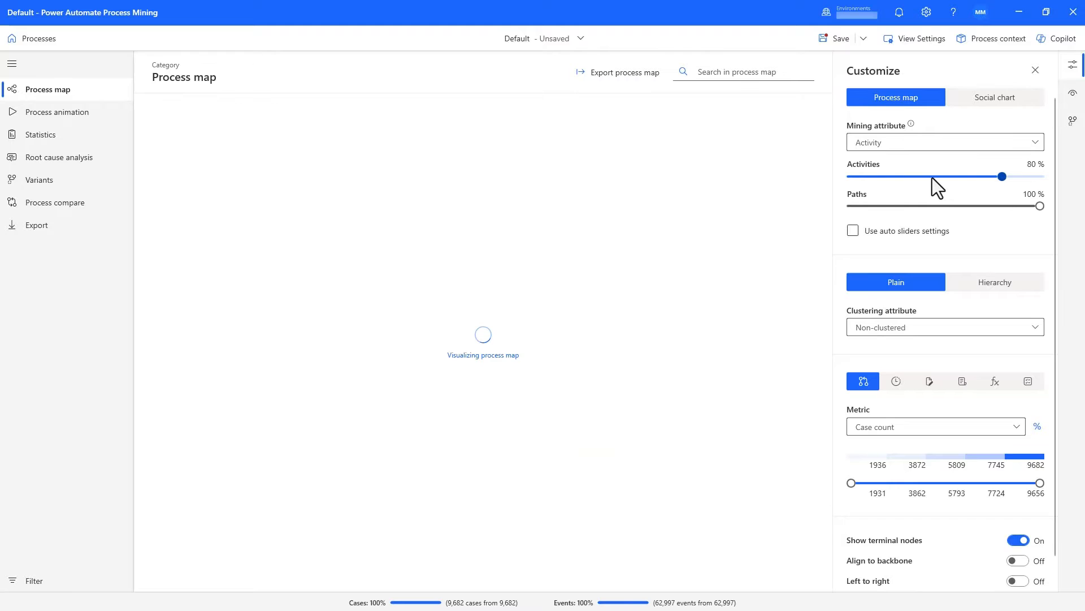
pyautogui.moveTo(1039, 206); pyautogui.dragTo(963, 206)
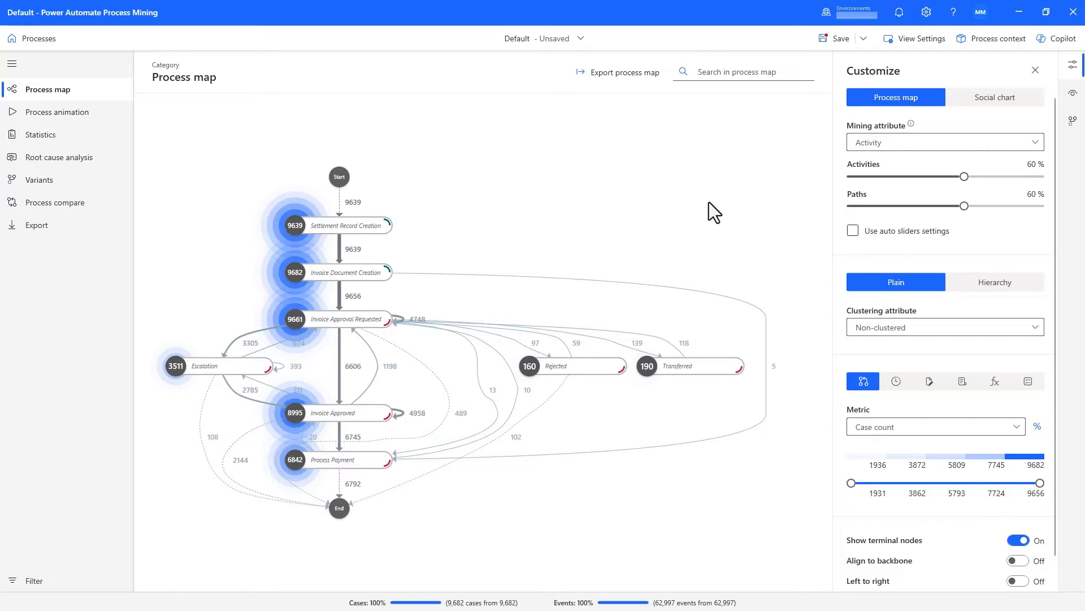
pyautogui.moveTo(845, 373)
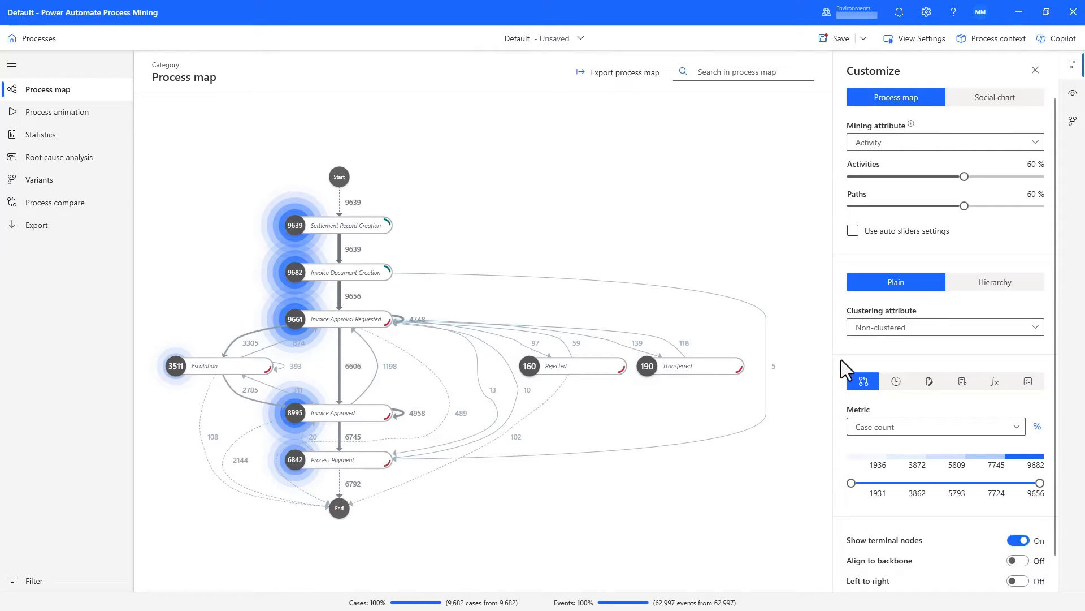
# Cycle the map metric through mean duration and rework to Resource Hourly Rate / Mean.
pyautogui.click(896, 381)
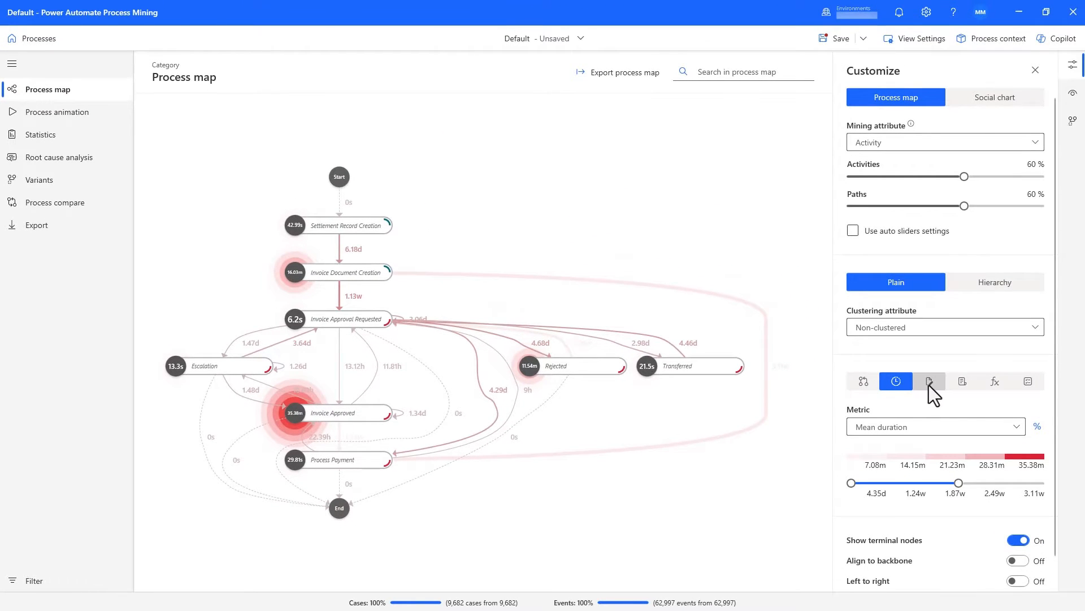
pyautogui.click(929, 381)
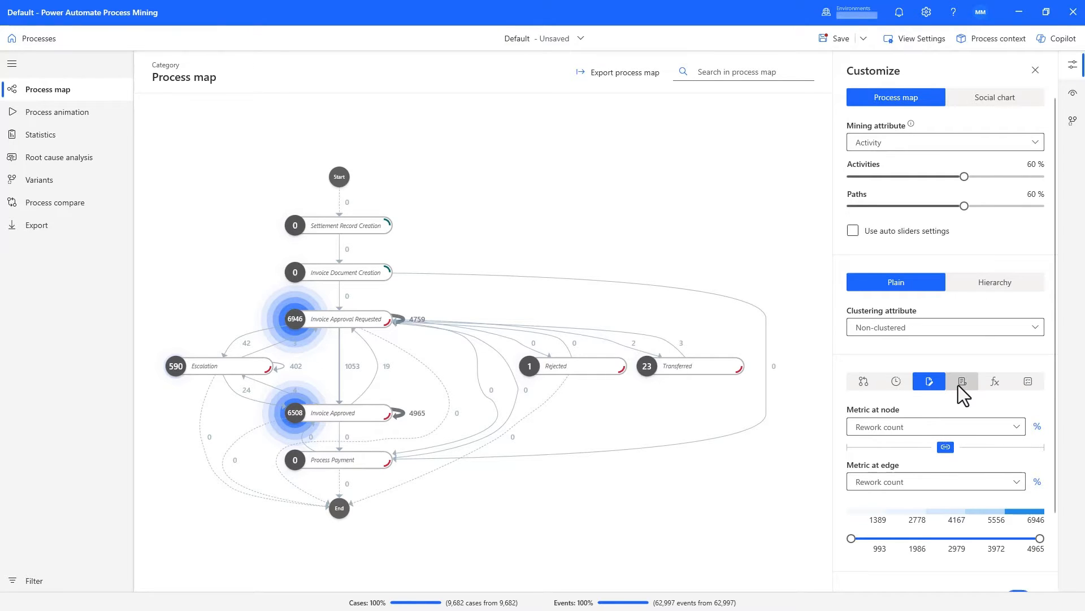
pyautogui.click(961, 380)
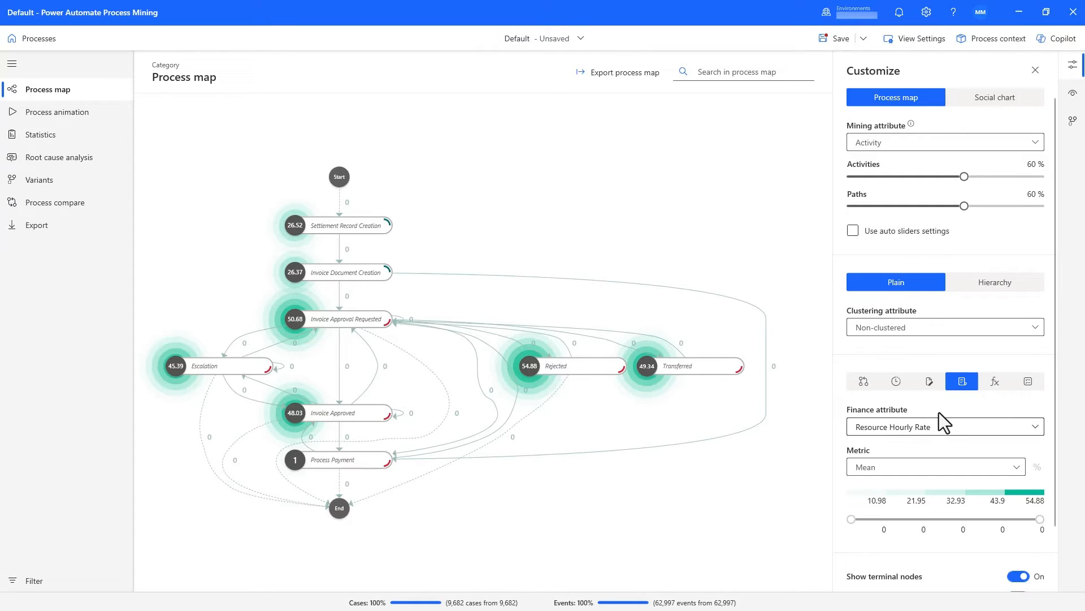
pyautogui.moveTo(941, 441)
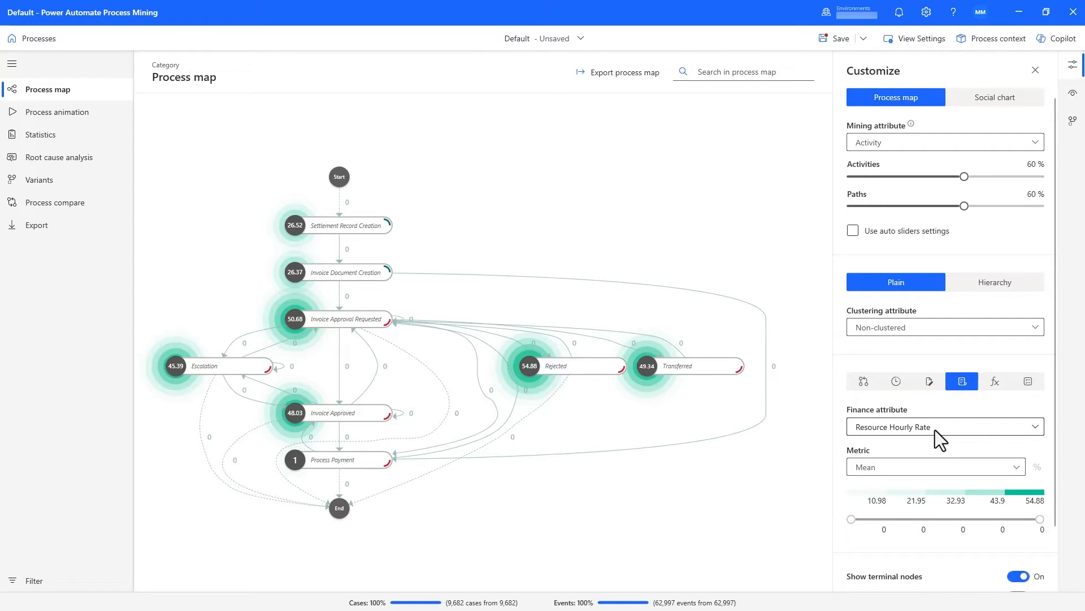
pyautogui.moveTo(982, 52)
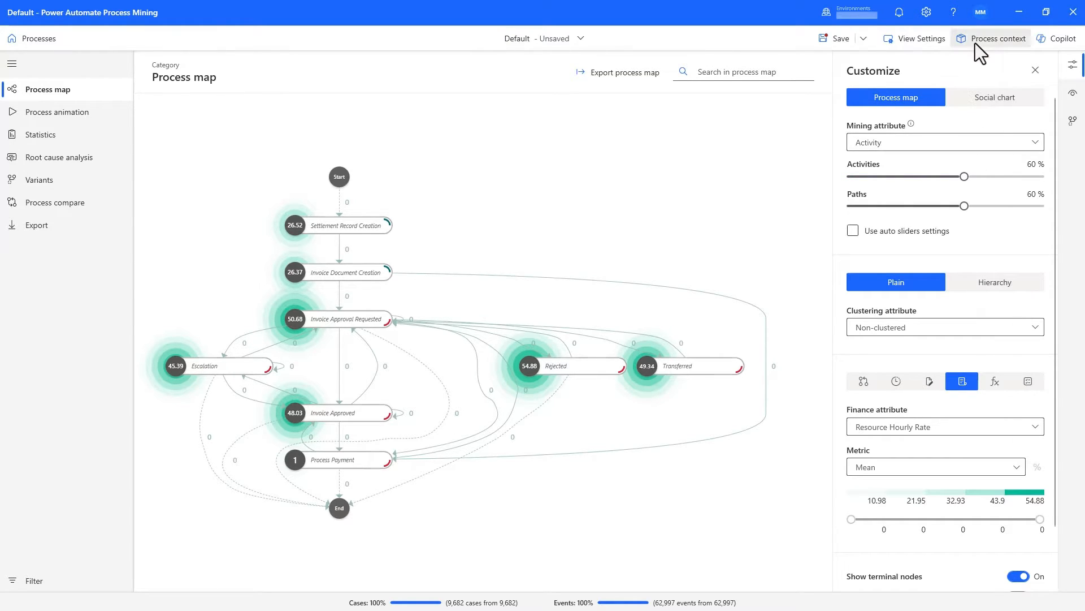
# Create a Float custom metric Automation Rate = ROUND(100*COUNTIF(Resource=="System")/COUNT(),2) and save it.
pyautogui.click(997, 38)
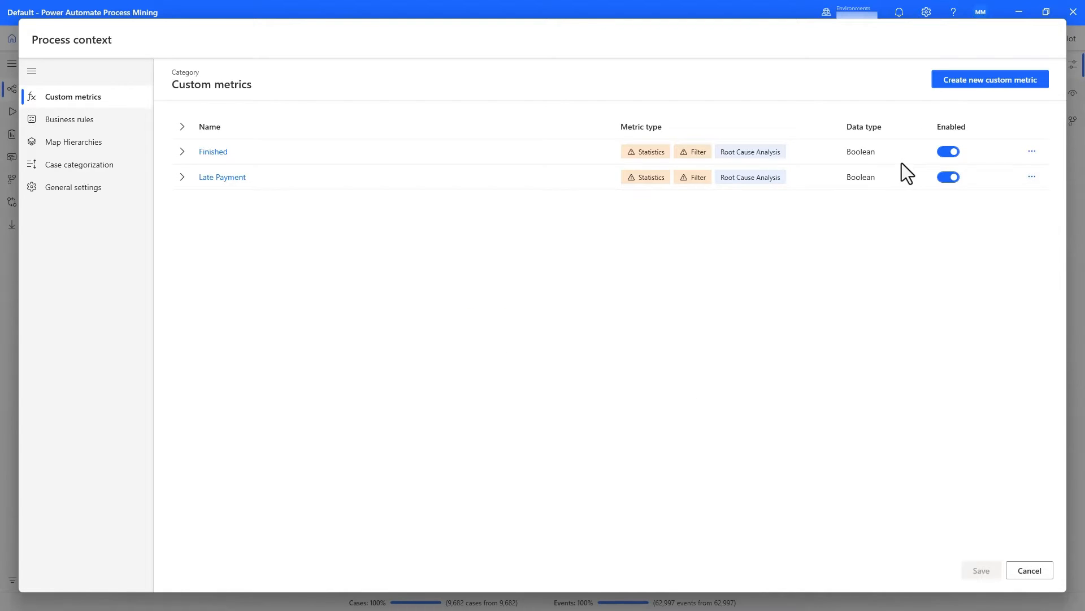
pyautogui.click(990, 79)
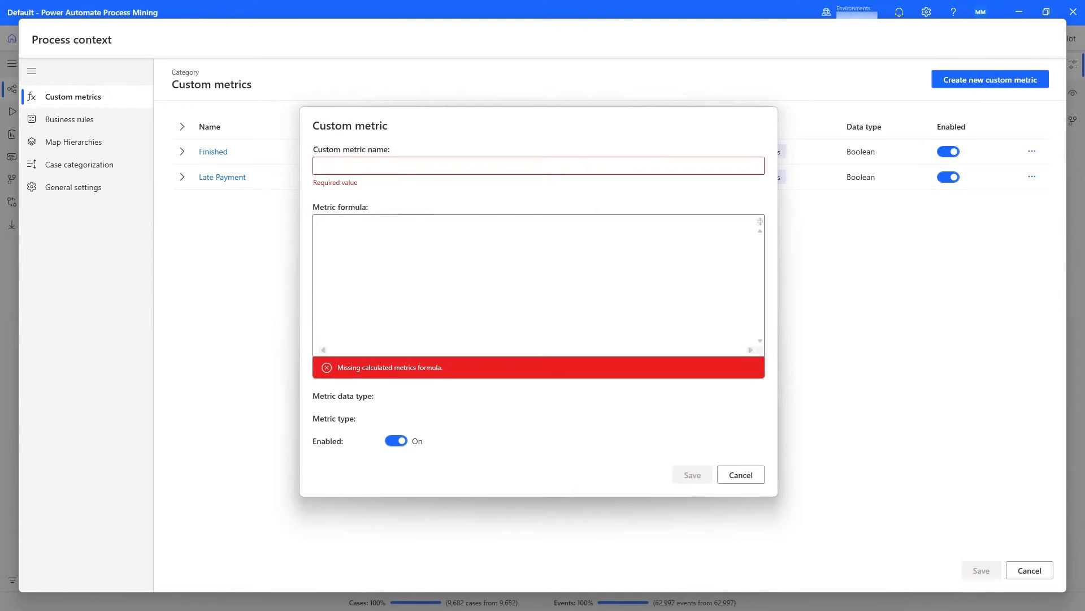
pyautogui.moveTo(697, 176)
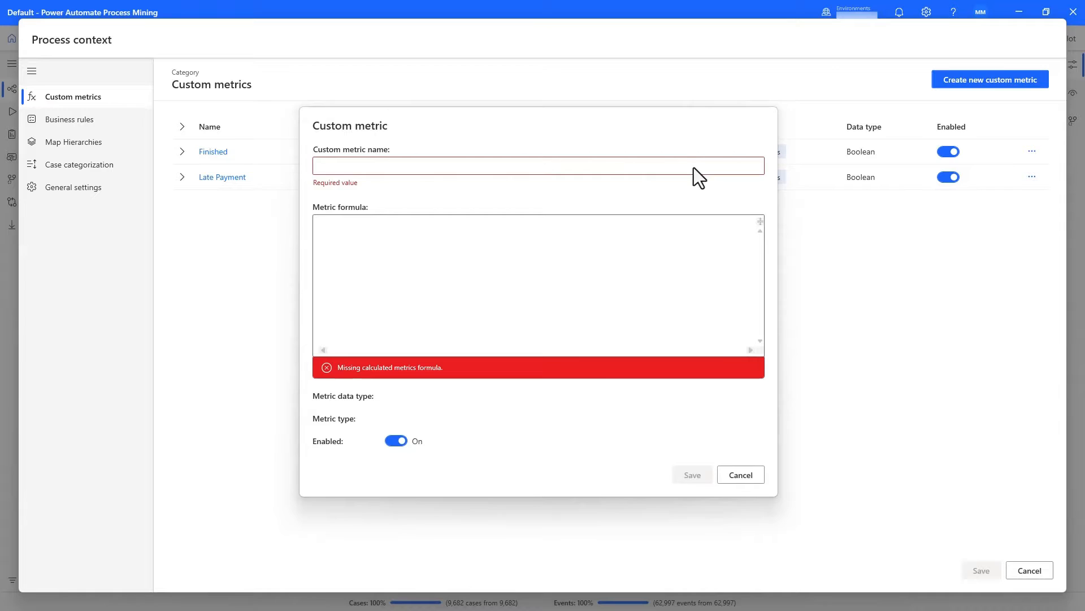
pyautogui.write('Automation Rate')
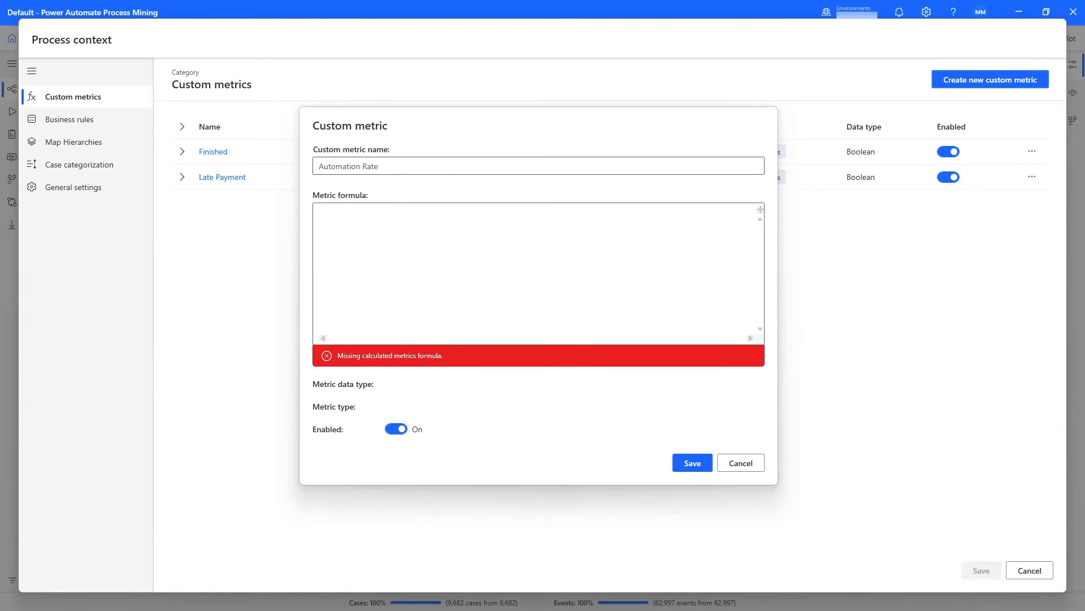
pyautogui.moveTo(579, 244)
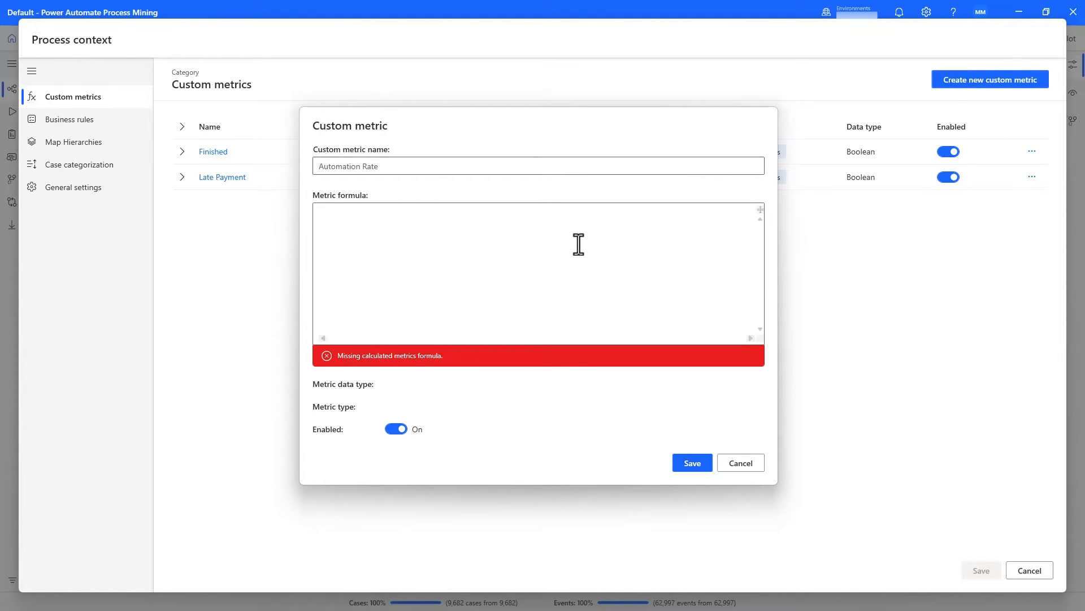
pyautogui.write('ROUND(100*COUNTIF(Resource=="System")/COUNT(),2)')
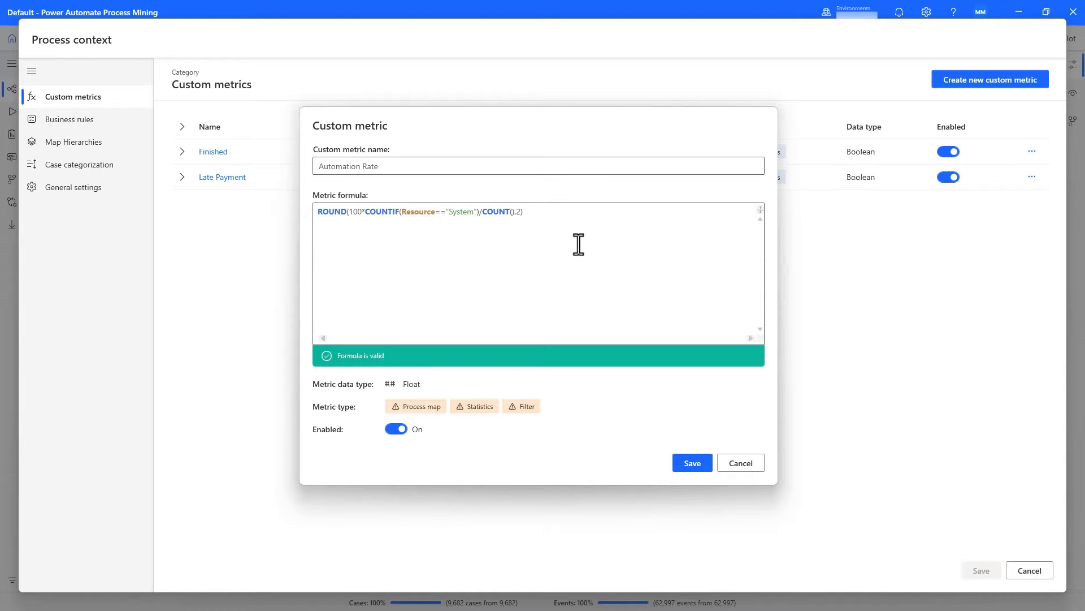
pyautogui.click(523, 212)
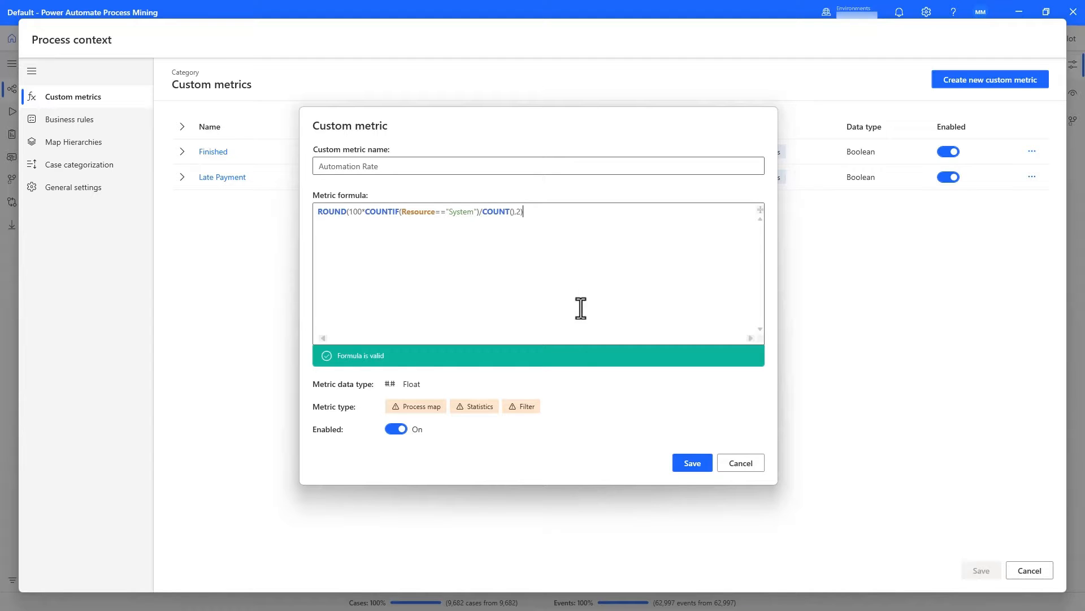
pyautogui.click(692, 462)
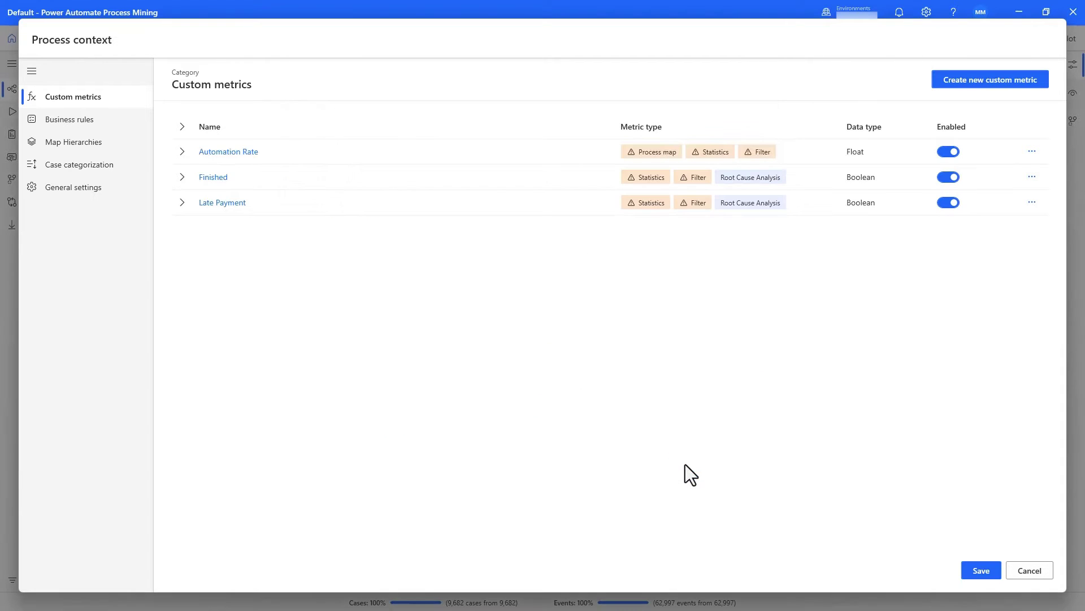
# Apply the process context and show Automation Rate as the metric at each map node.
pyautogui.click(1029, 570)
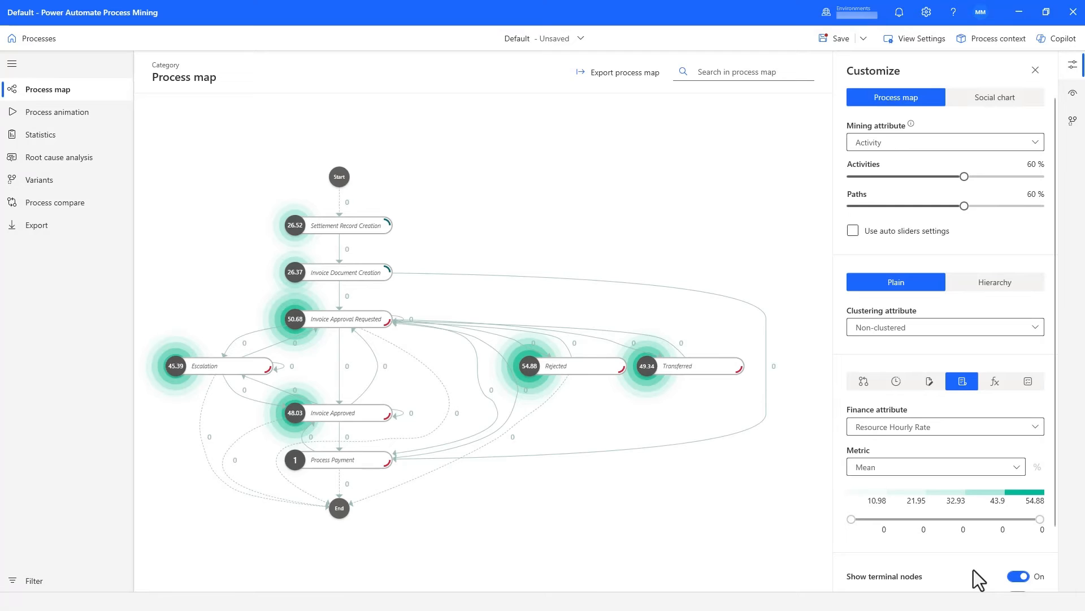
pyautogui.click(995, 381)
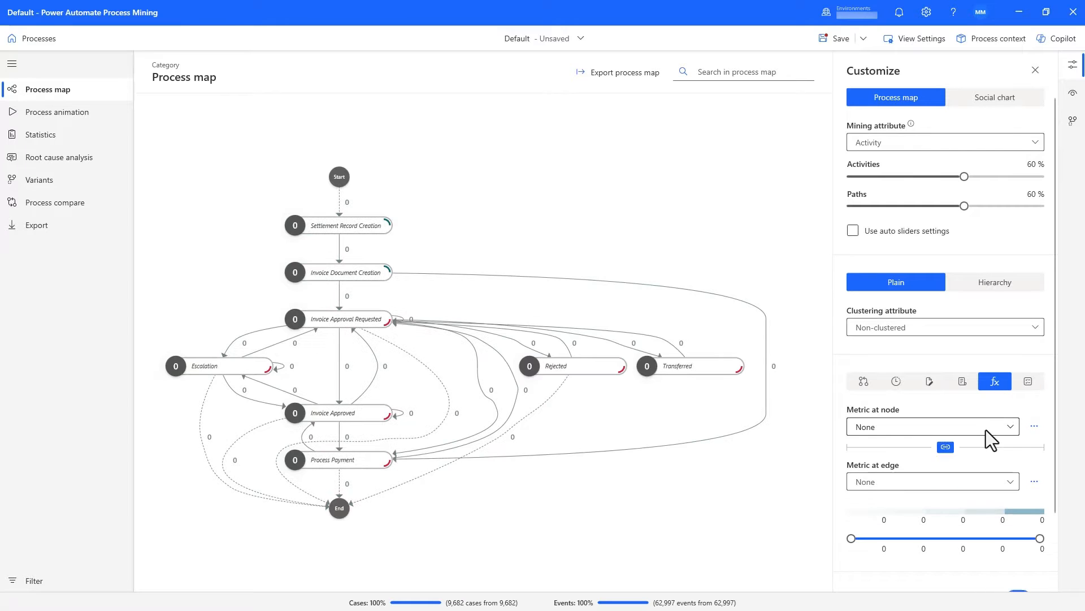
pyautogui.click(932, 427)
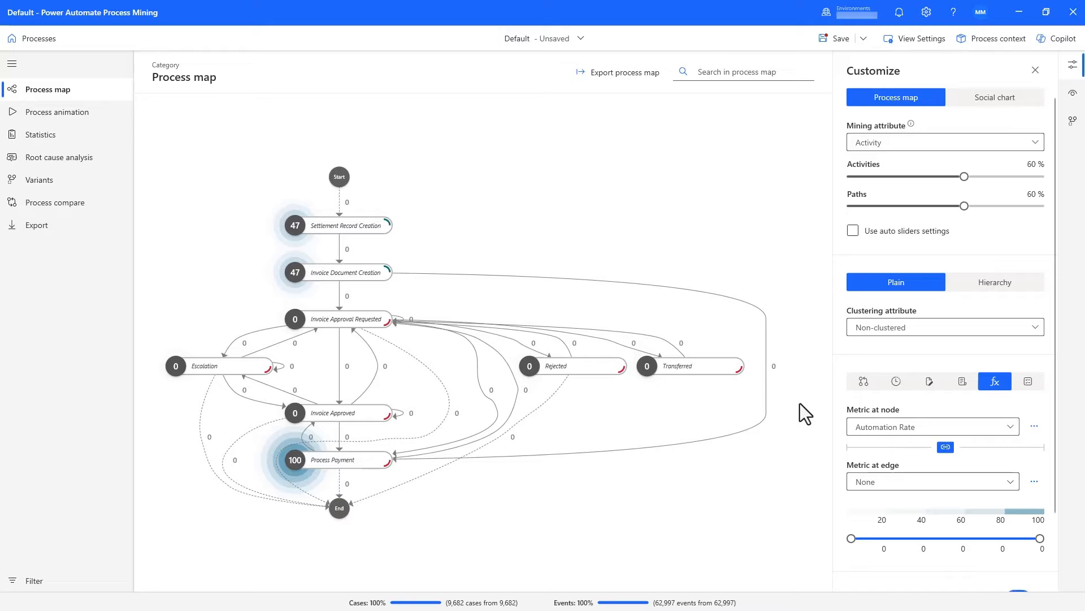
# Create a custom metric Automation Potential = SUMIF(EventsPerAttribute, Resource!="SYSTEM", TOTALHOURS(Duration())*RESOURCEHOURLYRATE) and save it.
pyautogui.click(999, 39)
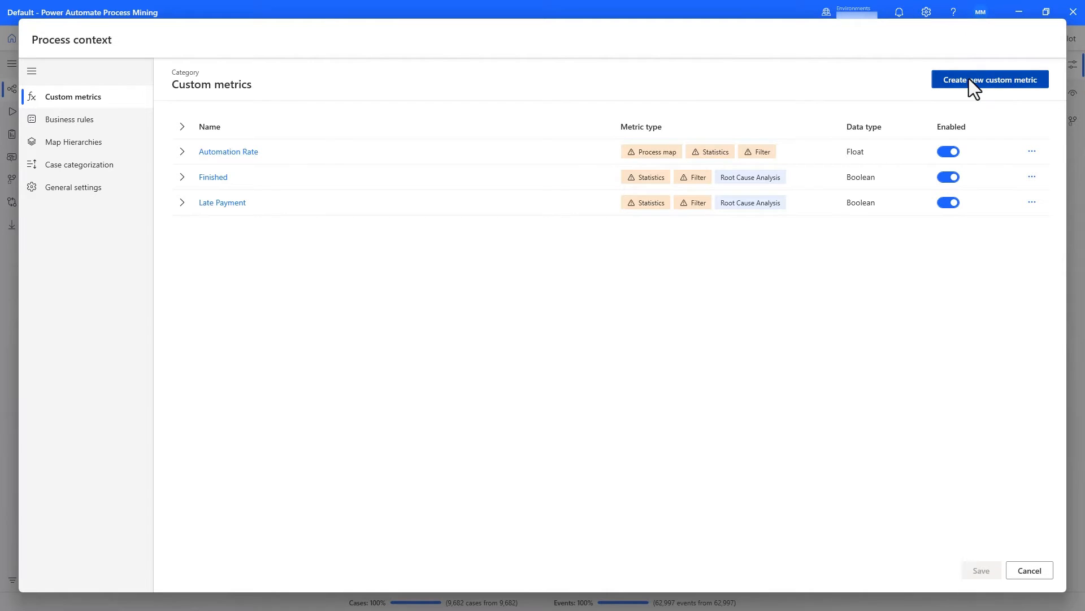
pyautogui.click(990, 79)
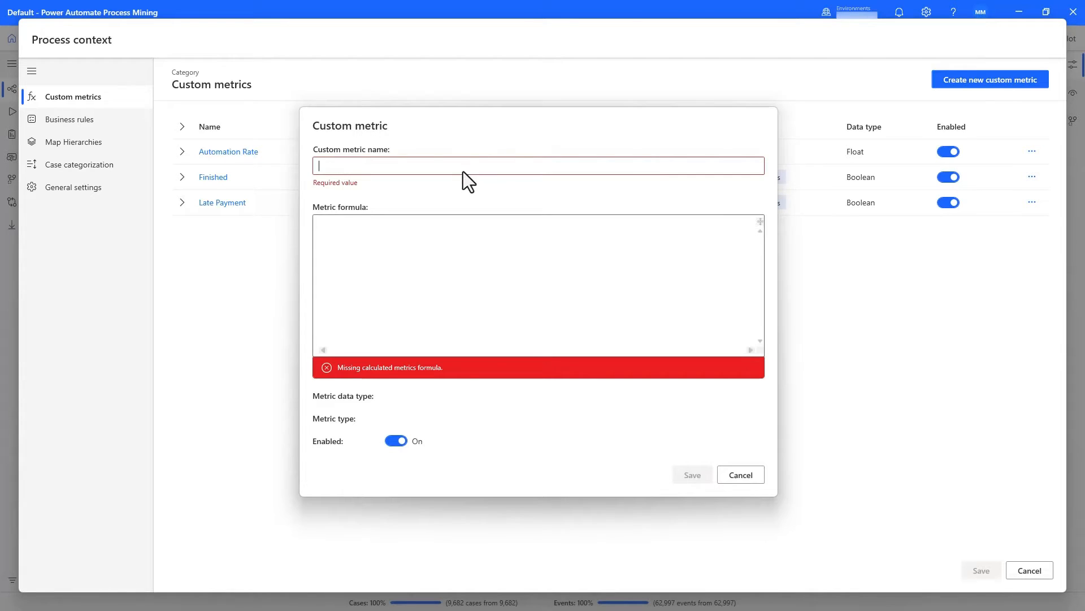
pyautogui.write('Automation Potential')
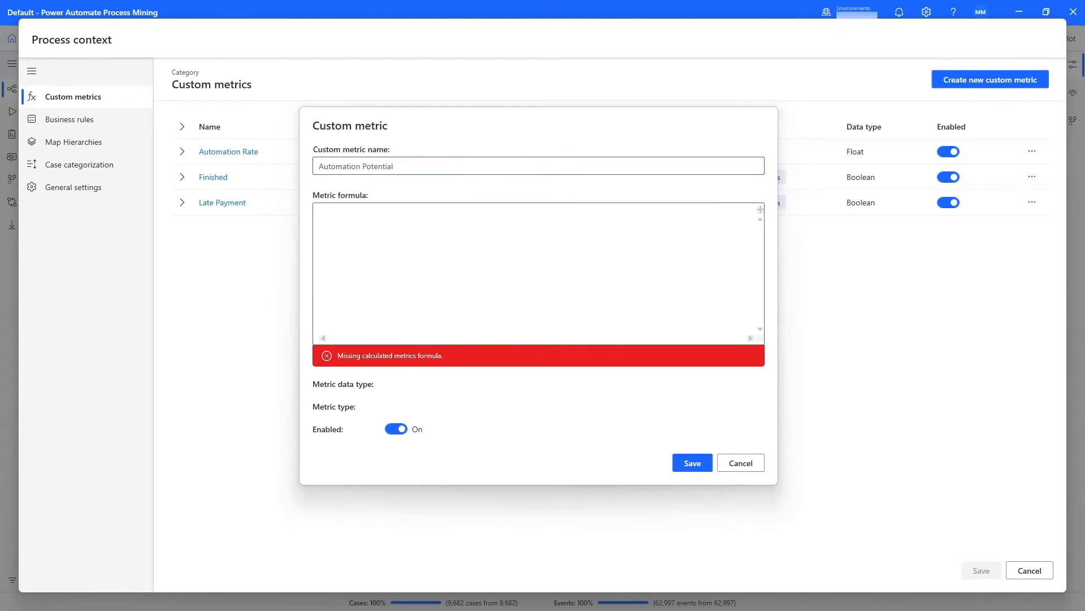
pyautogui.moveTo(672, 237)
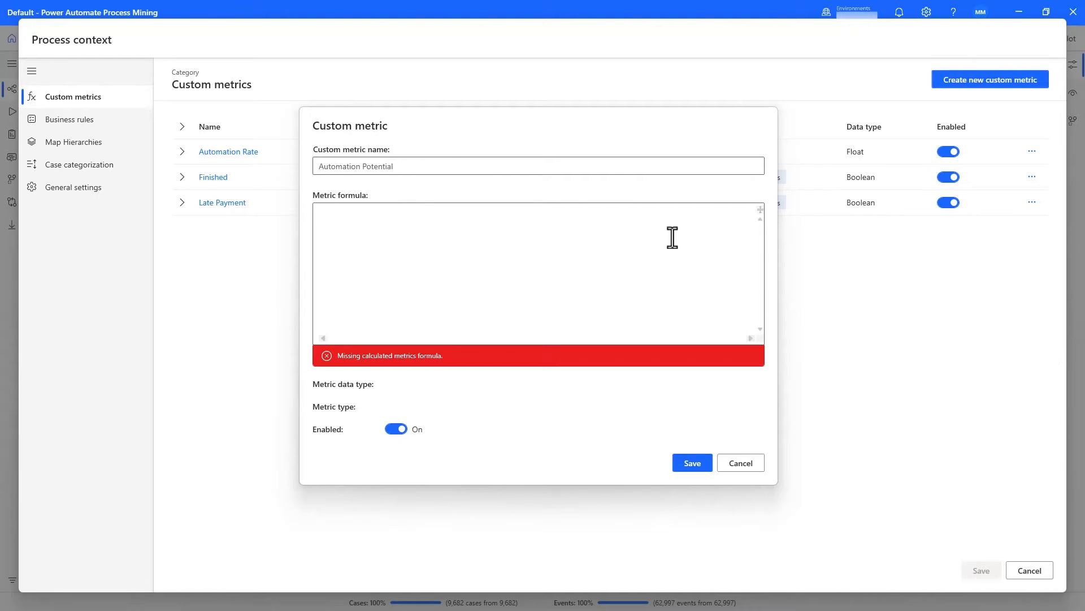
pyautogui.write('SUMIF(EventsPerAttribute, Resource!="SYSTEM",TOTALHOURS(Duration())*RESOURCEHOURLYRATE)')
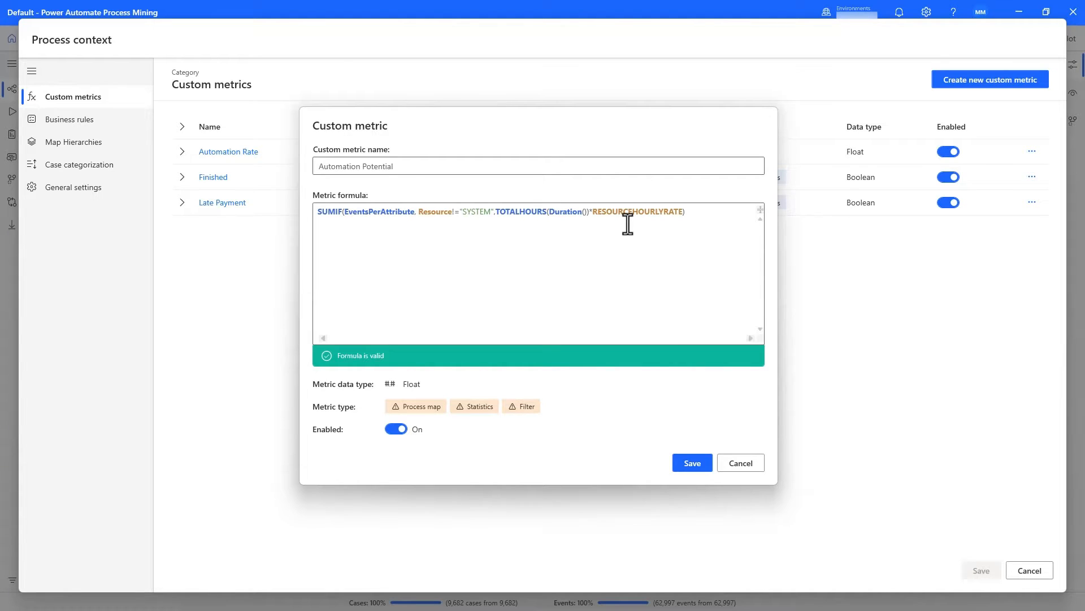
pyautogui.click(692, 462)
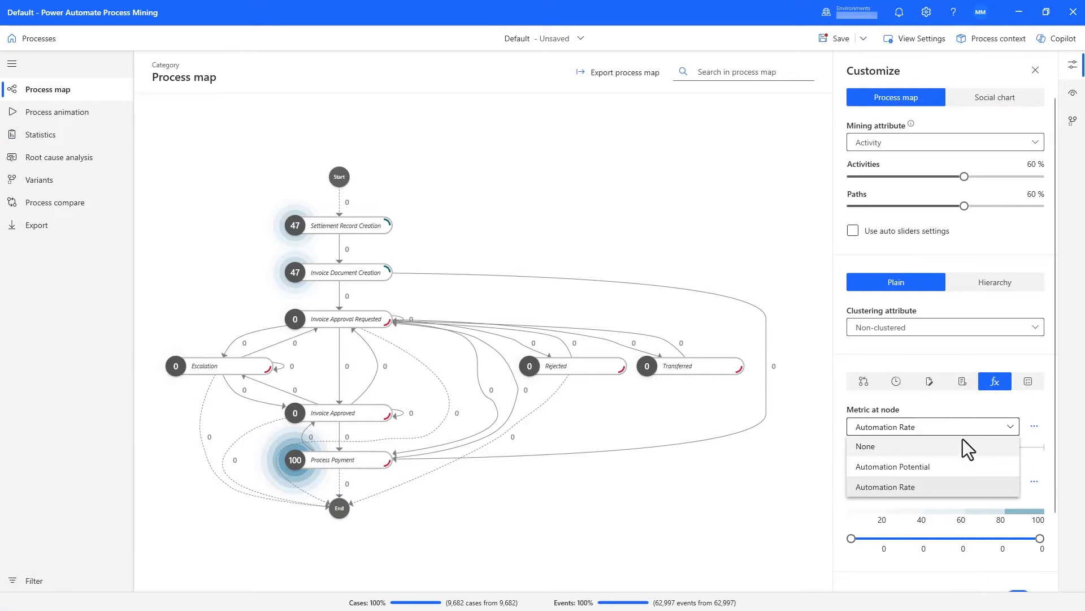
pyautogui.click(892, 466)
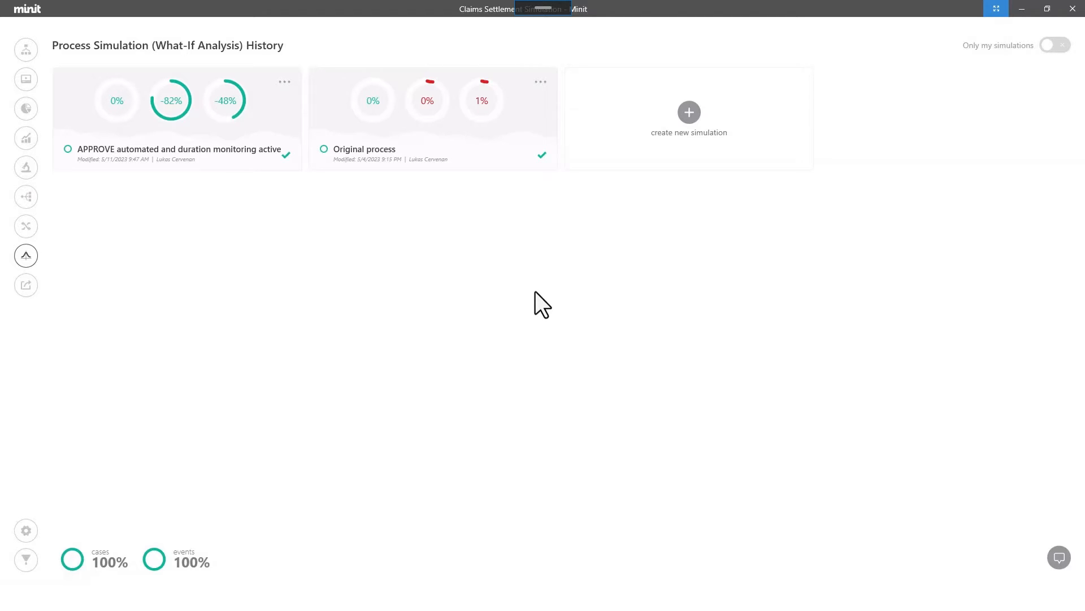
pyautogui.moveTo(498, 260)
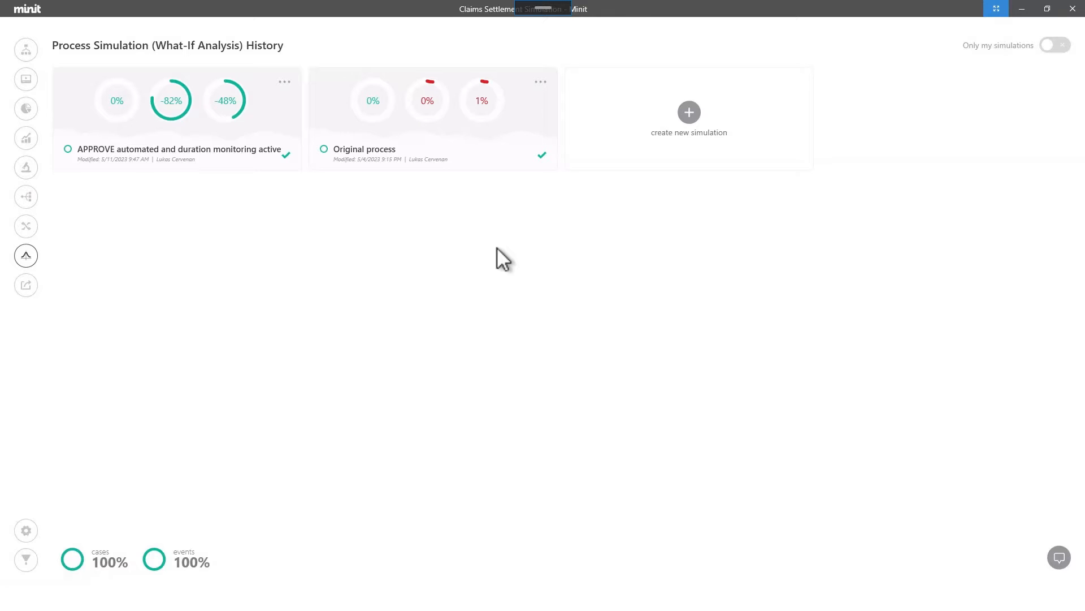
pyautogui.moveTo(244, 141)
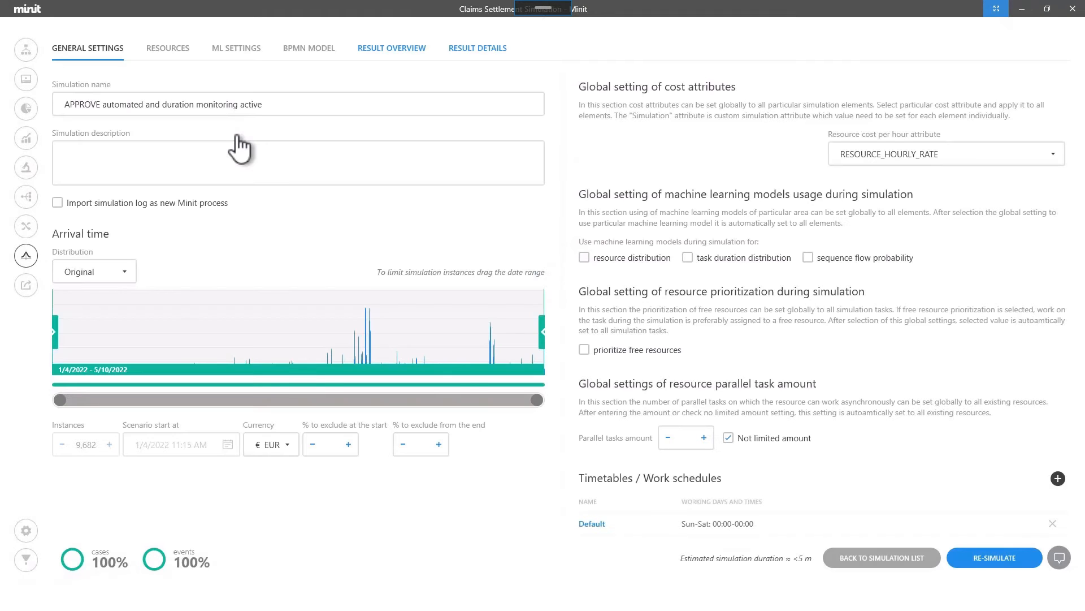
pyautogui.moveTo(244, 153)
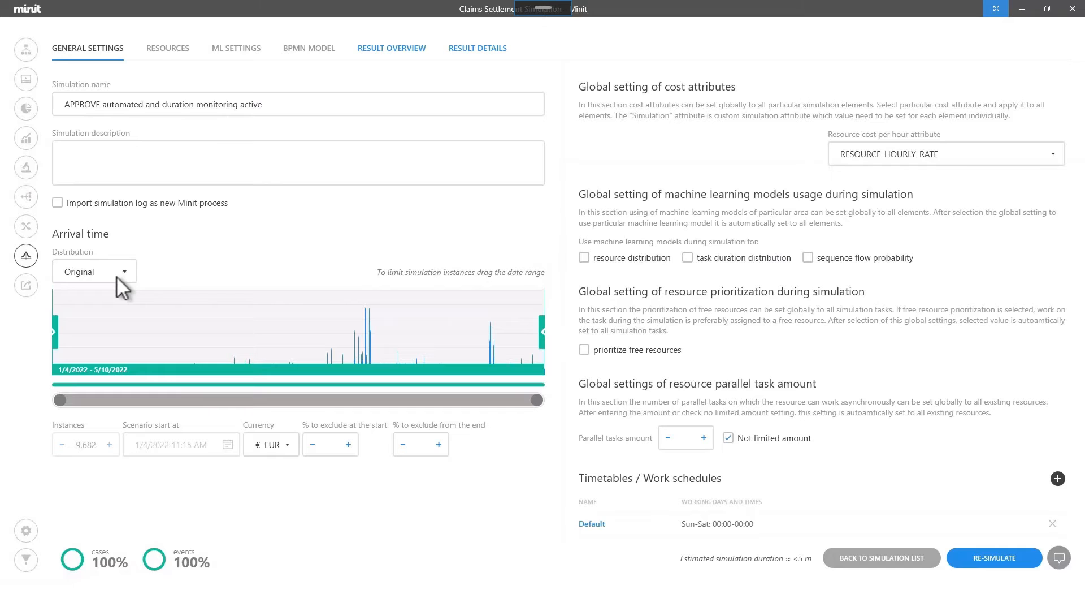
pyautogui.moveTo(486, 246)
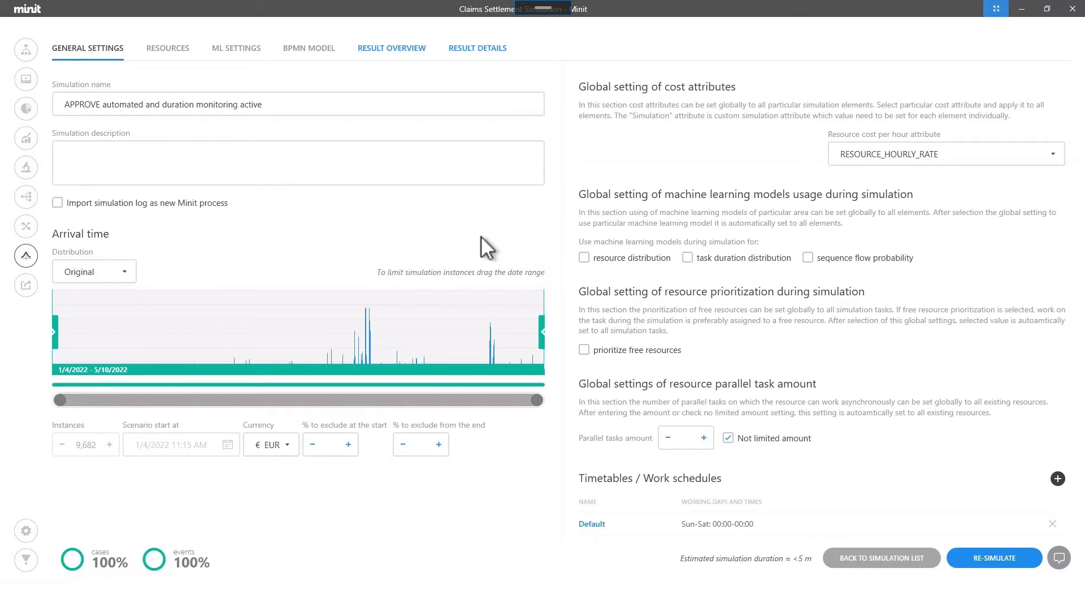
pyautogui.moveTo(854, 169)
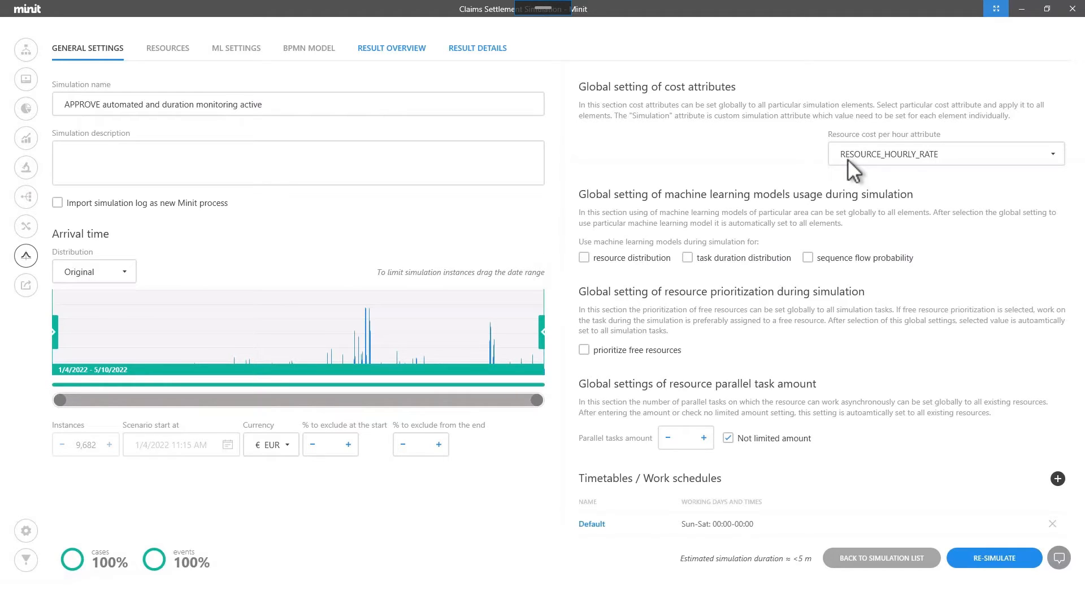
pyautogui.moveTo(171, 67)
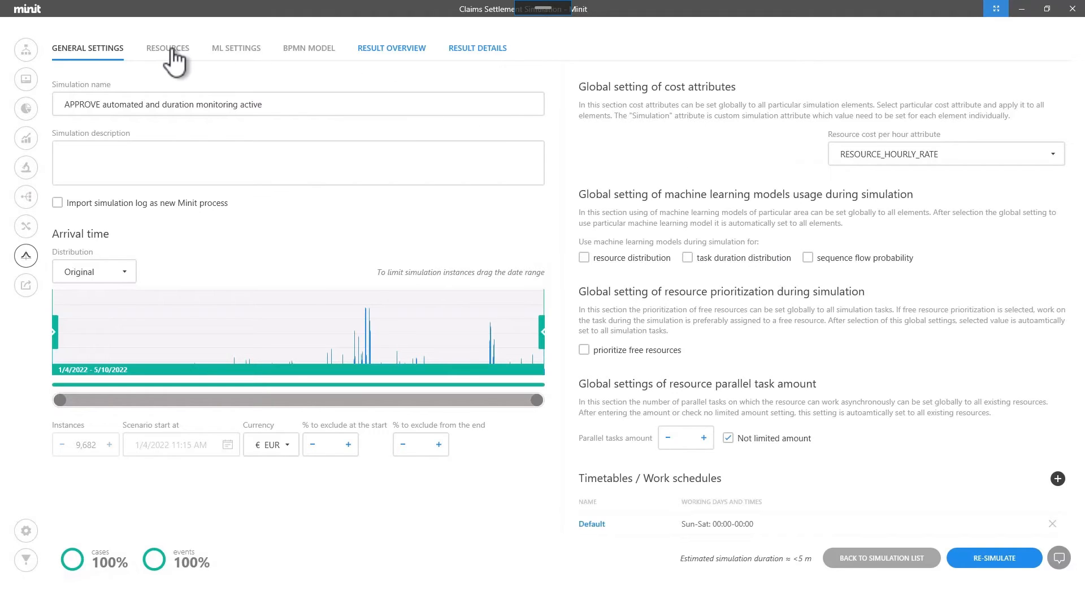
# Show the simulation's resource list with System at 1 per hour and 3x efficiency.
pyautogui.click(168, 47)
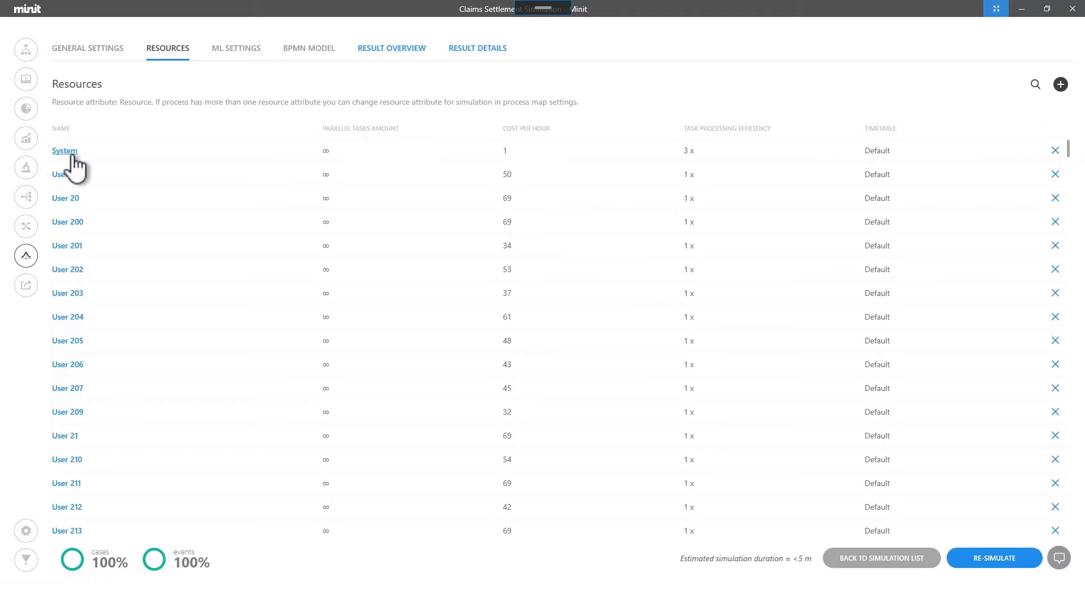
pyautogui.moveTo(64, 150)
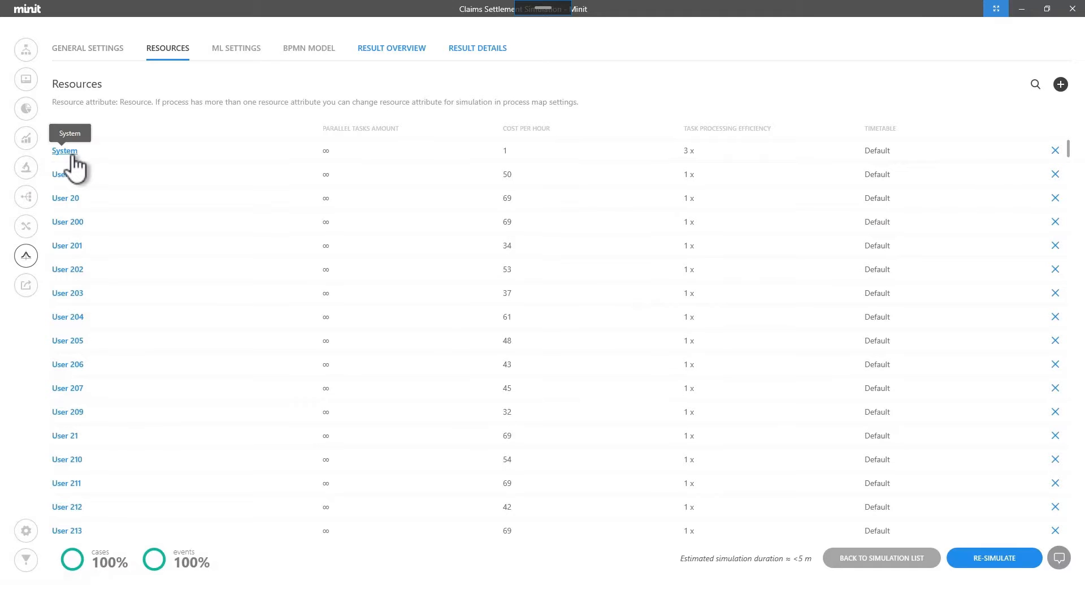
# Review the APPROVED task's resource split (System about 89%) in the BPMN model and cancel.
pyautogui.click(309, 48)
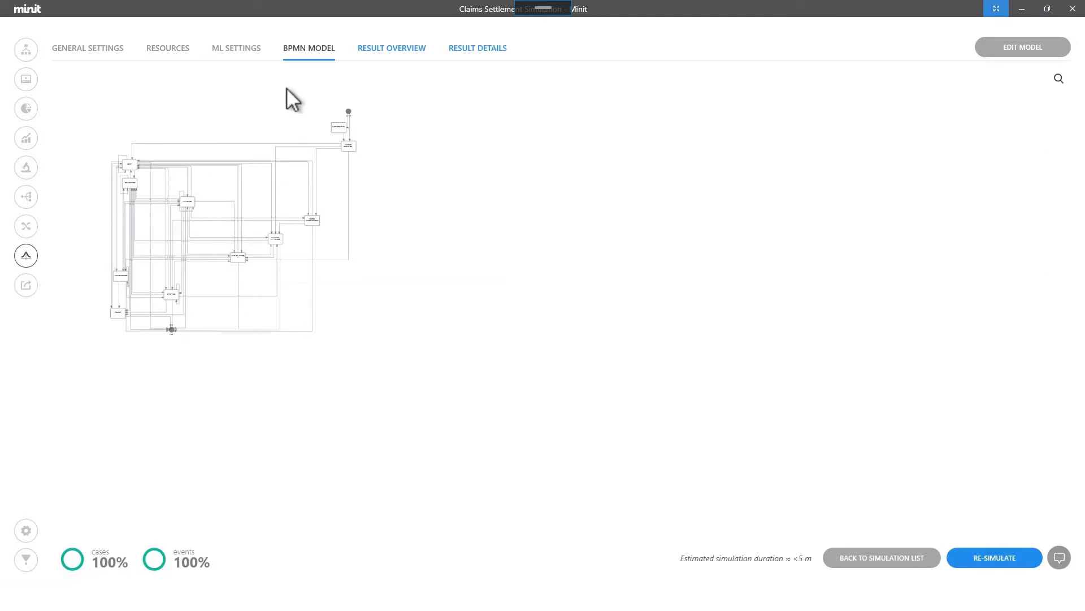
pyautogui.click(995, 557)
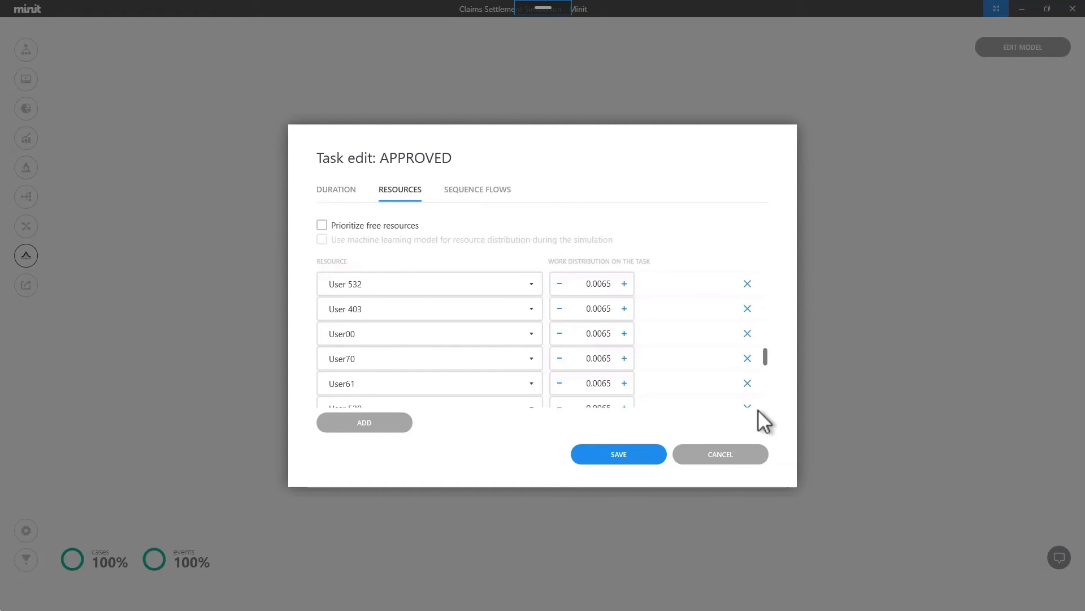
pyautogui.scroll(-3)
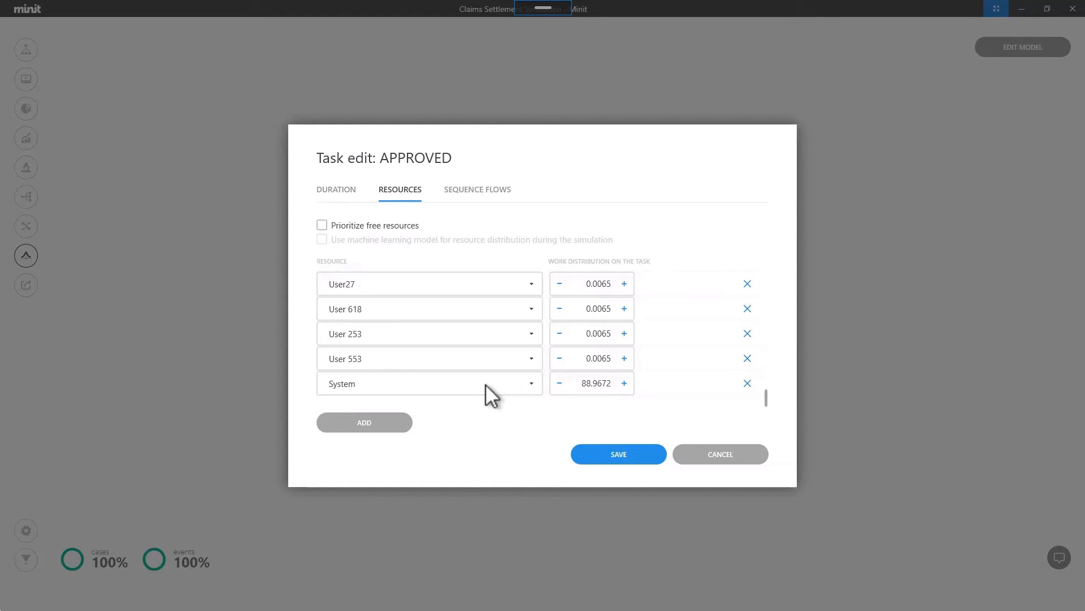
pyautogui.moveTo(590, 390)
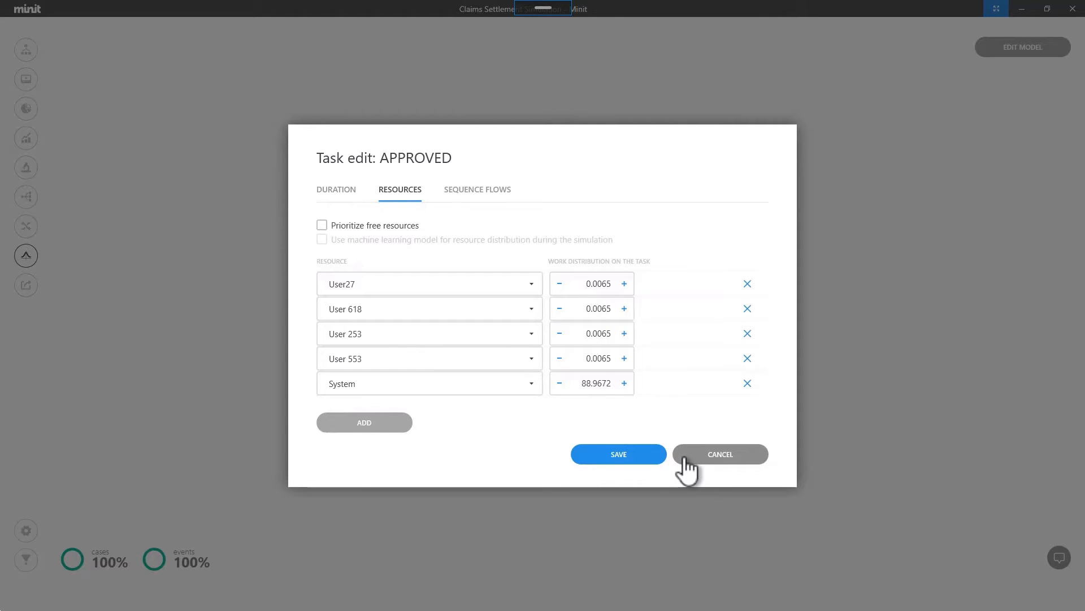
pyautogui.click(720, 454)
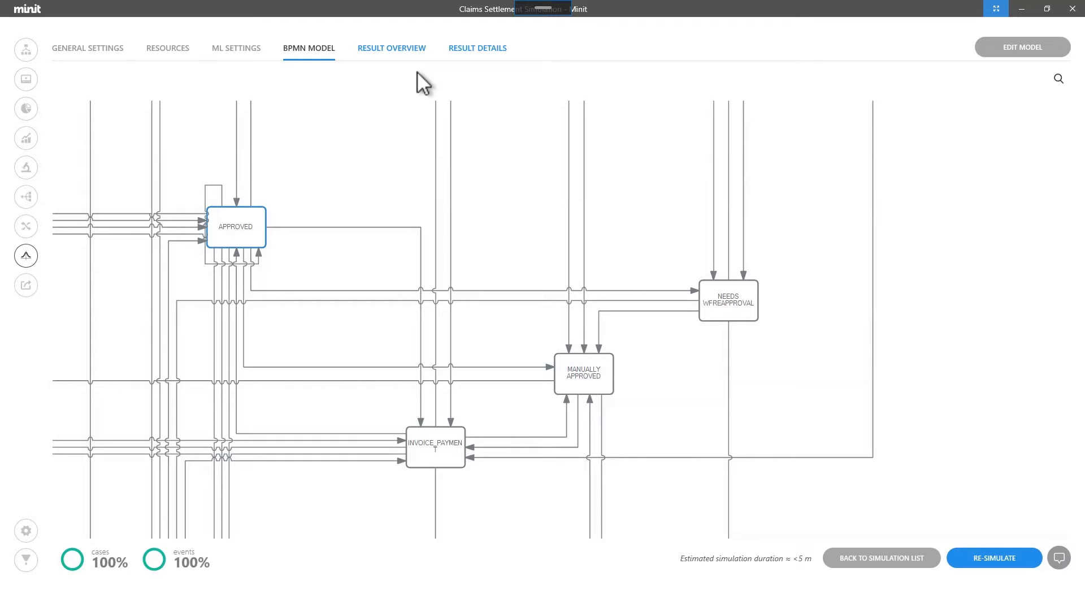
# Show the result overview with case cost down 81.85% and duration down 48.05%.
pyautogui.click(391, 47)
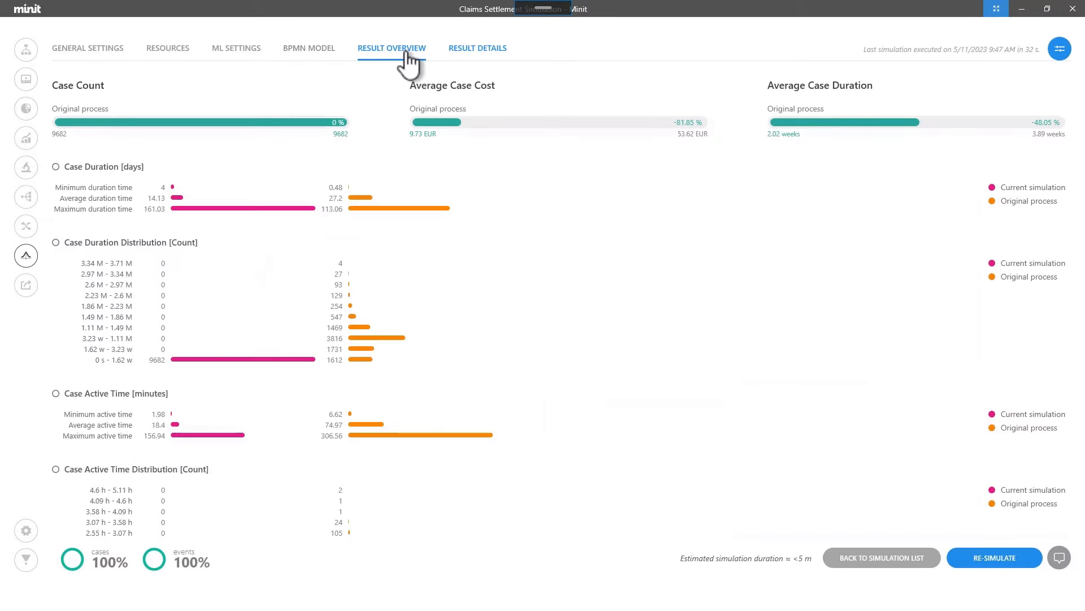
pyautogui.moveTo(414, 68)
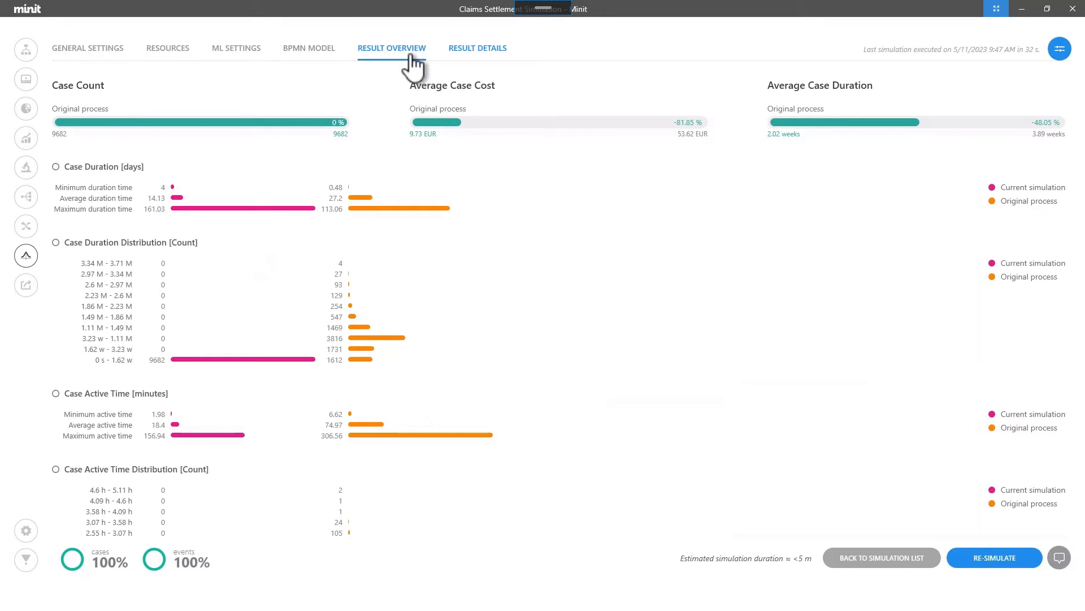
pyautogui.moveTo(476, 146)
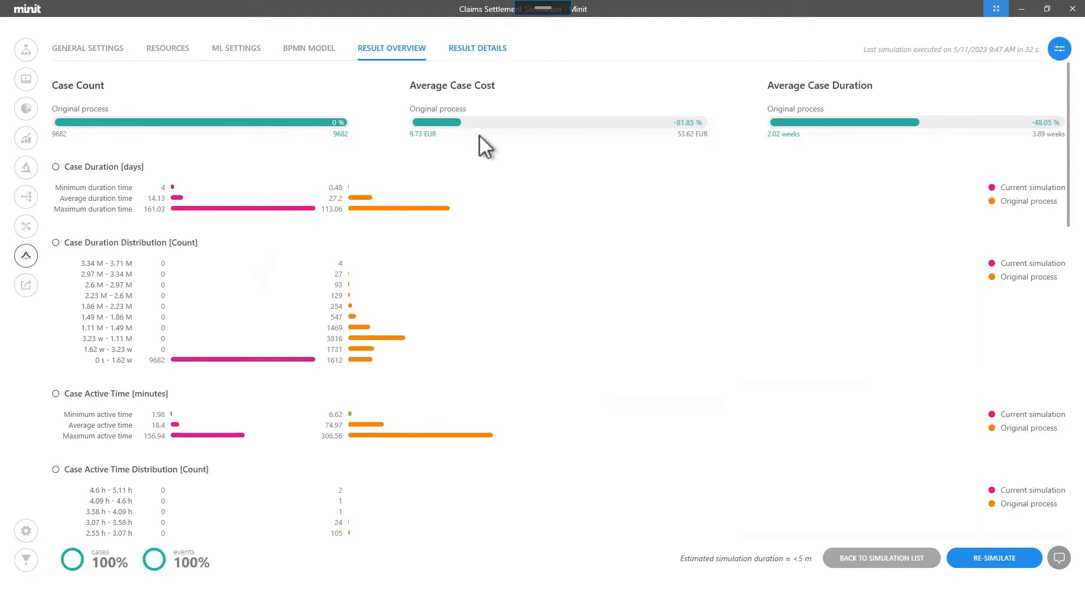
pyautogui.moveTo(893, 147)
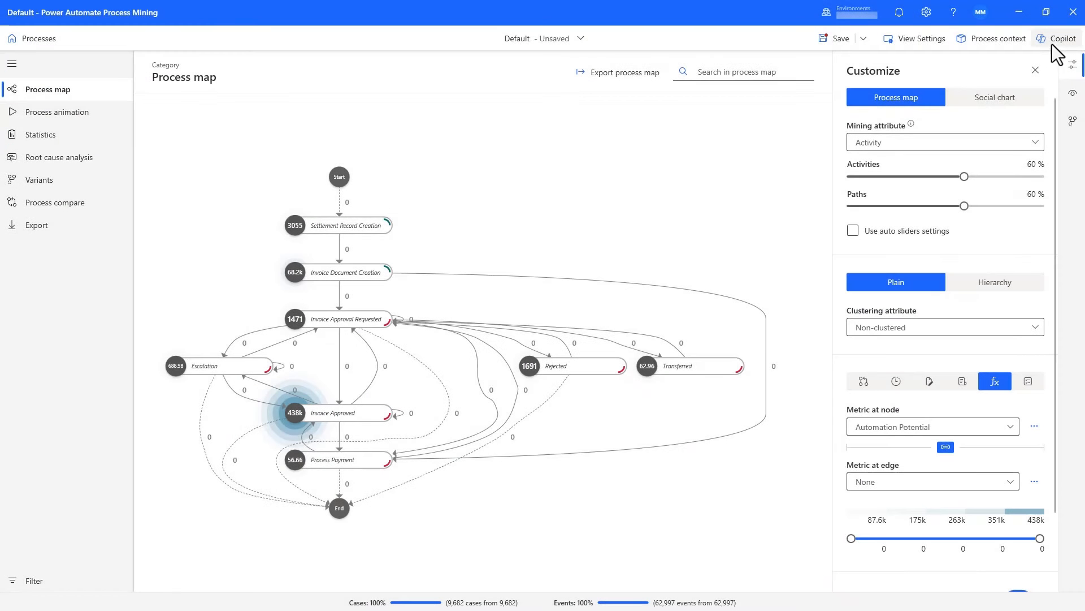
# Generate a suggested invoice approval flow from the written description in Copilot.
pyautogui.click(1055, 39)
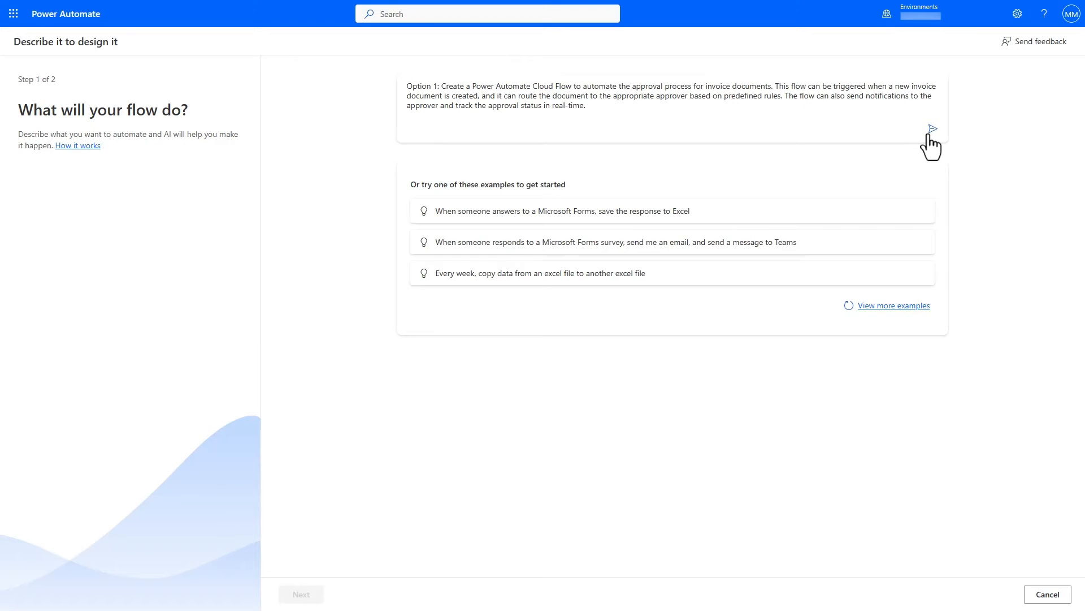
pyautogui.click(933, 127)
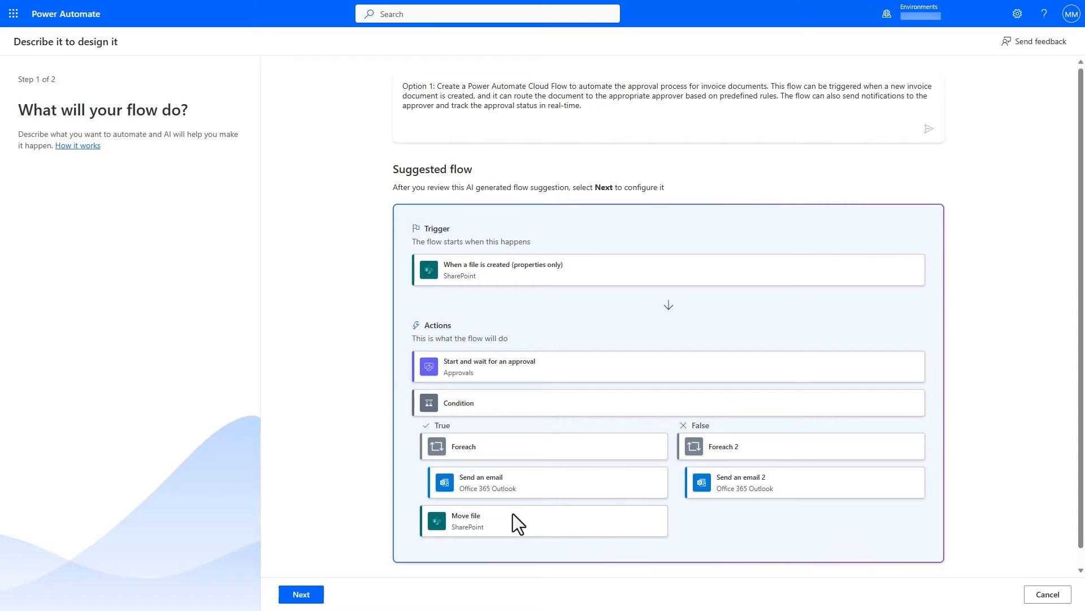
pyautogui.moveTo(810, 580)
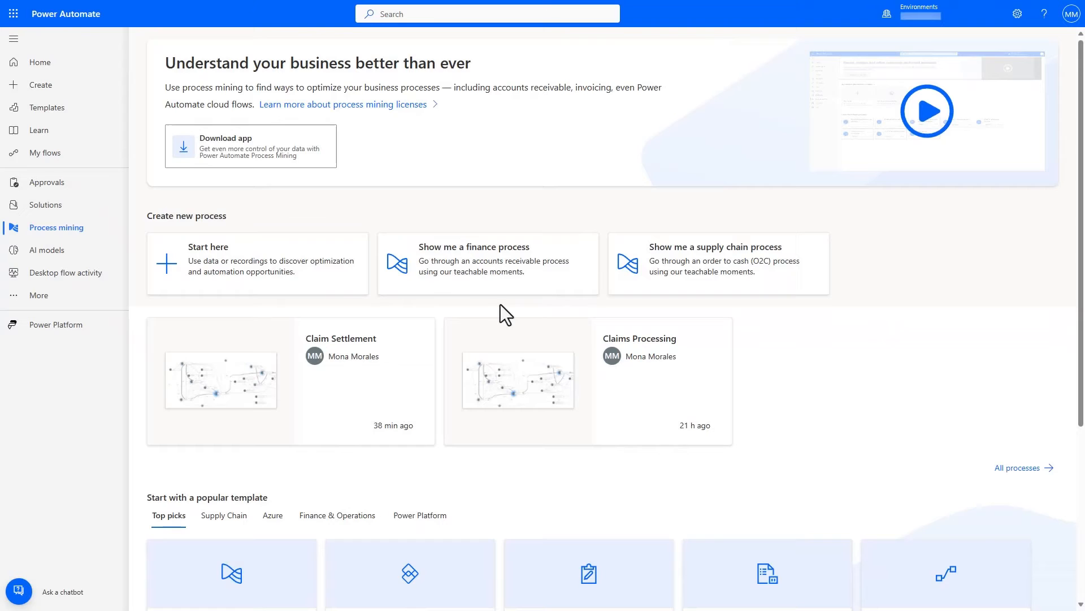
# Create a recordings-based process named Settlement Approval and open its details page.
pyautogui.click(208, 247)
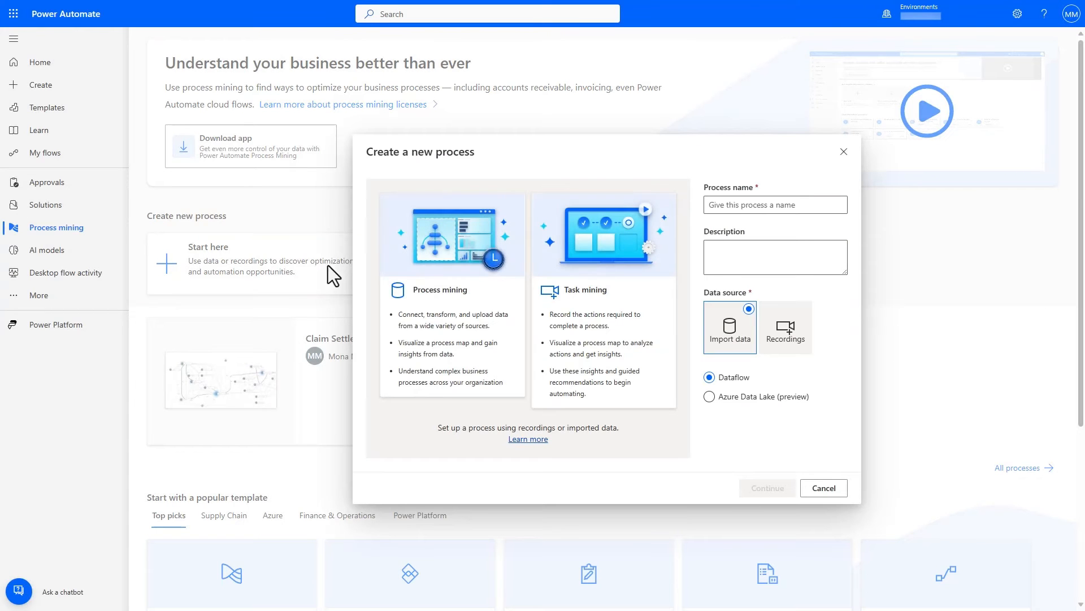
pyautogui.click(775, 205)
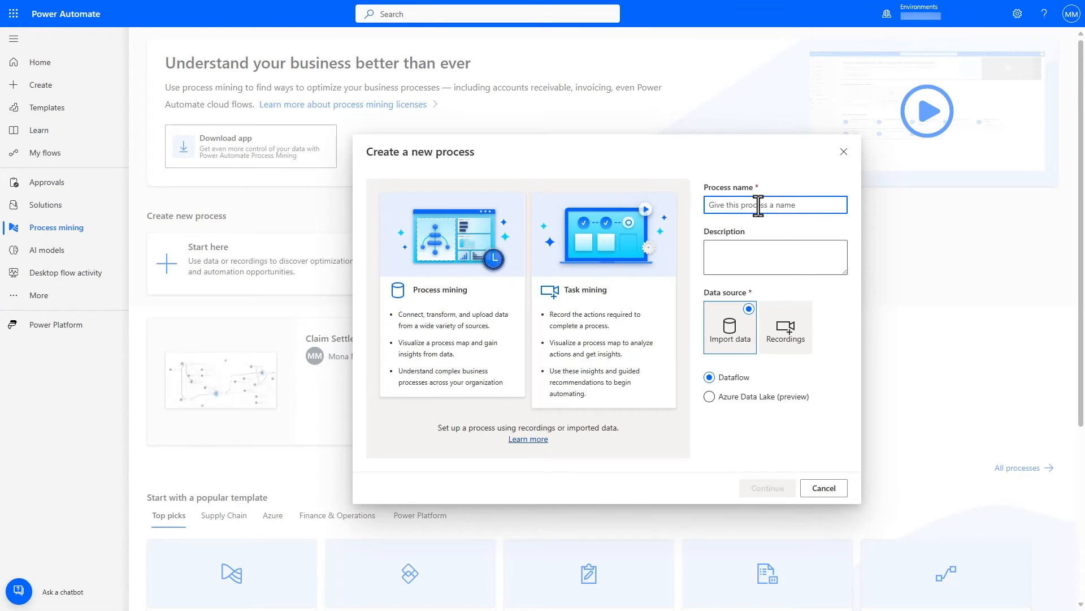
pyautogui.write('Settlement Approval')
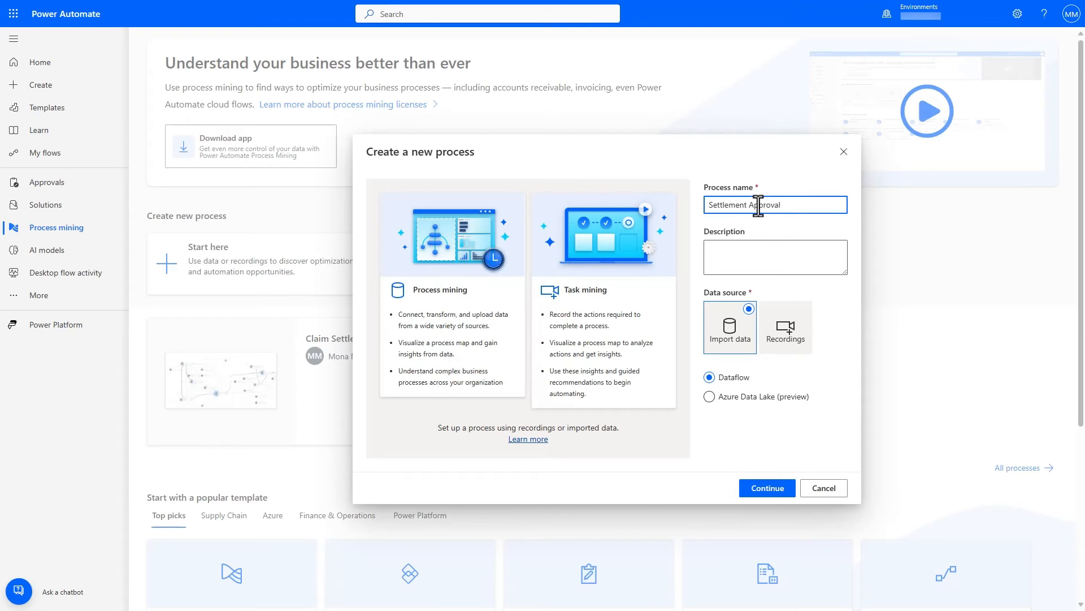
pyautogui.click(786, 327)
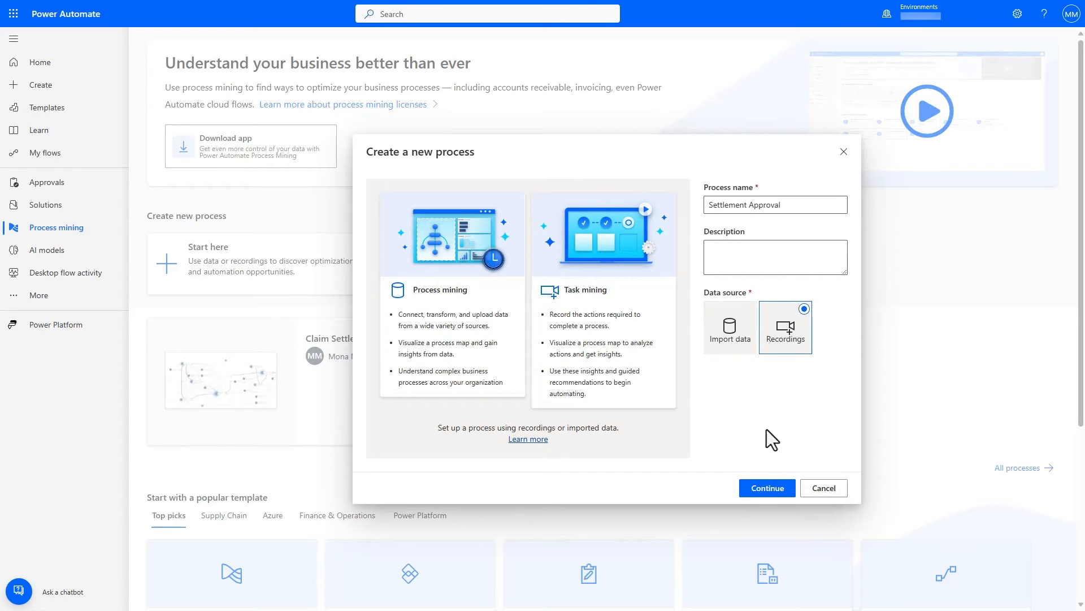
pyautogui.click(766, 488)
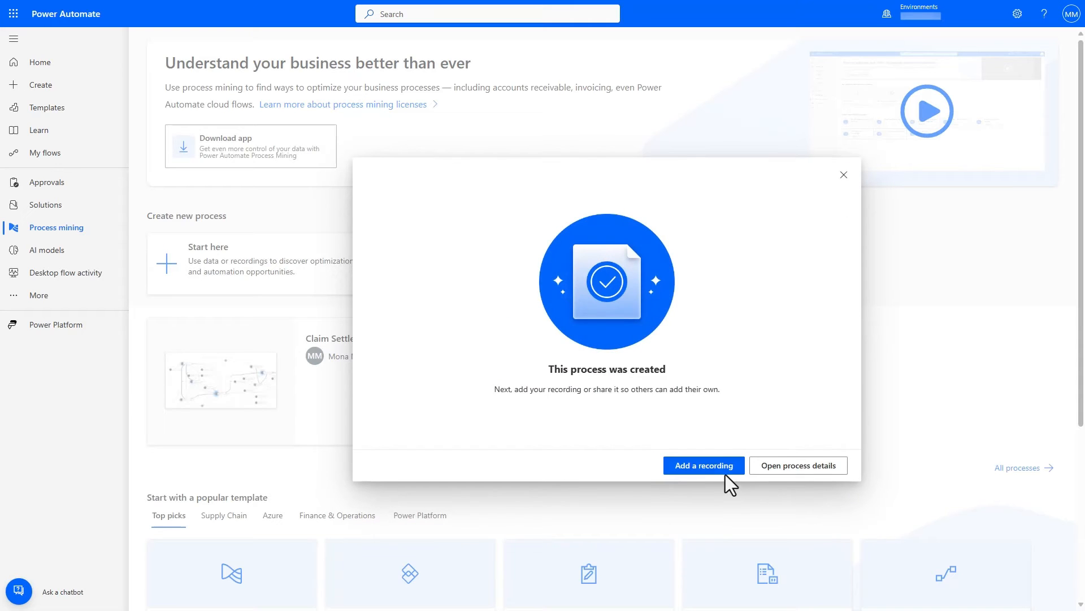
pyautogui.moveTo(786, 482)
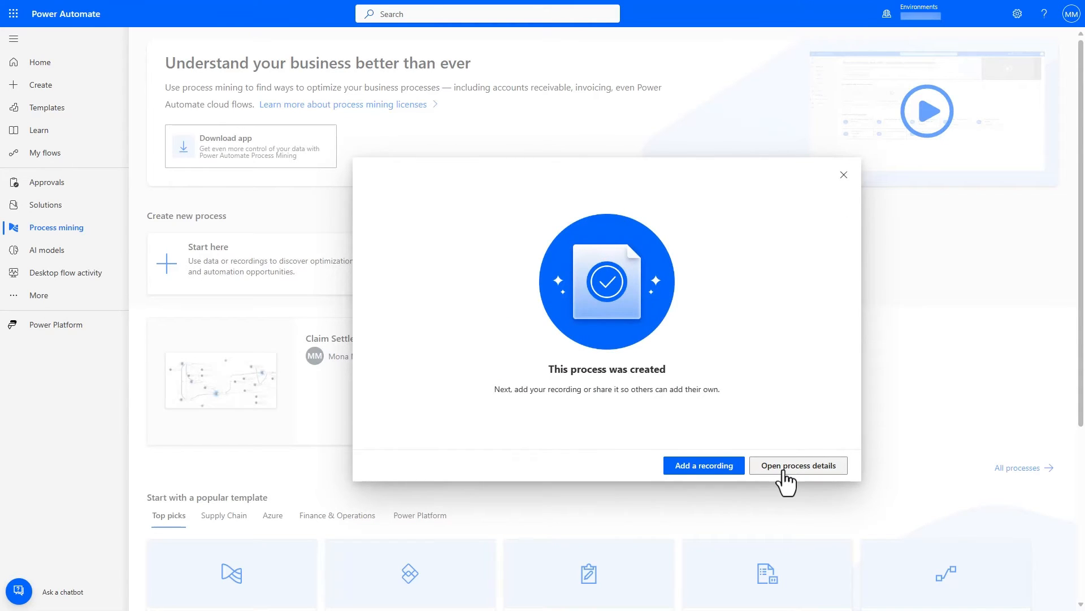
pyautogui.click(799, 465)
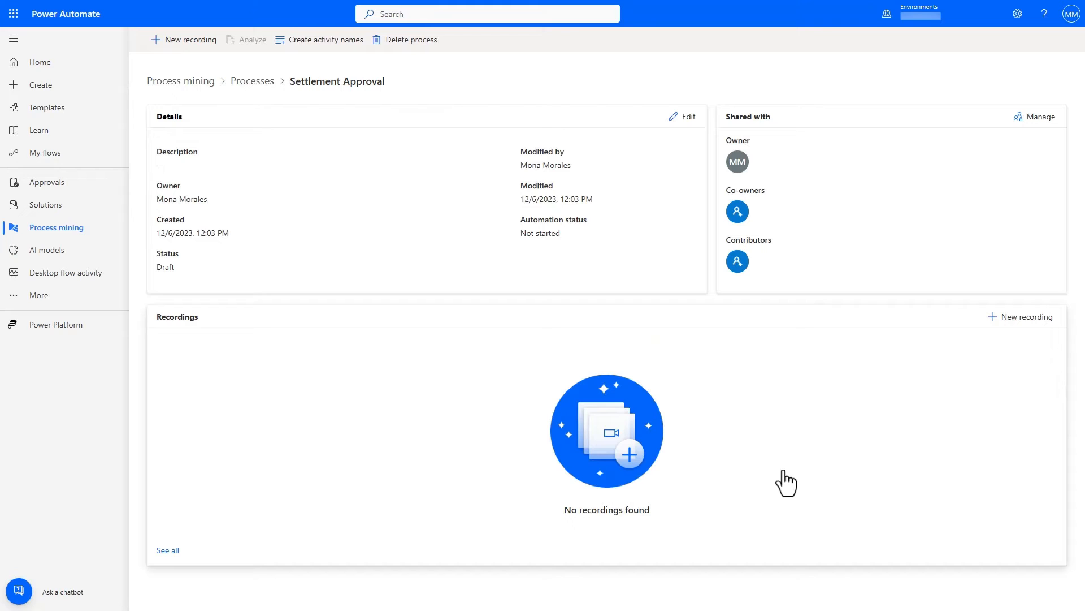
# Share the Settlement Approval process with colleague 'Jo' as a co-owner.
pyautogui.click(1040, 116)
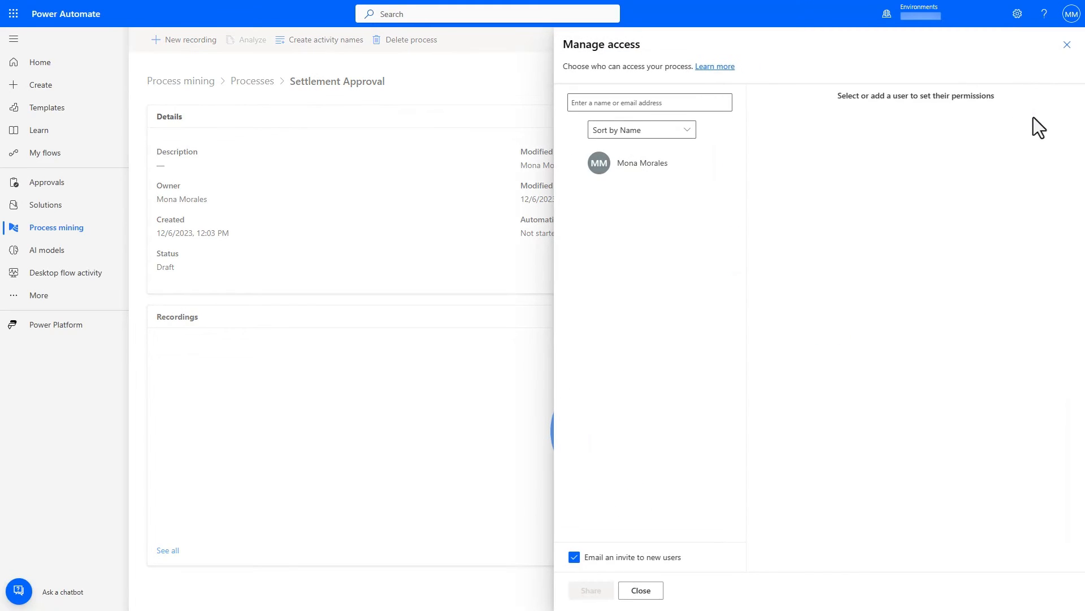
pyautogui.write('Jo')
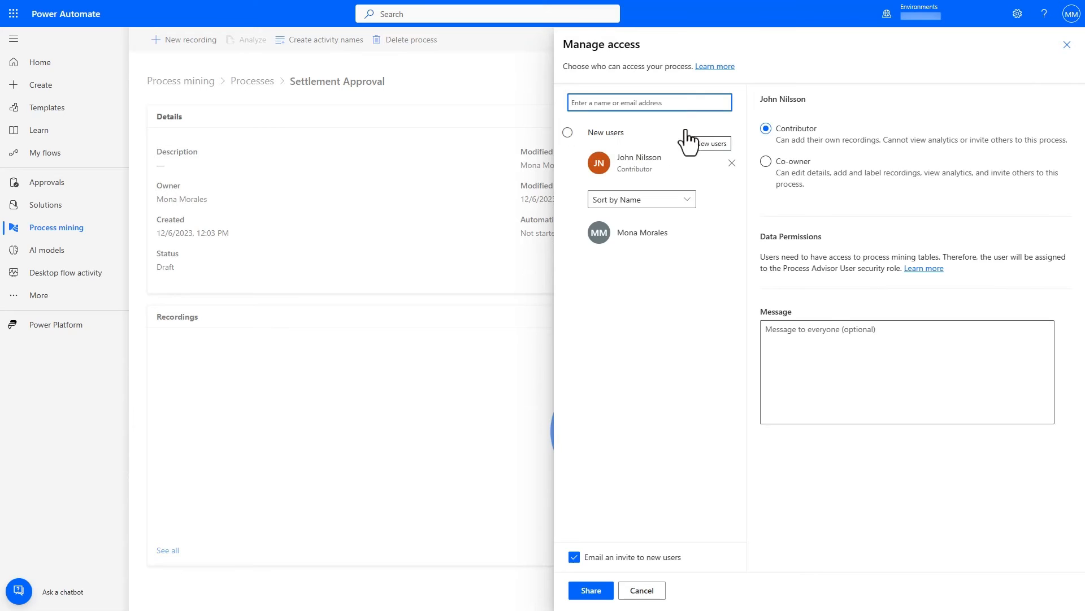
pyautogui.click(765, 160)
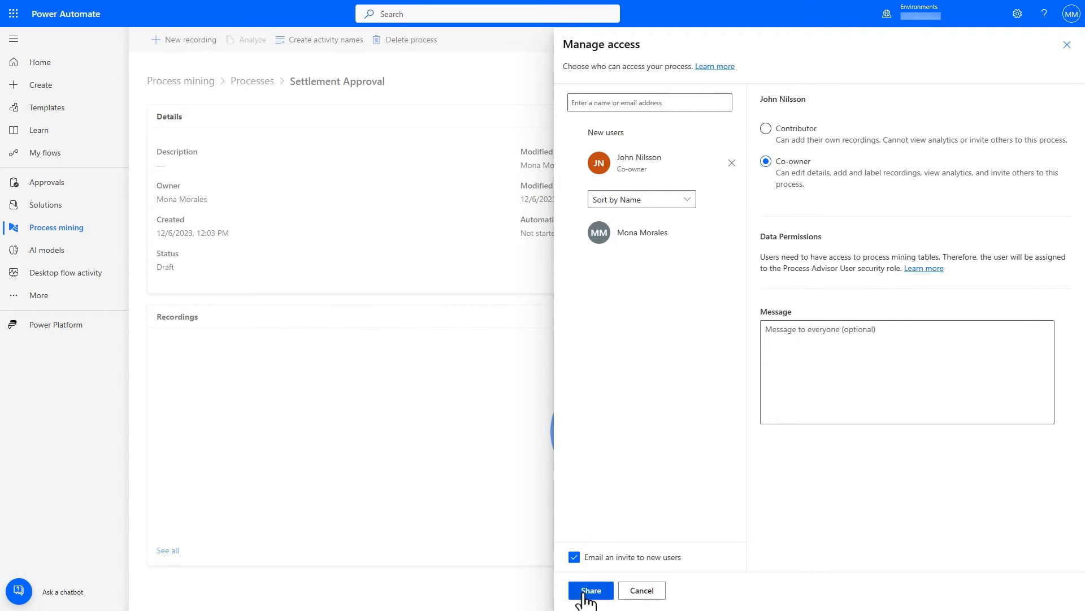
pyautogui.click(590, 590)
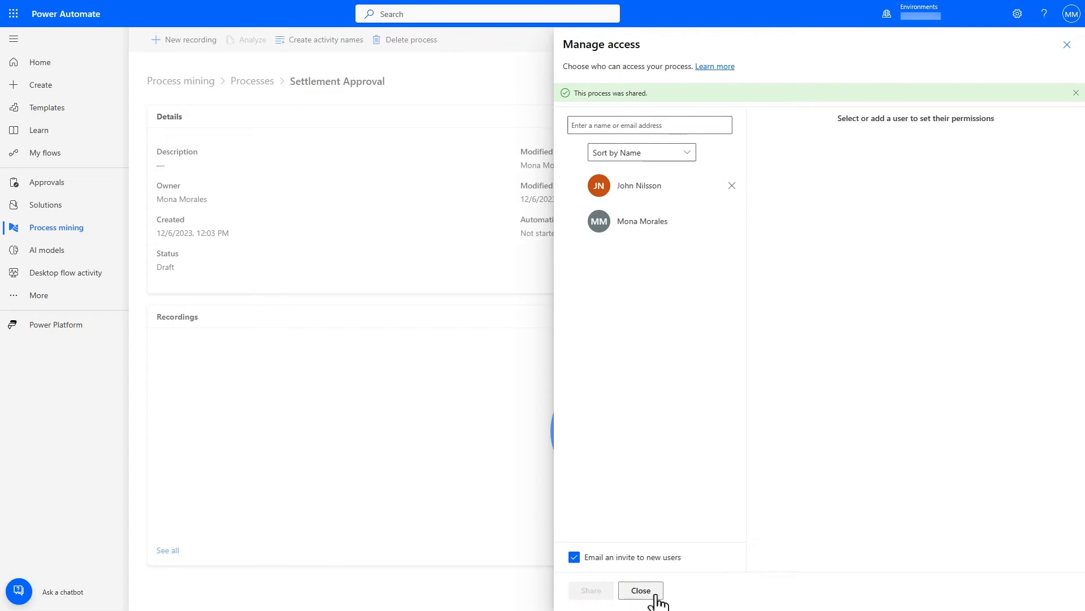
pyautogui.click(640, 591)
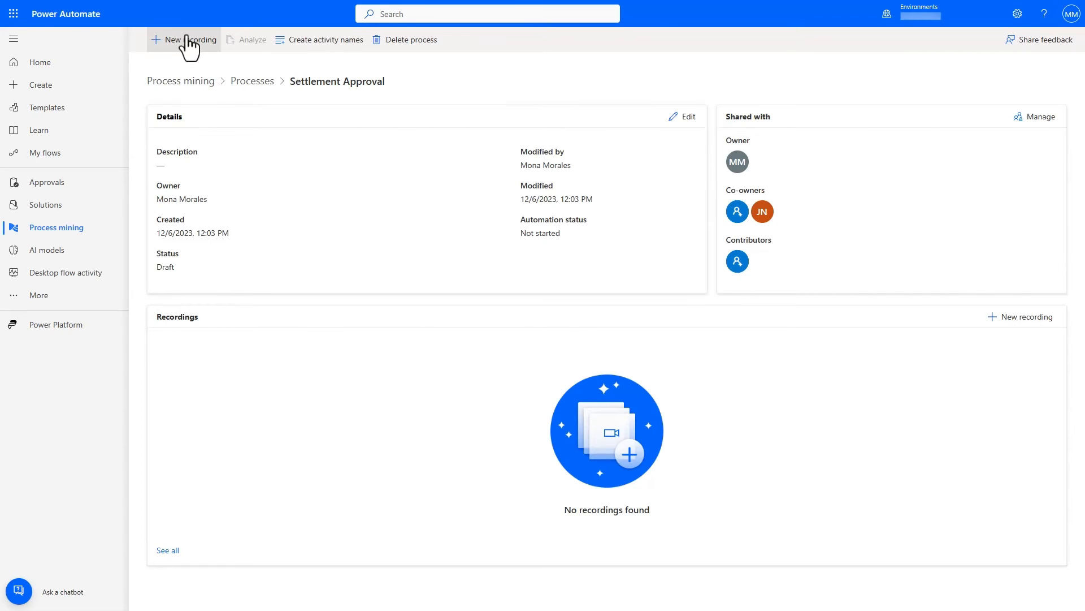
# Record a new desktop session for Settlement Approval, finish it, and dismiss the activity names panel.
pyautogui.click(190, 40)
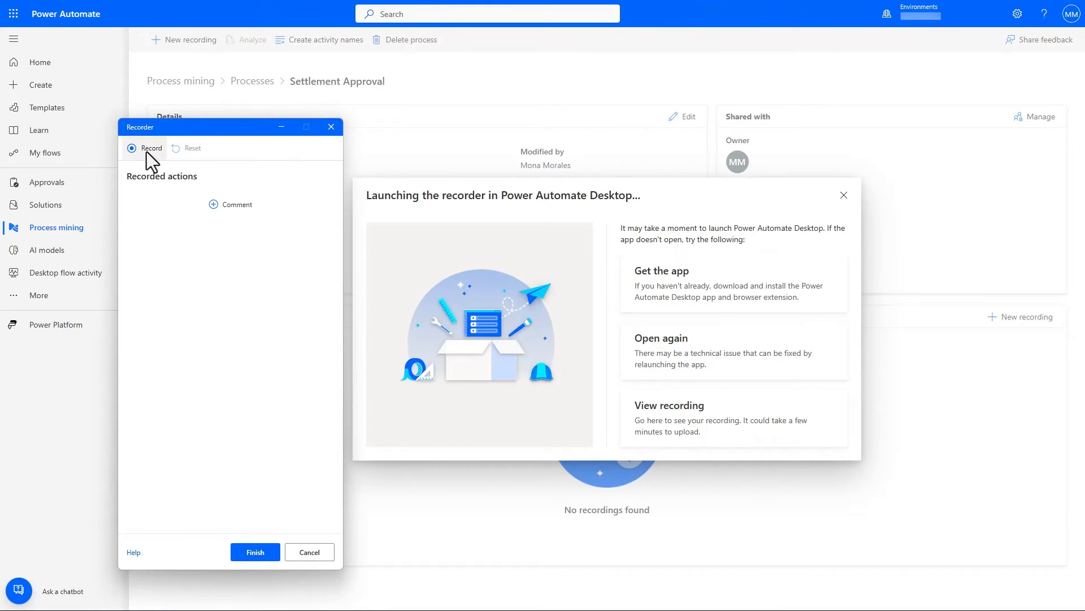
pyautogui.click(145, 148)
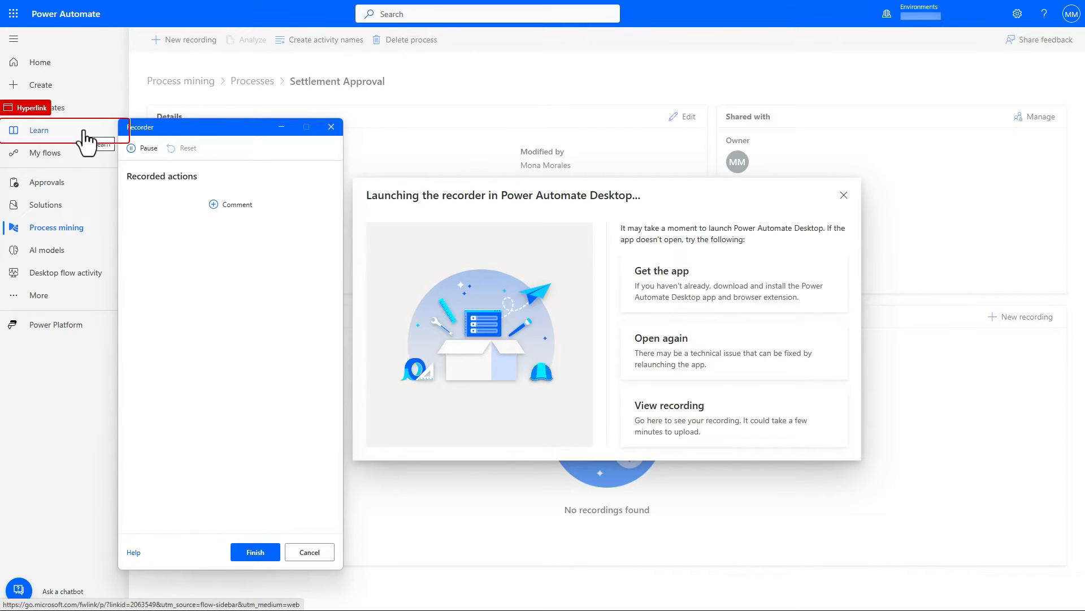
pyautogui.click(56, 227)
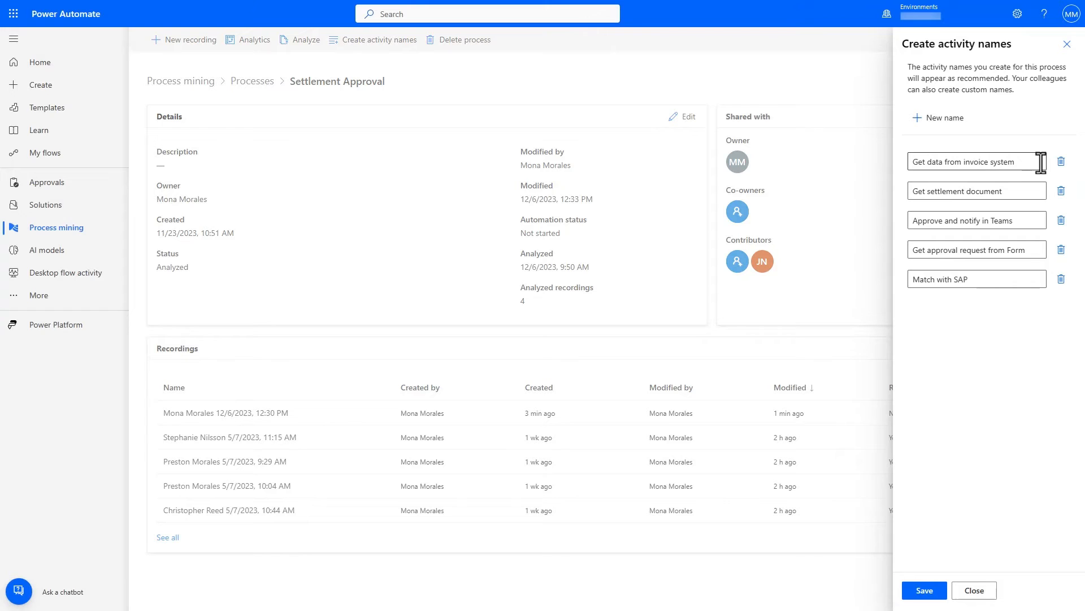
pyautogui.moveTo(1005, 569)
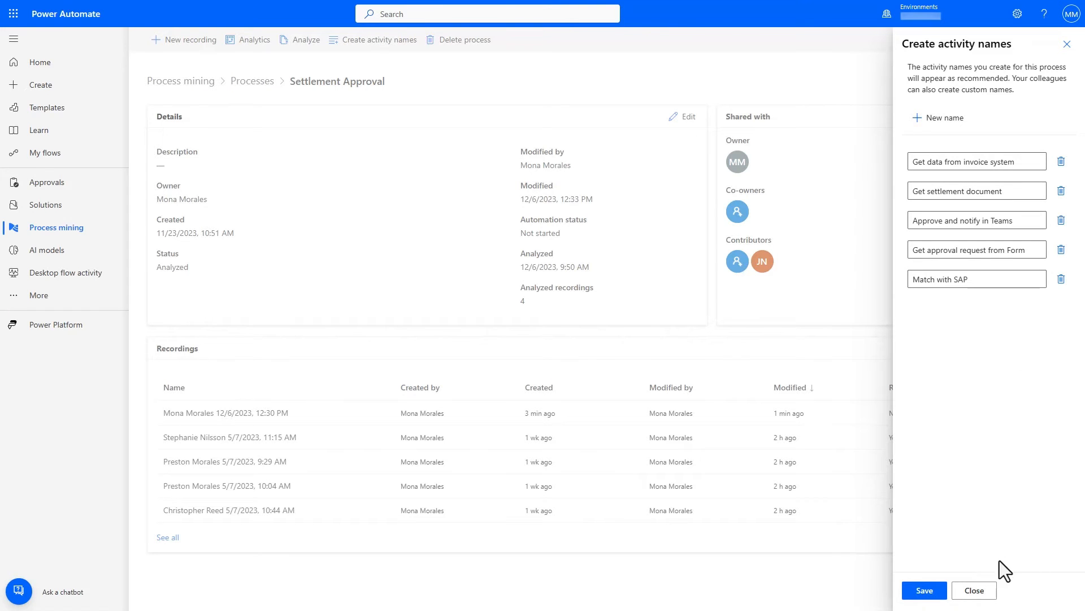
pyautogui.click(974, 590)
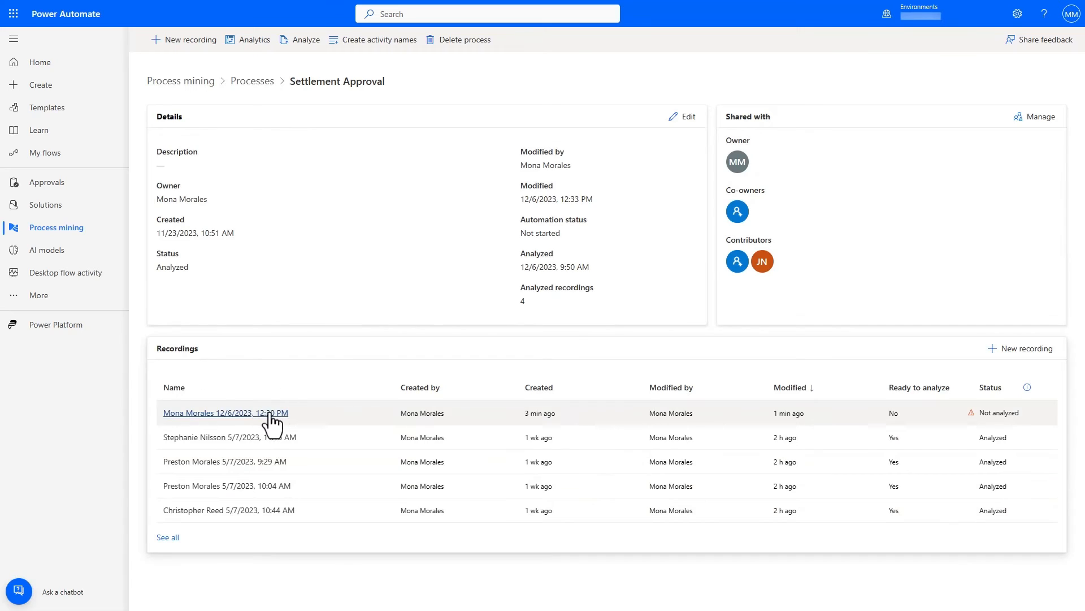
# Review the newest recording's captured actions, including the data grid and tab control actions.
pyautogui.click(225, 412)
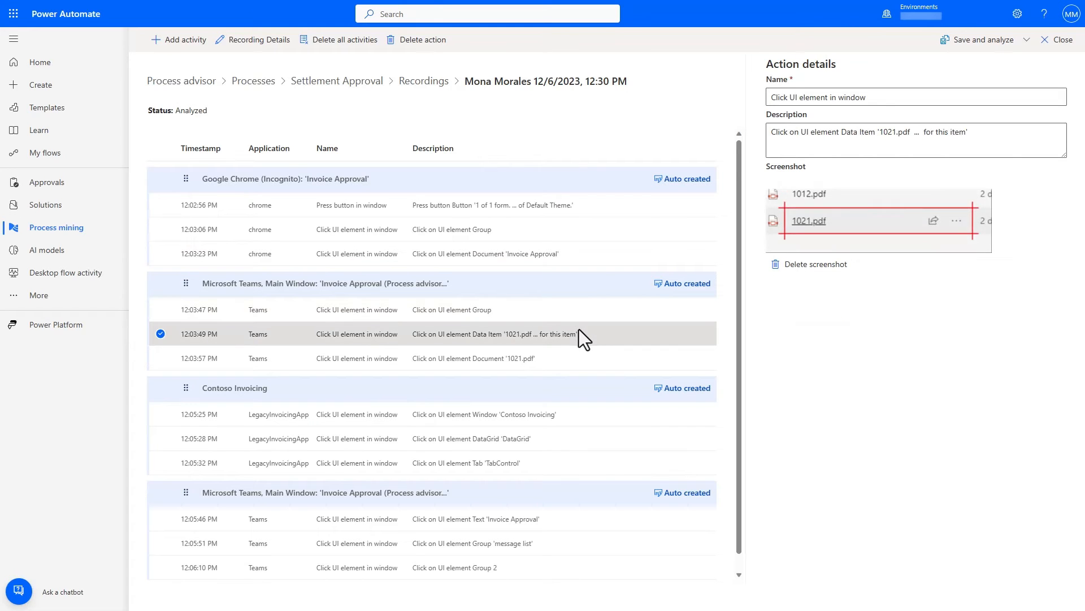
pyautogui.click(484, 414)
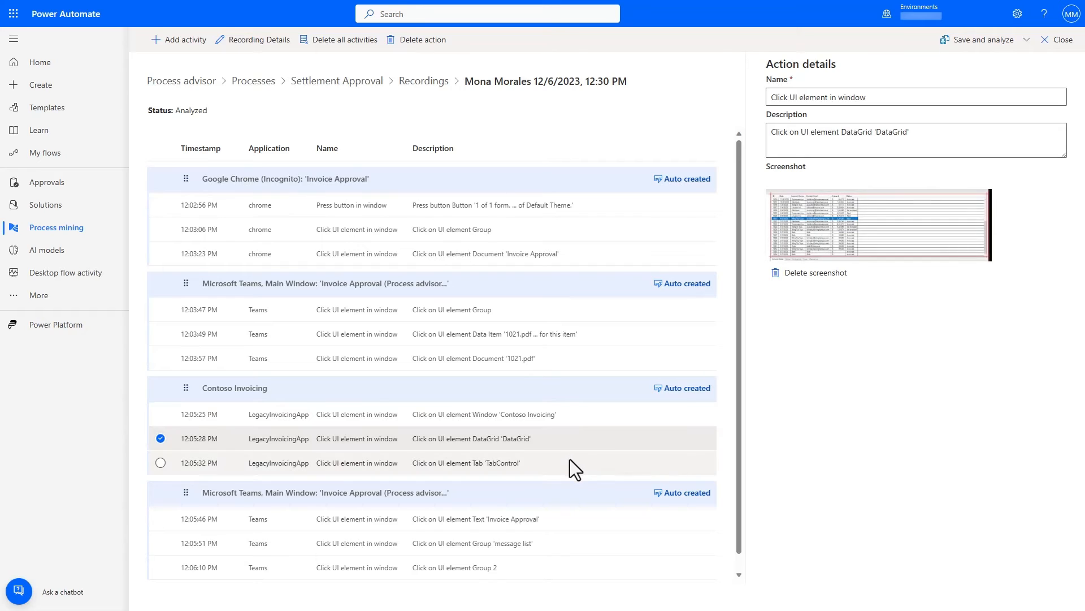
pyautogui.click(161, 462)
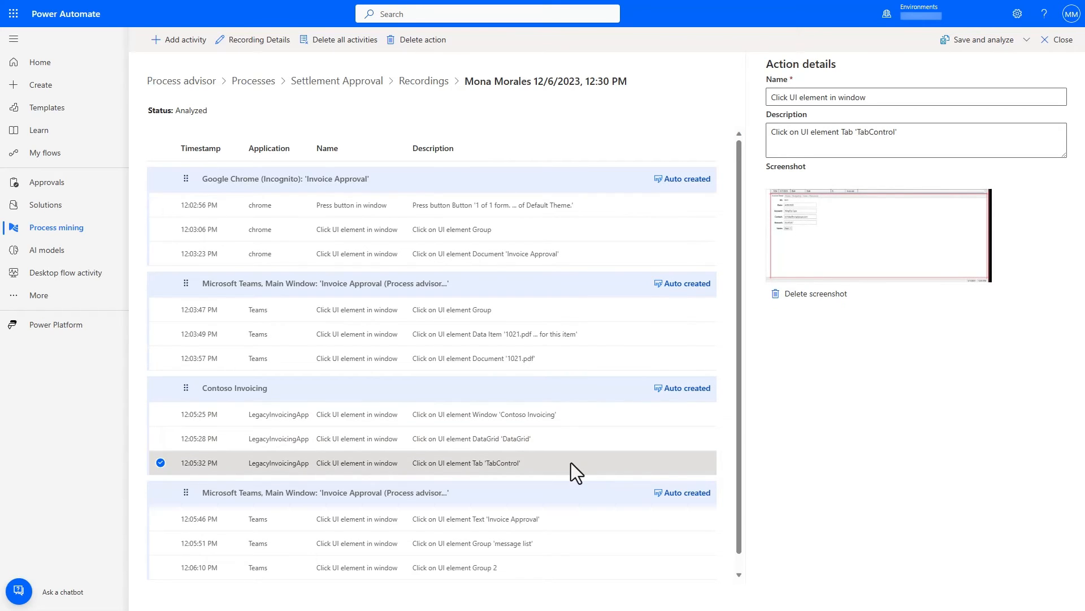
pyautogui.moveTo(642, 176)
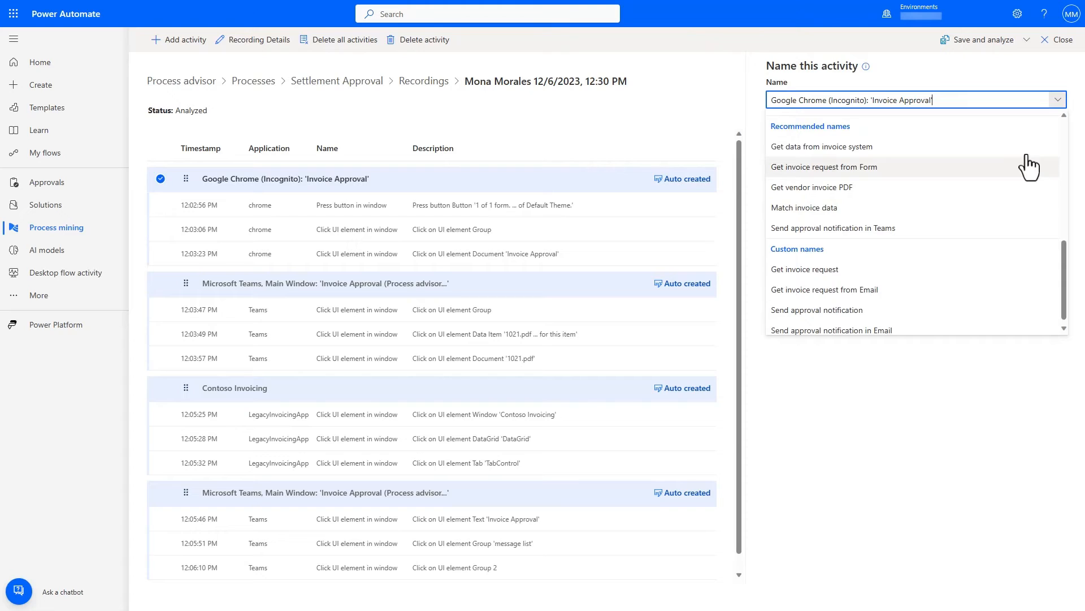
pyautogui.moveTo(990, 407)
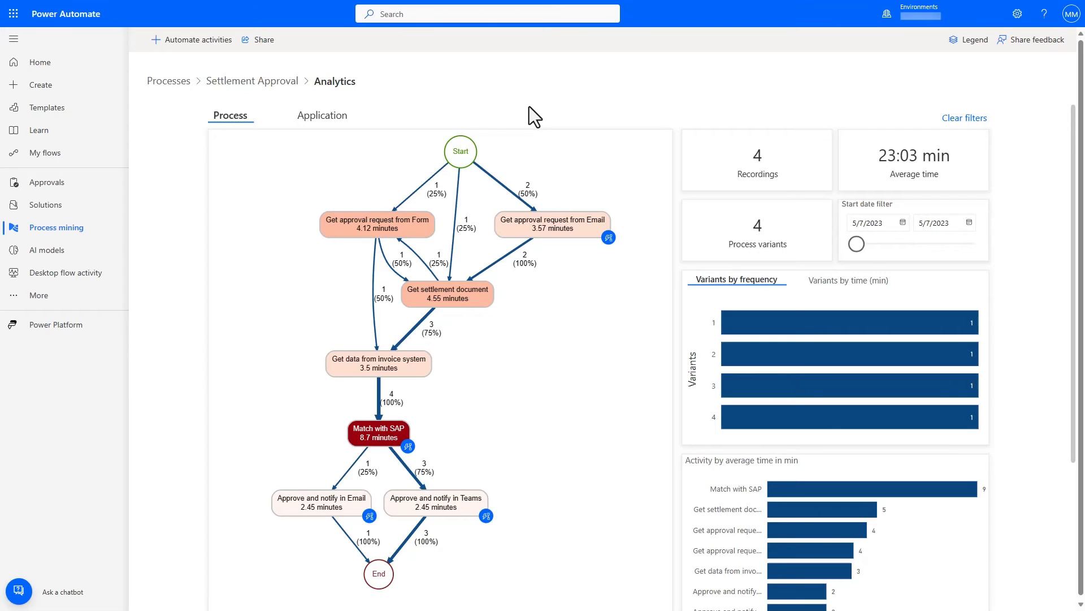
pyautogui.moveTo(415, 223)
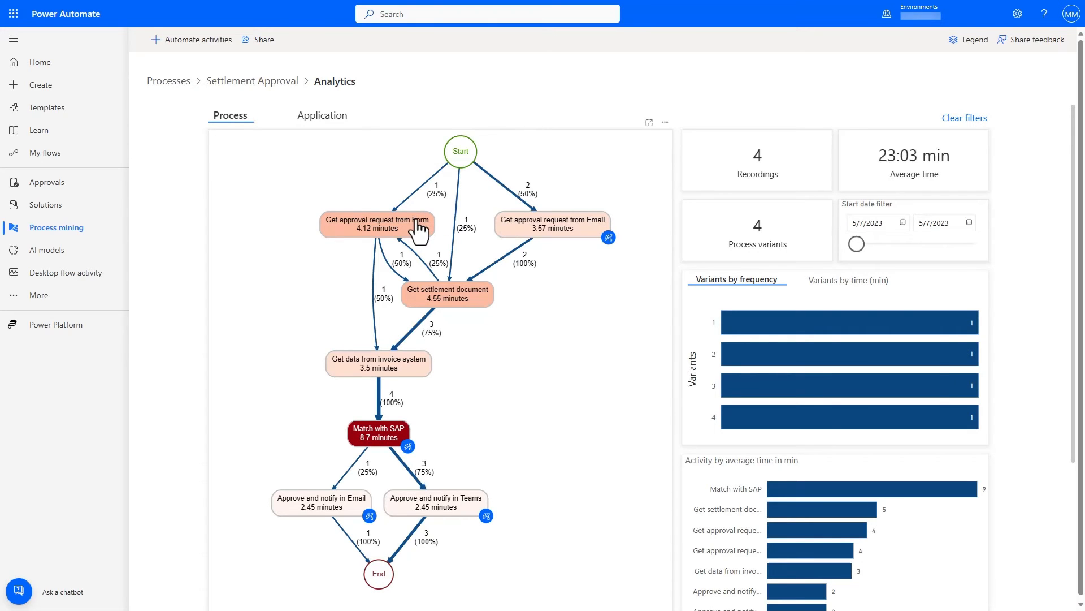
pyautogui.moveTo(500, 275)
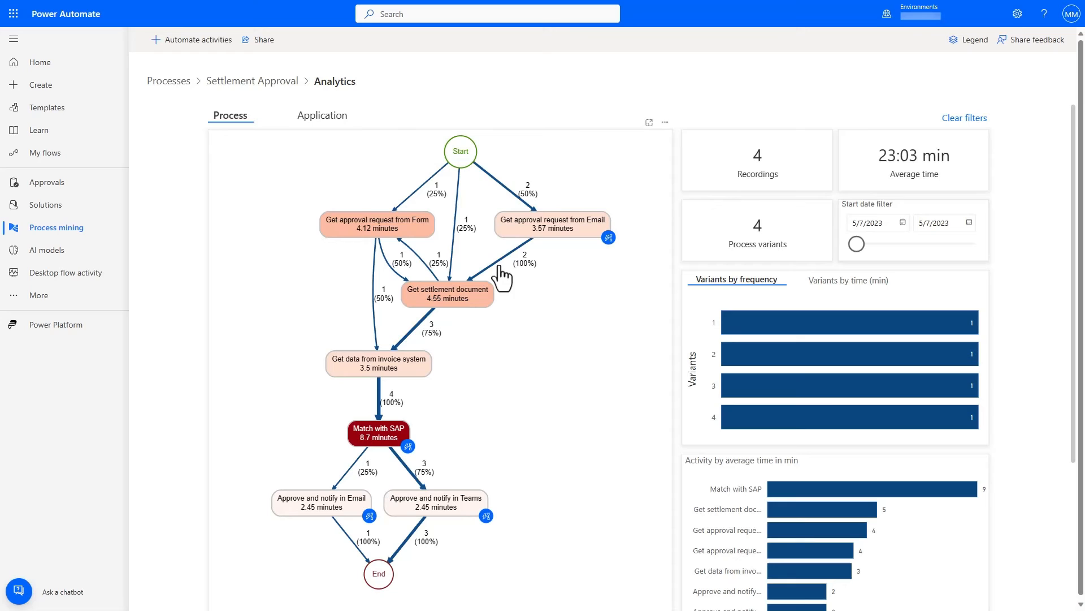
pyautogui.moveTo(536, 235)
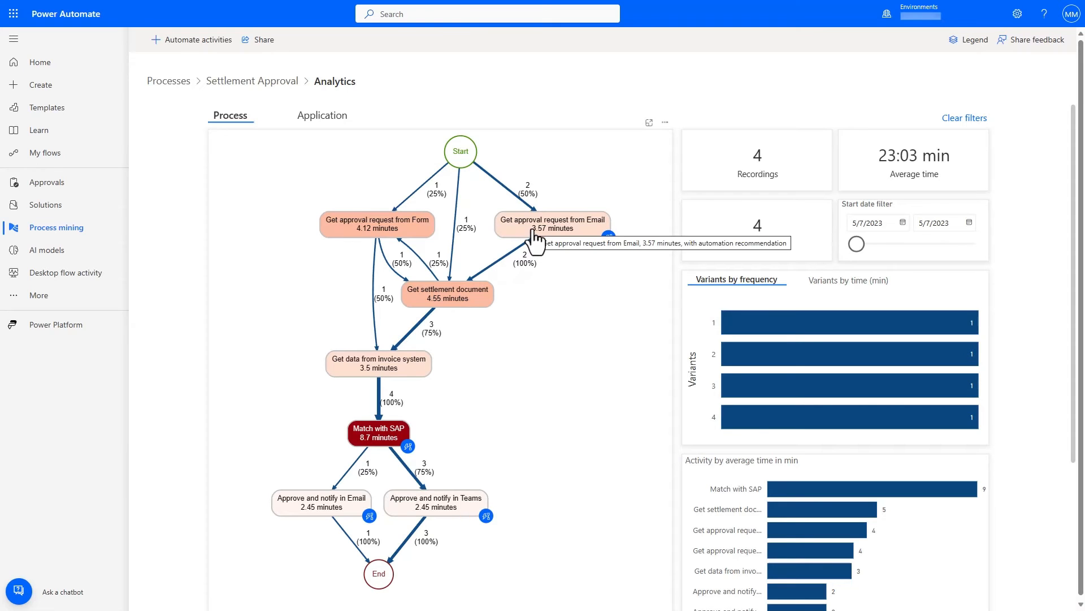
pyautogui.moveTo(407, 353)
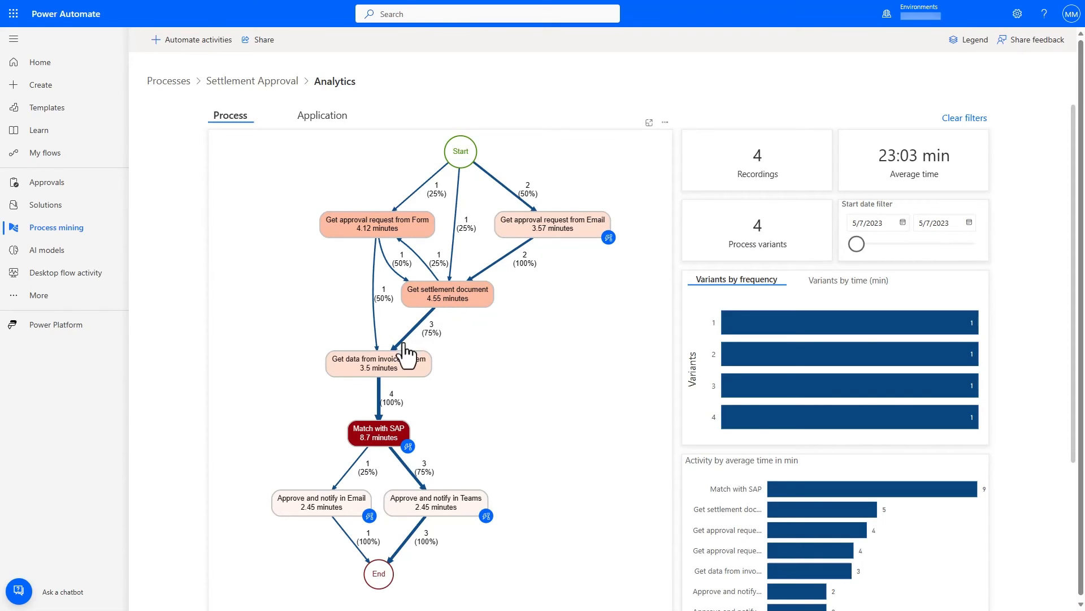
pyautogui.moveTo(391, 374)
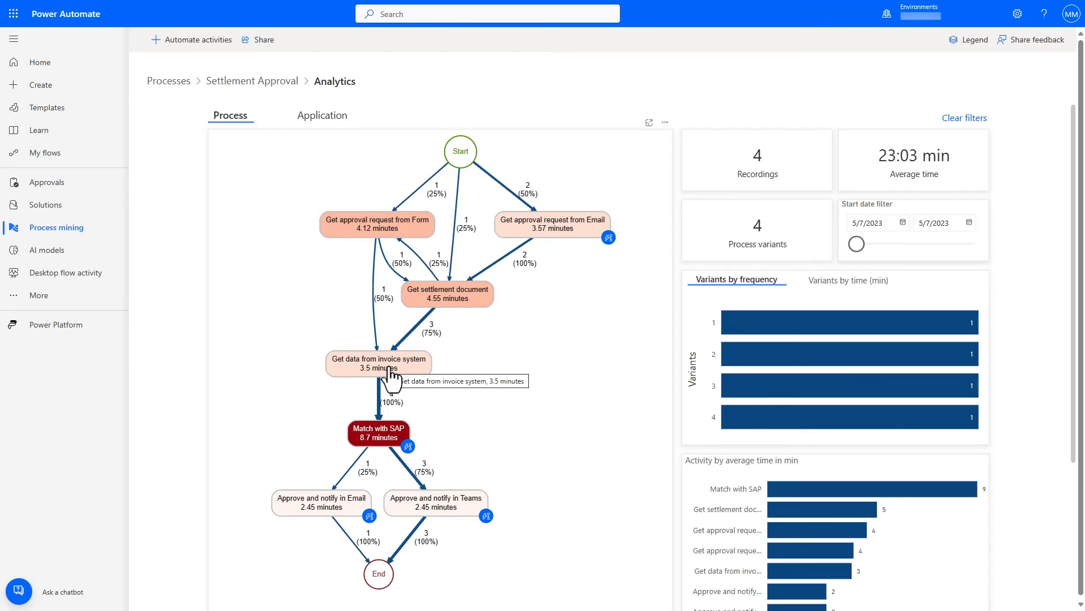
pyautogui.moveTo(382, 440)
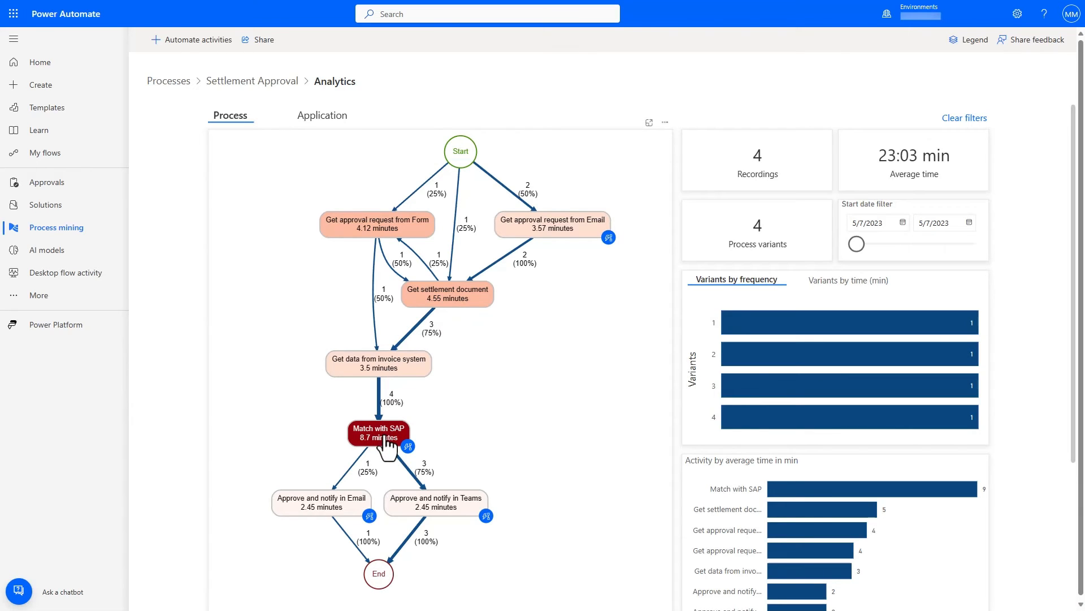
pyautogui.moveTo(373, 472)
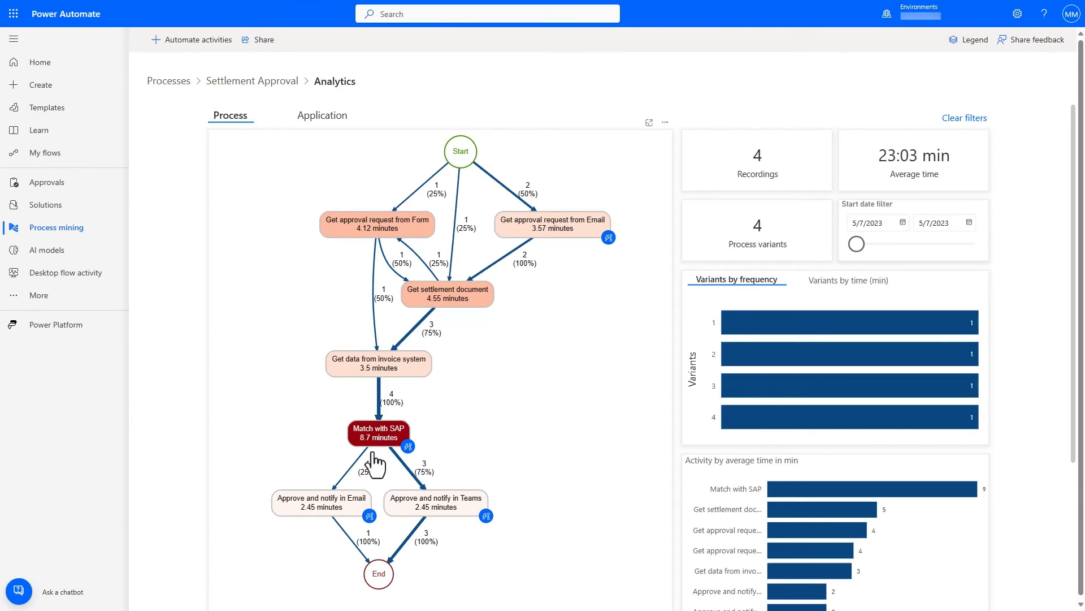
pyautogui.moveTo(387, 525)
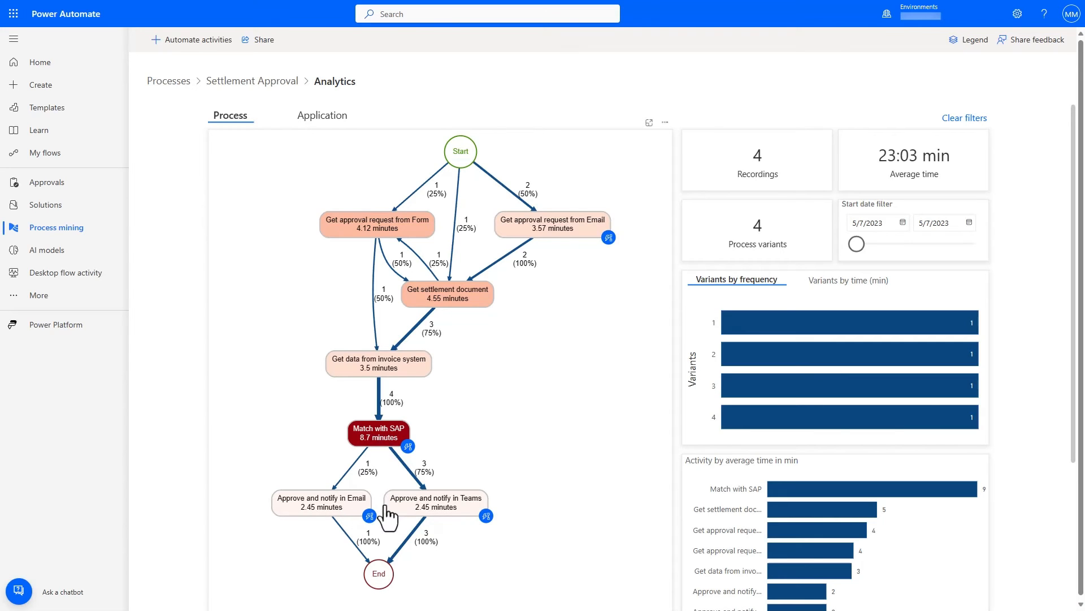
pyautogui.moveTo(425, 506)
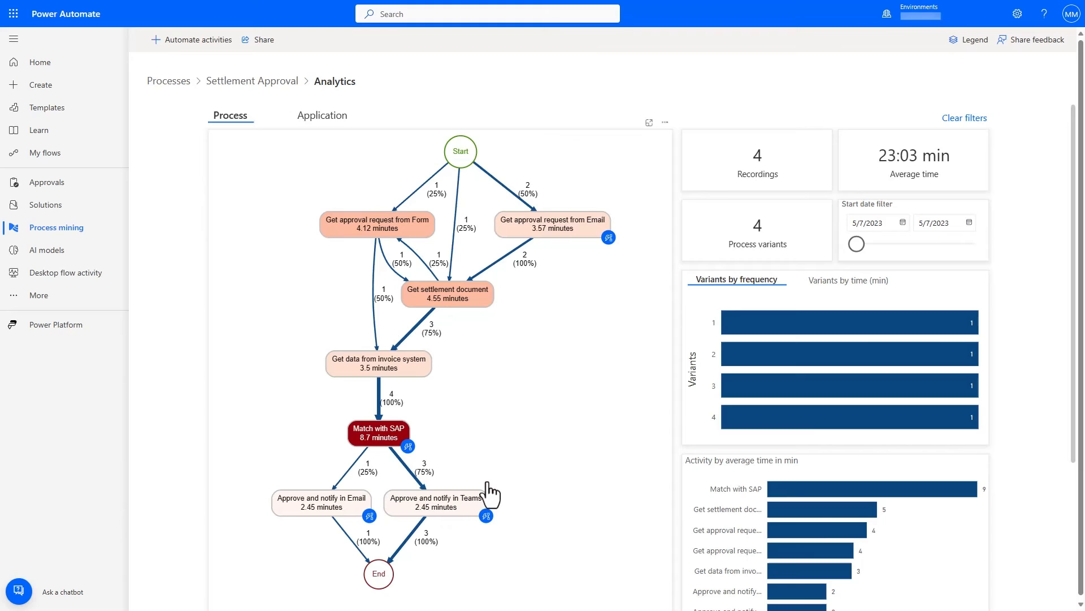
pyautogui.moveTo(495, 498)
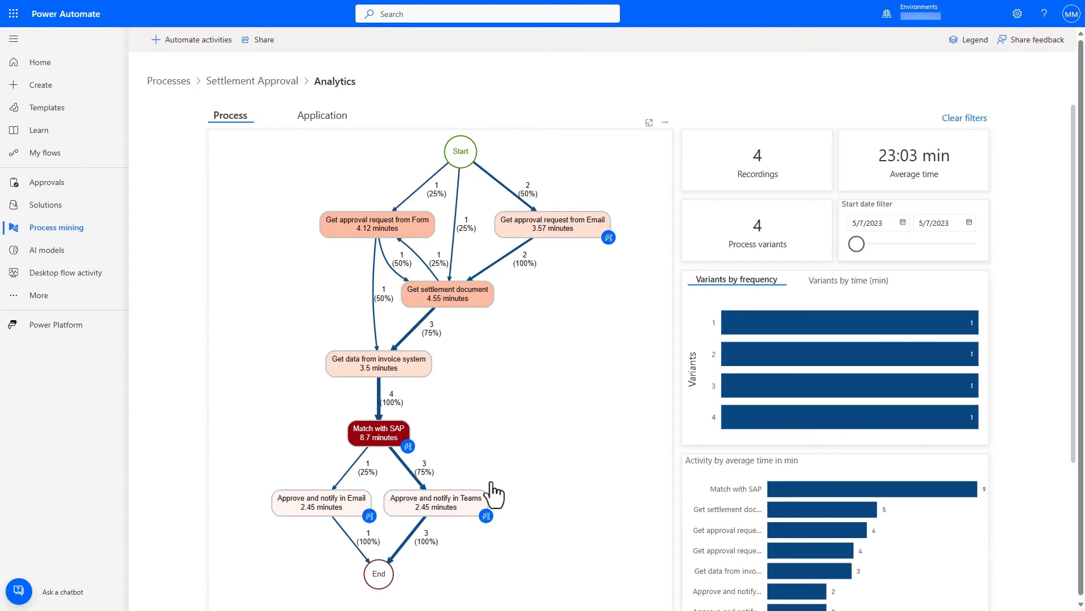
pyautogui.moveTo(496, 493)
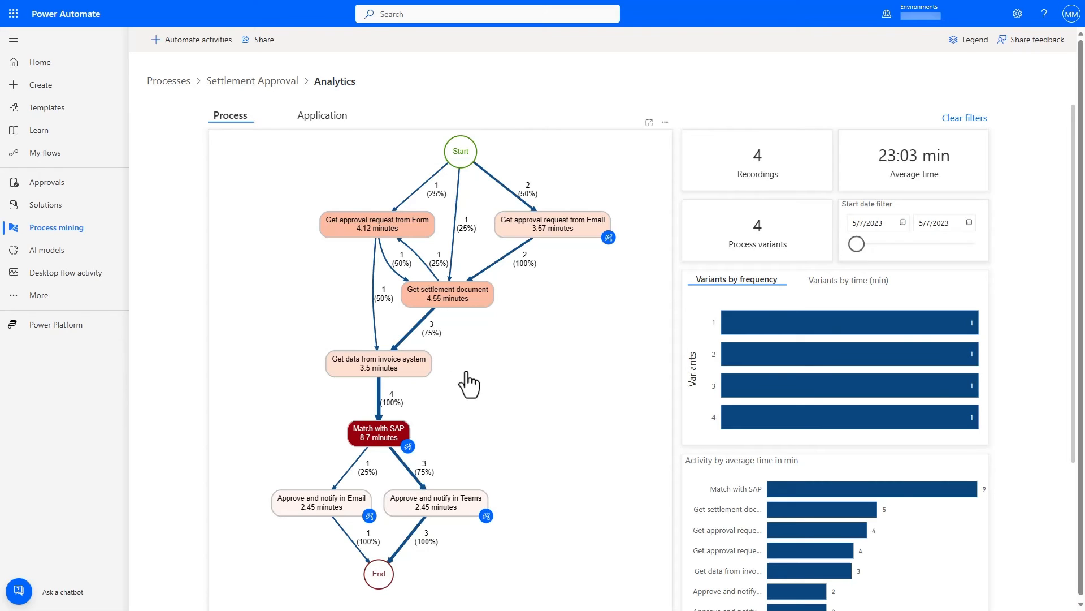
# Show the per-application analytics: 5 apps, 14 accesses, 92.18 minutes.
pyautogui.click(325, 121)
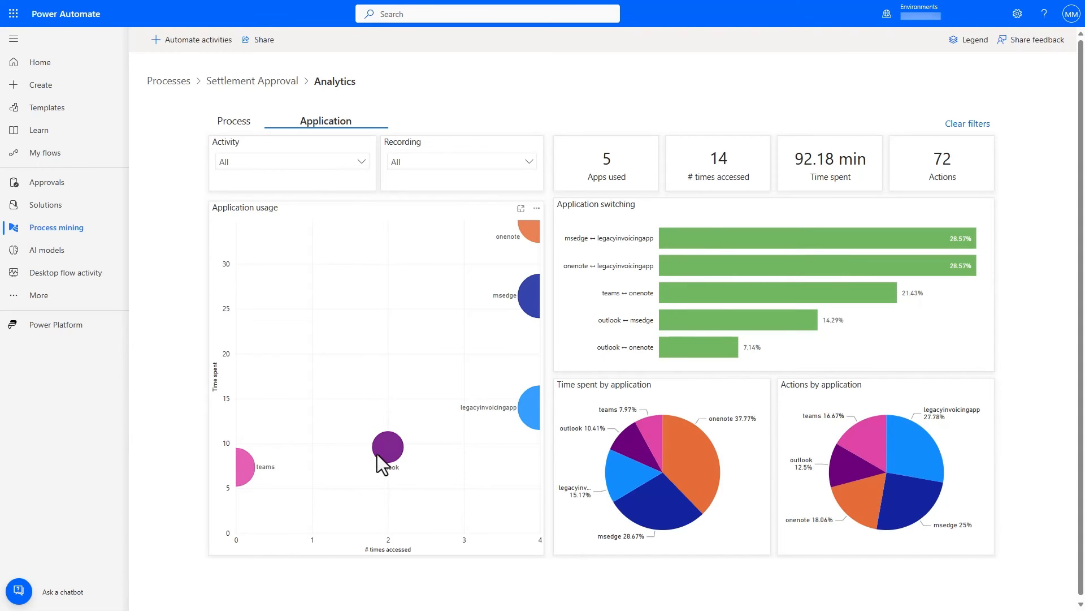
pyautogui.moveTo(530, 228)
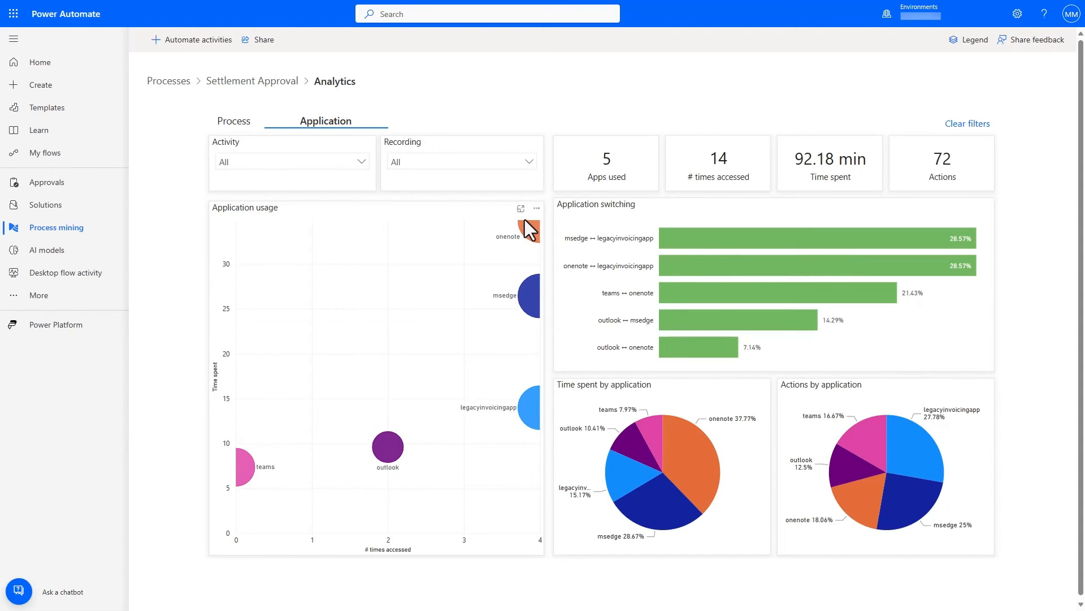
pyautogui.moveTo(744, 232)
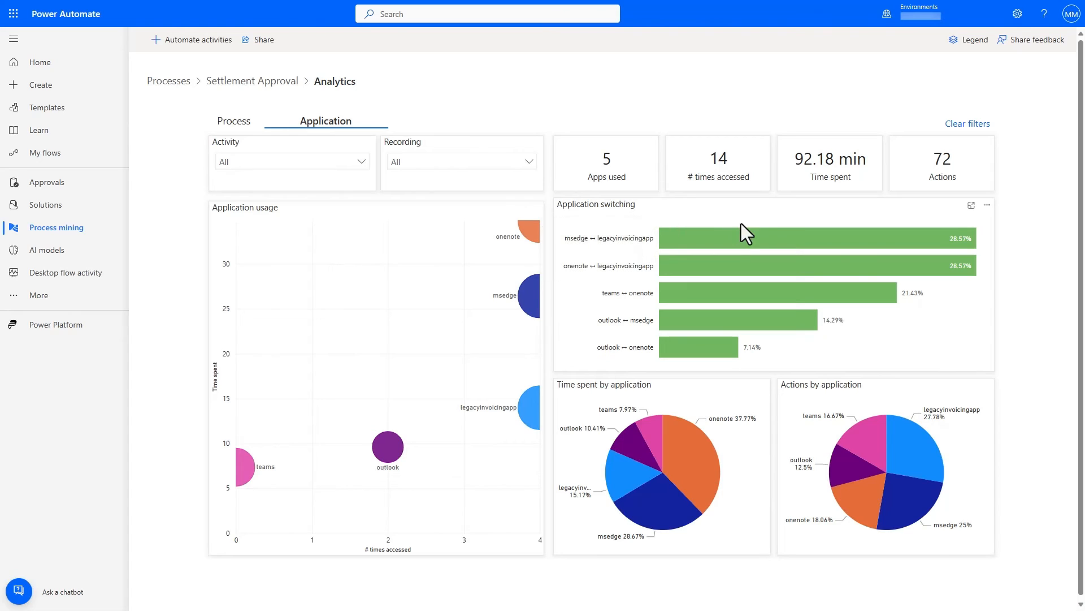
pyautogui.moveTo(784, 496)
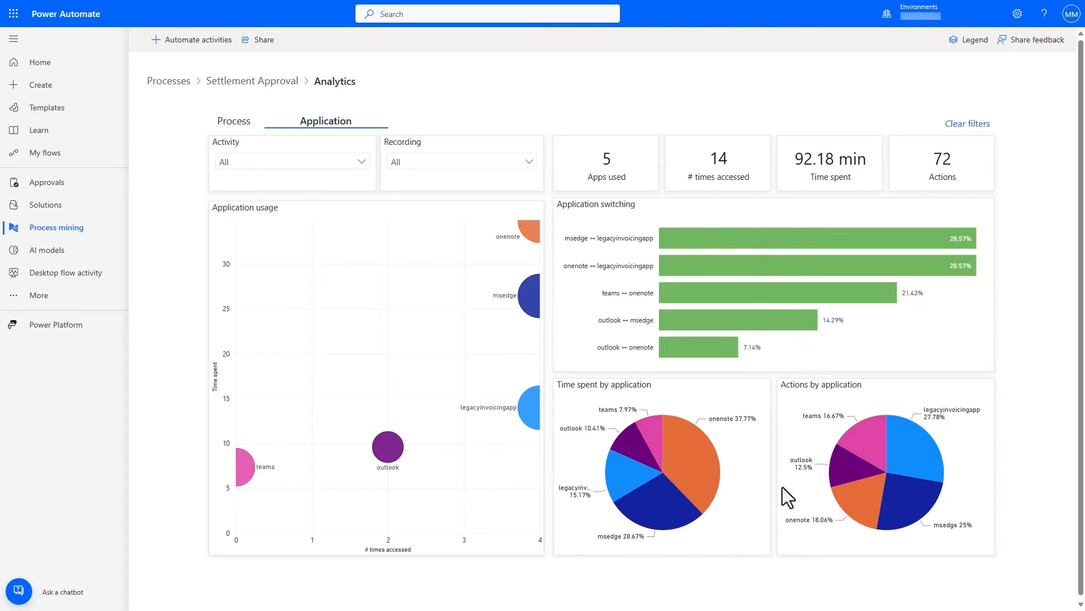
pyautogui.moveTo(816, 502)
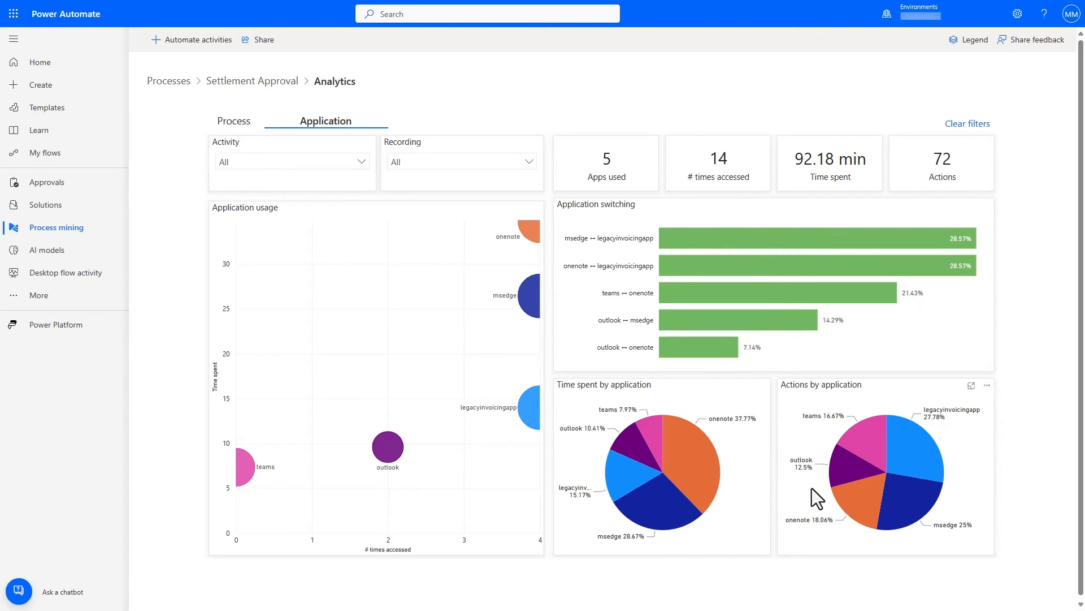
pyautogui.moveTo(239, 124)
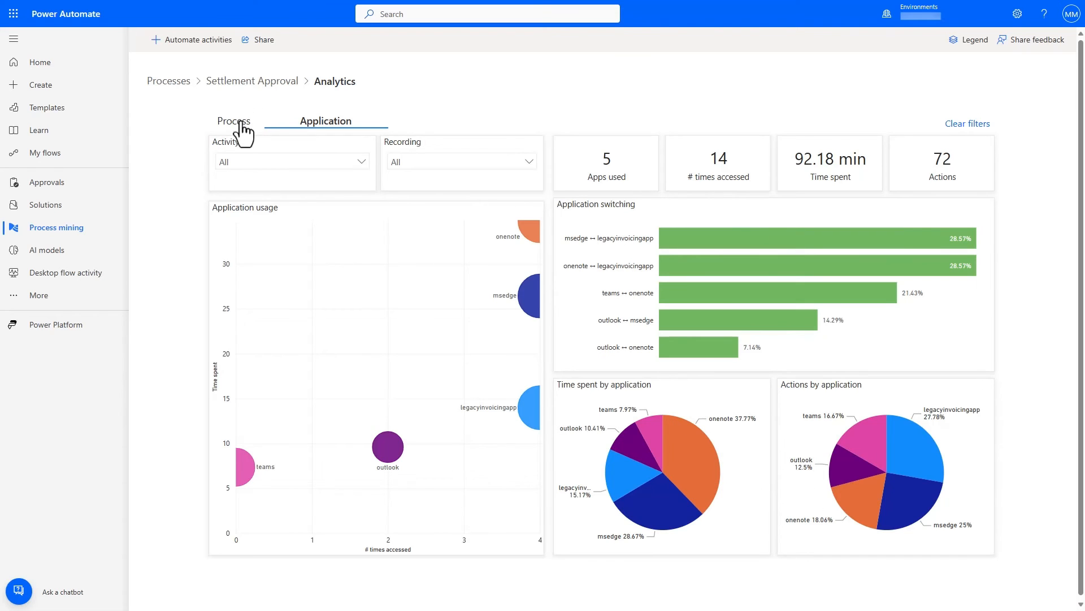
# Get connector suggestions from the process map and load the Settlement Approval SAP flow in the designer.
pyautogui.click(234, 120)
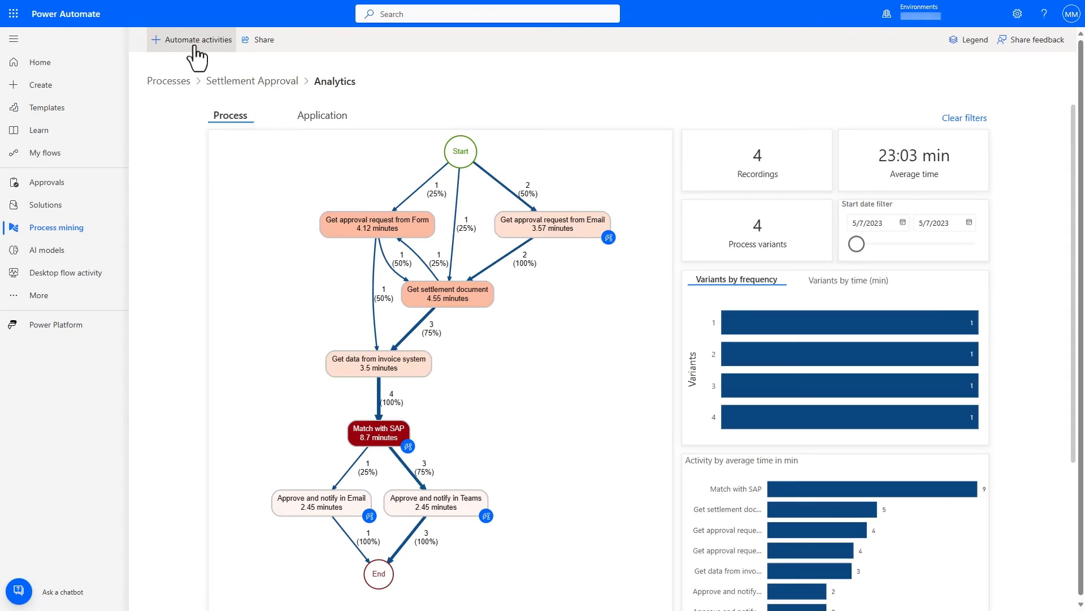
pyautogui.click(197, 39)
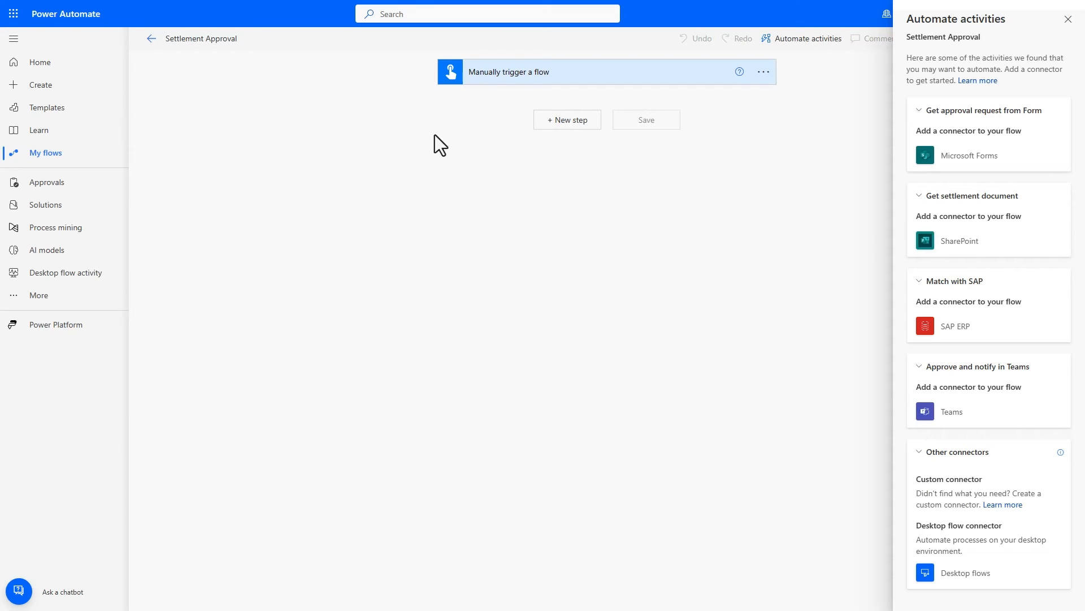
pyautogui.moveTo(1010, 165)
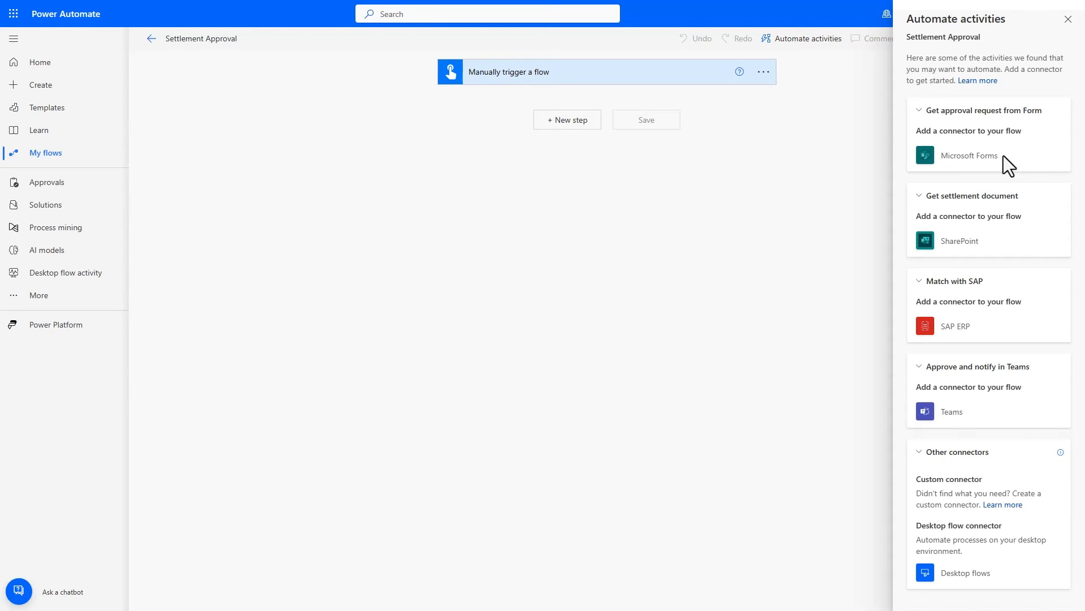
pyautogui.moveTo(1011, 230)
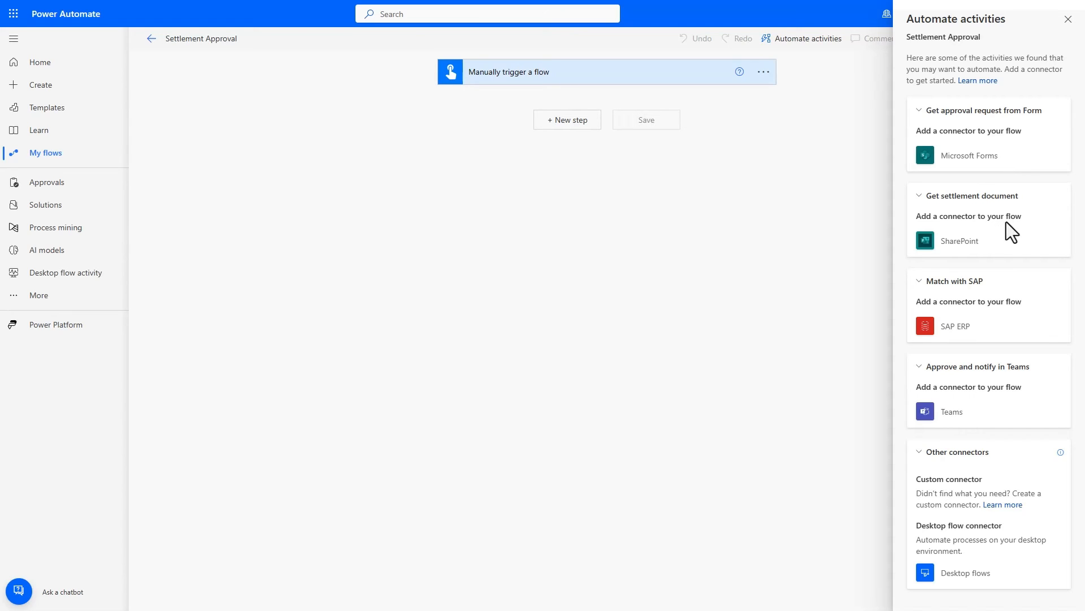
pyautogui.moveTo(1007, 251)
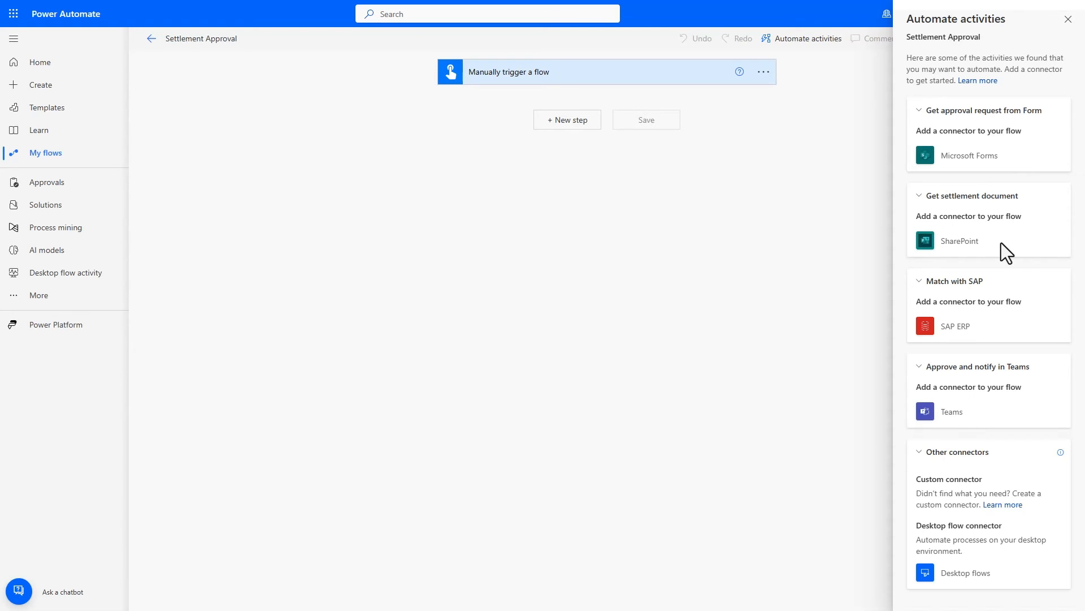
pyautogui.moveTo(998, 340)
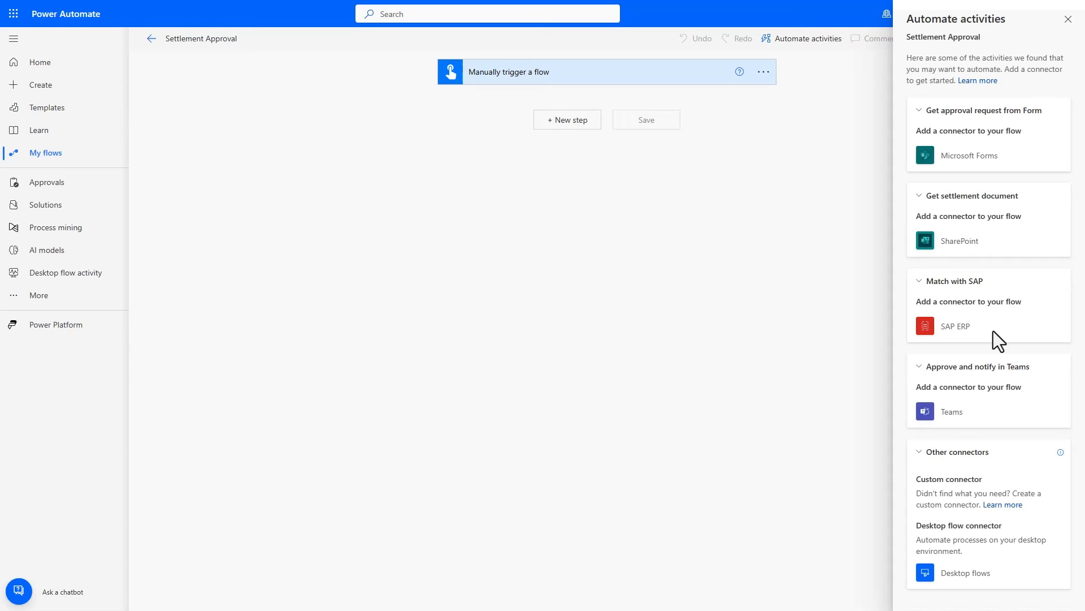
pyautogui.moveTo(993, 422)
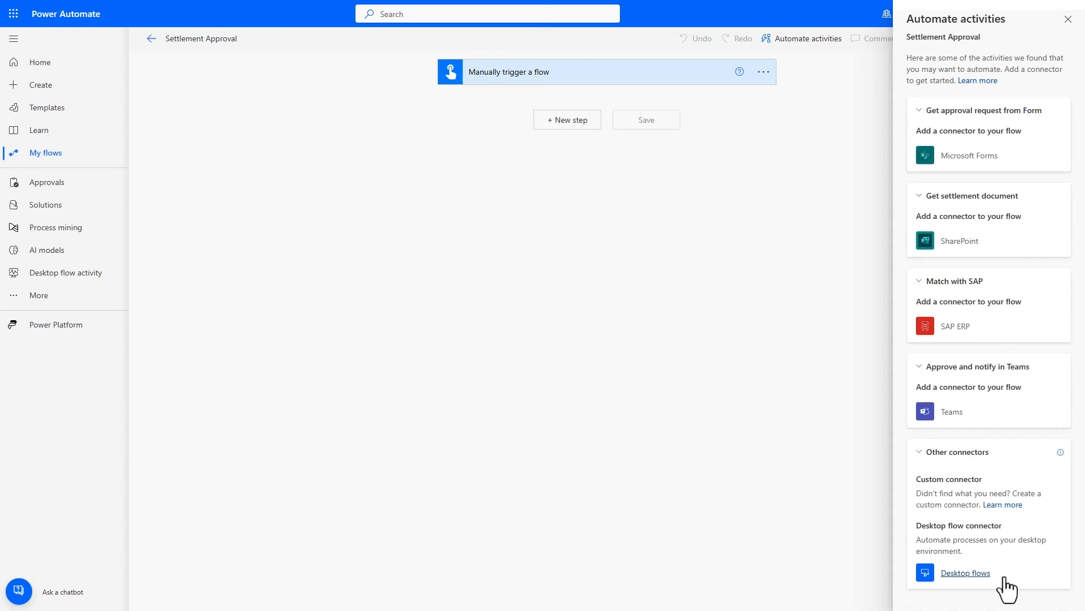
pyautogui.click(966, 572)
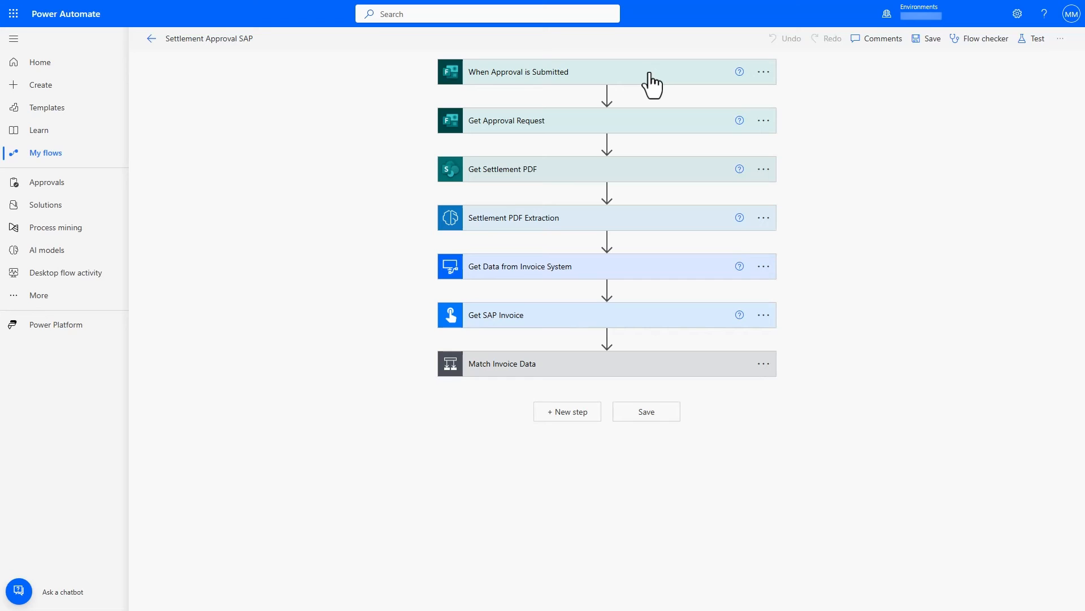
# Expand the approval trigger, Get Approval Request and Get Settlement PDF steps to show their settings.
pyautogui.click(599, 73)
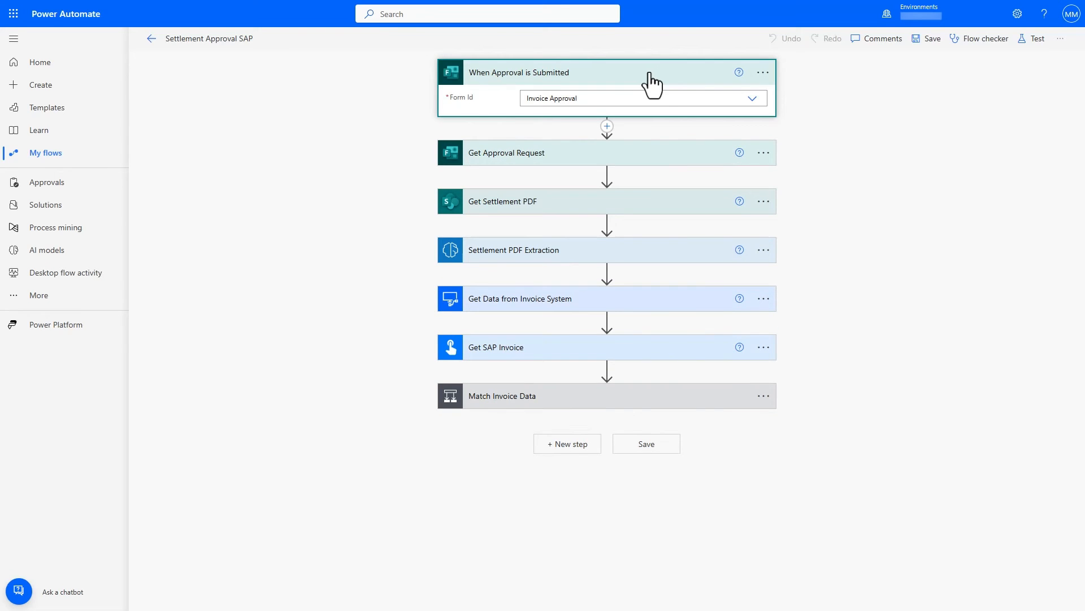
pyautogui.moveTo(639, 168)
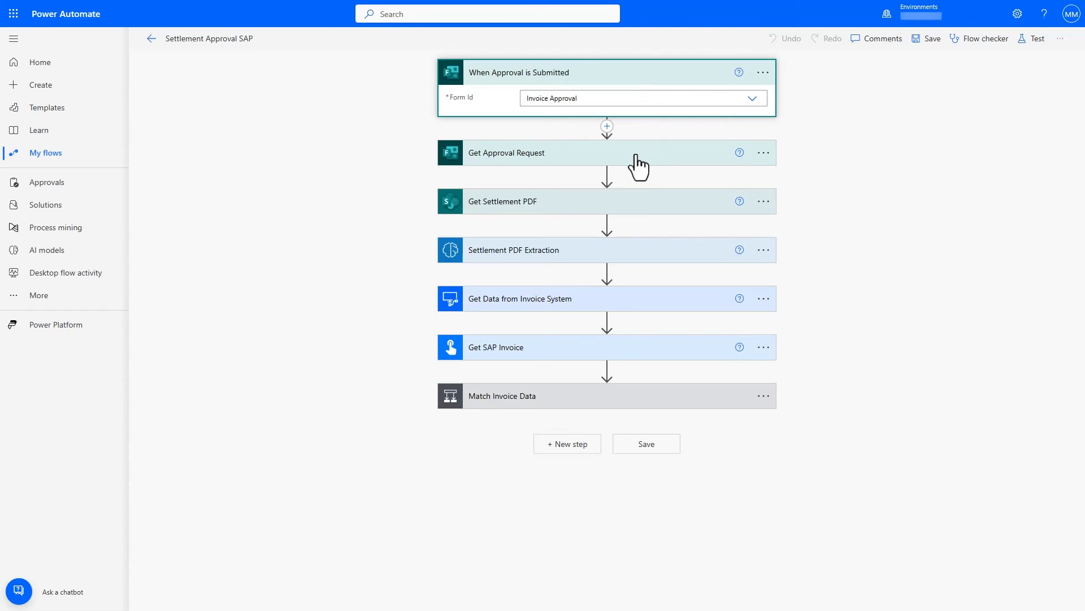
pyautogui.click(507, 153)
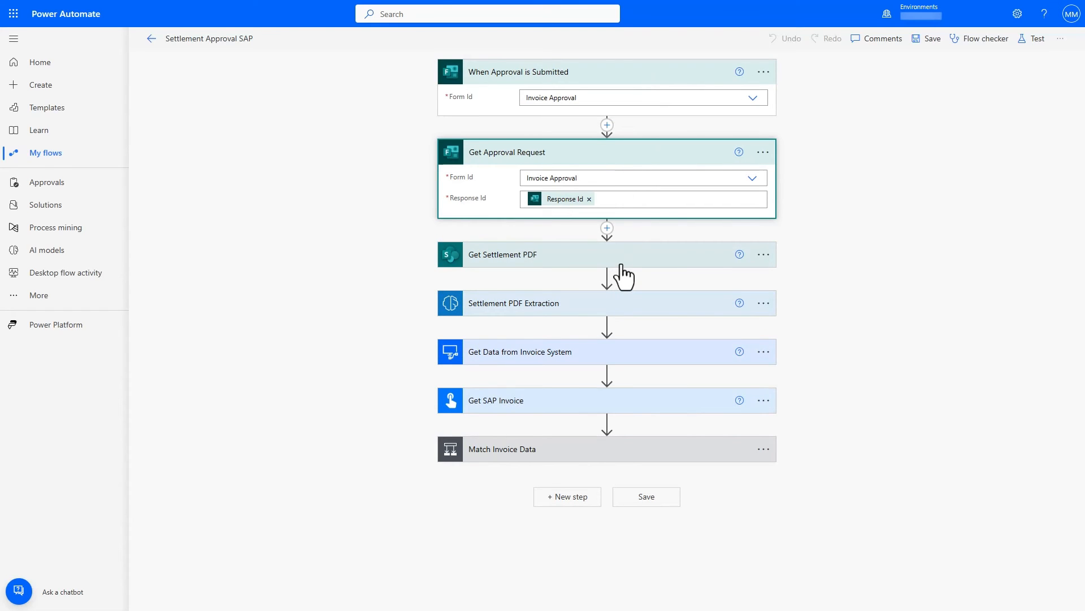
pyautogui.click(502, 254)
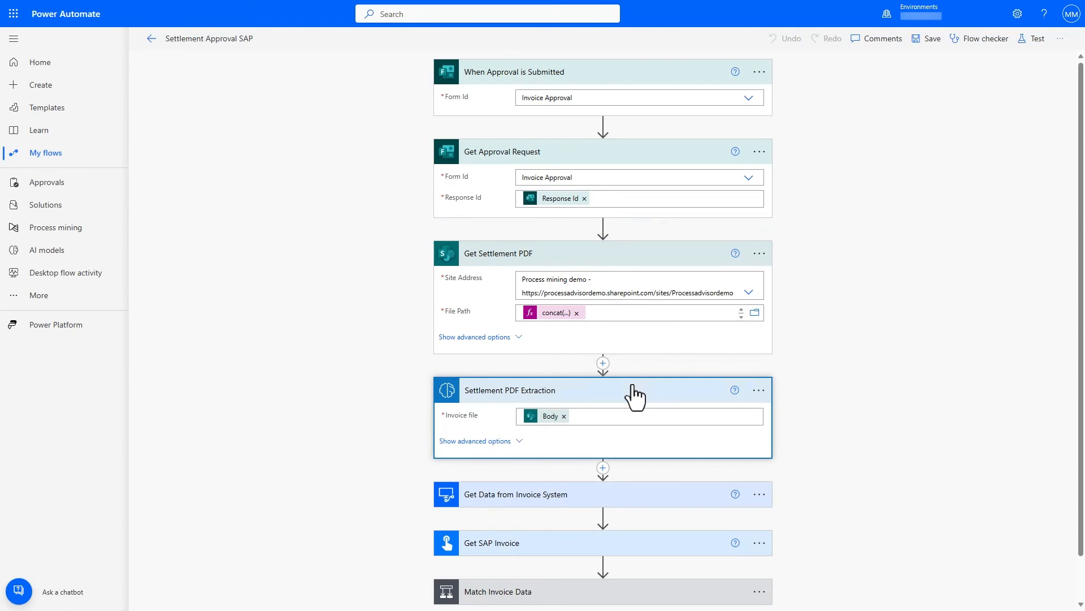
pyautogui.scroll(-3)
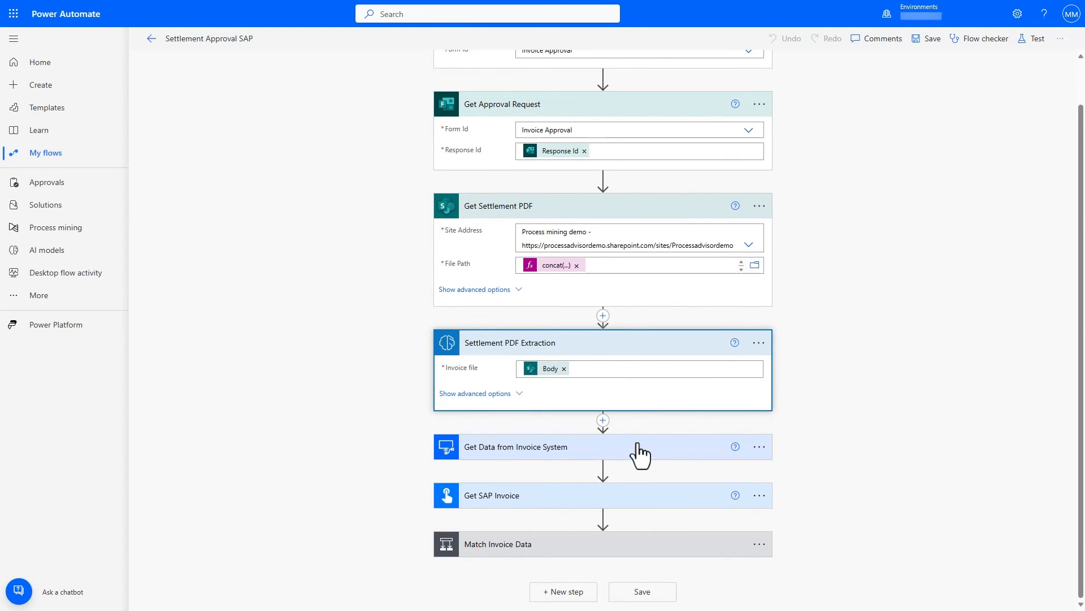
# Expand Get Data from Invoice System and Approve SAP Invoice to show the matching conditions and child flow.
pyautogui.click(516, 447)
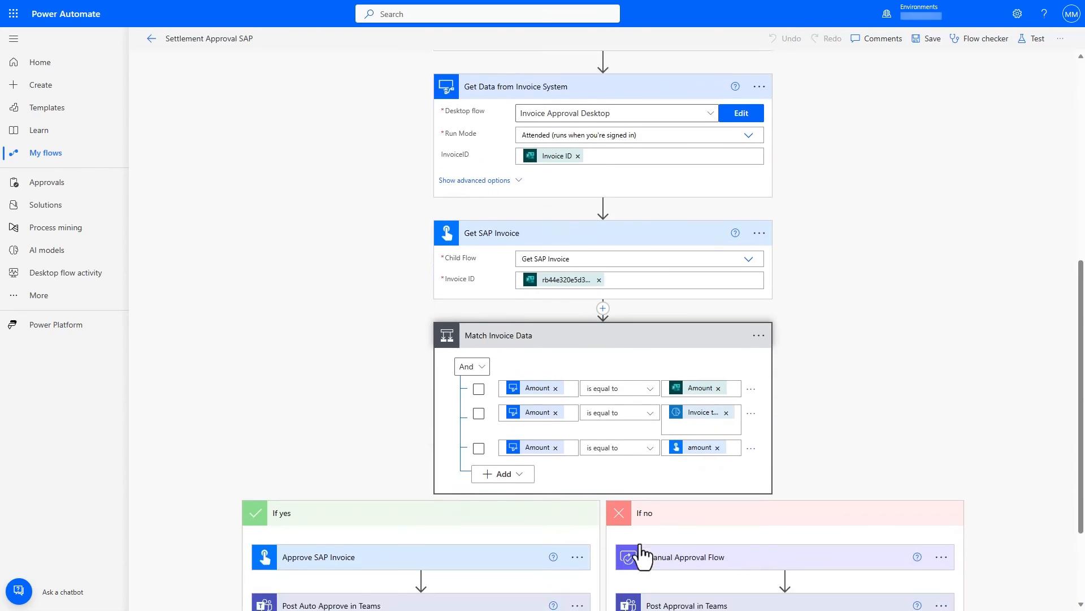
pyautogui.scroll(-3)
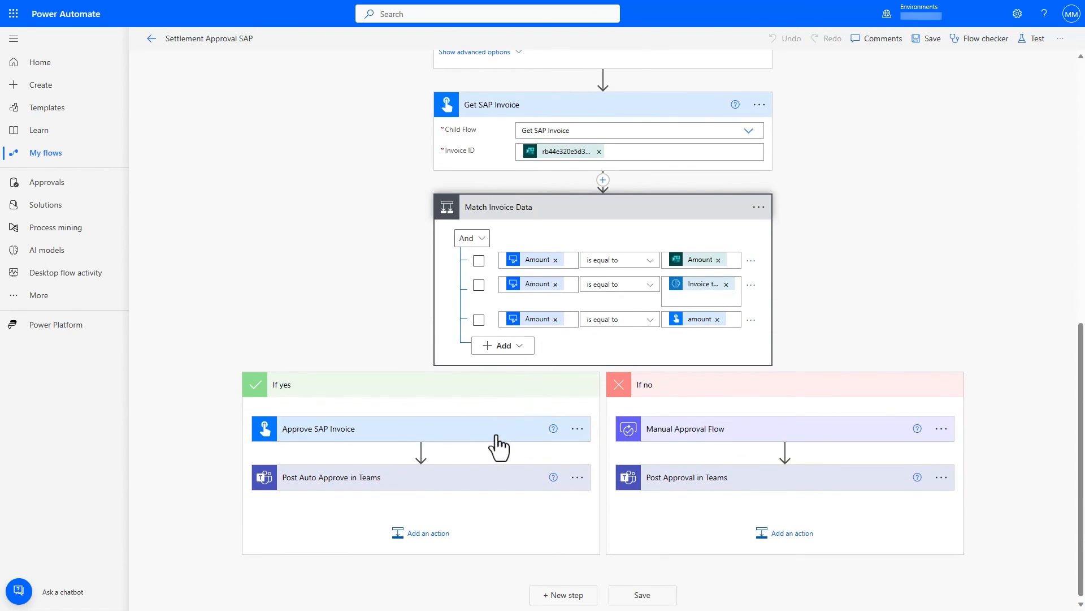
pyautogui.click(319, 428)
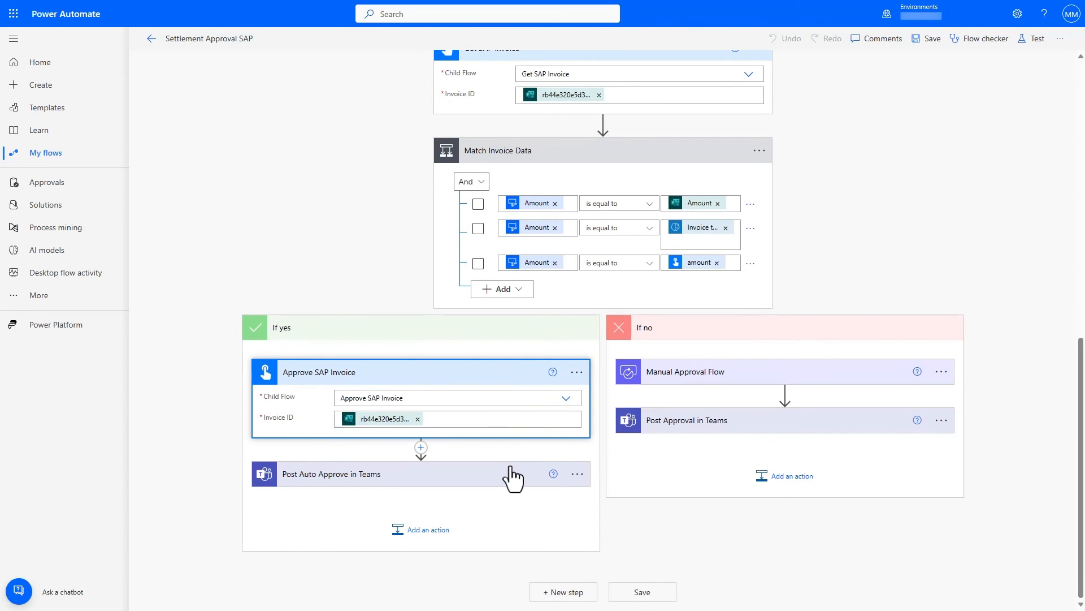
# Expand the Teams auto-approve post and the SAP Header step of the Approve SAP Invoice child flow.
pyautogui.click(332, 473)
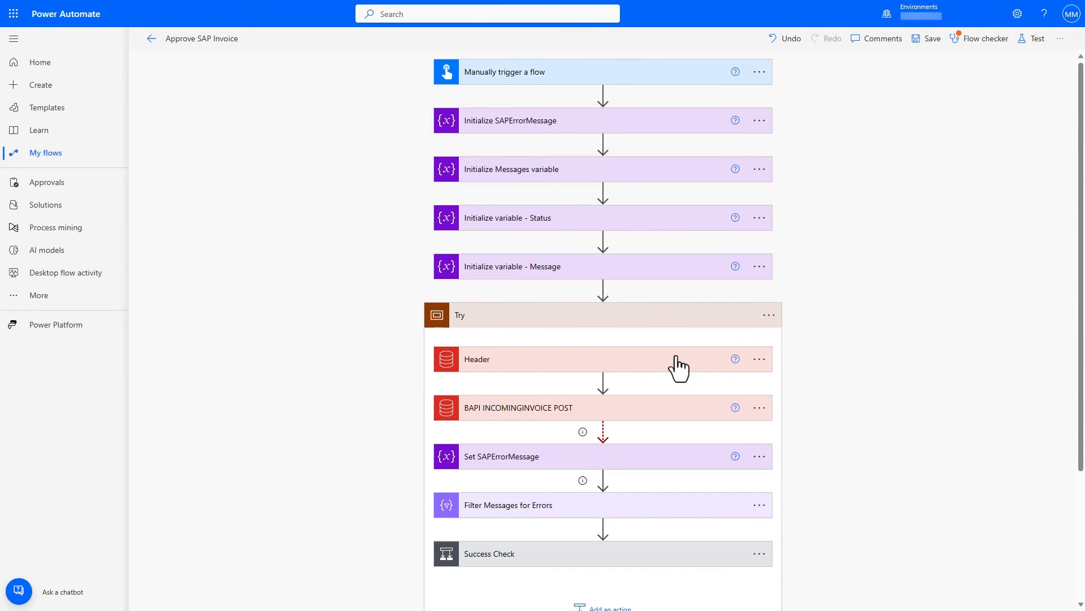
pyautogui.click(477, 360)
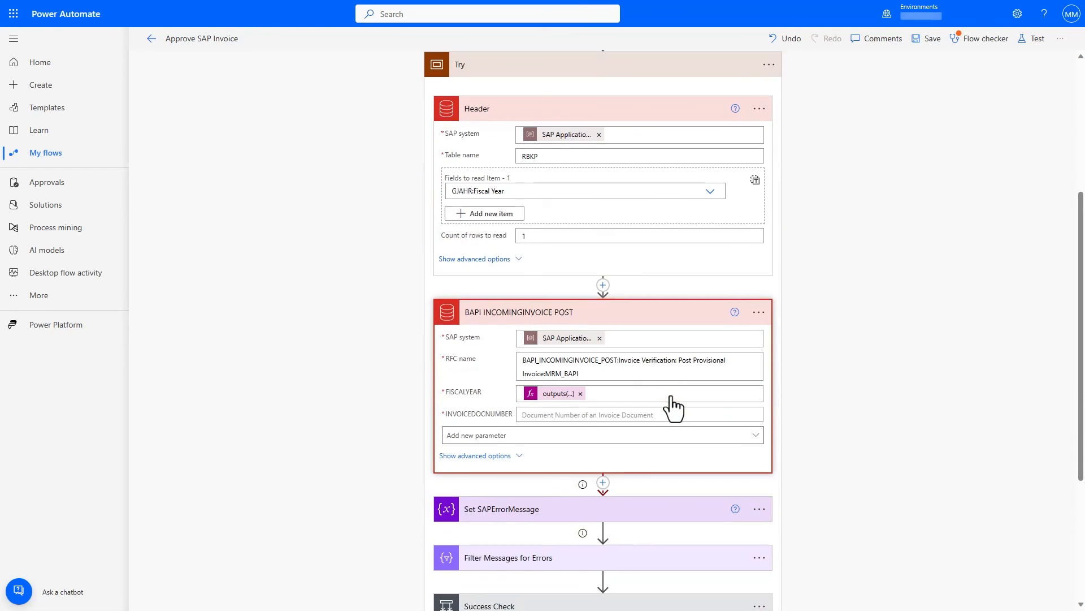
pyautogui.scroll(-3)
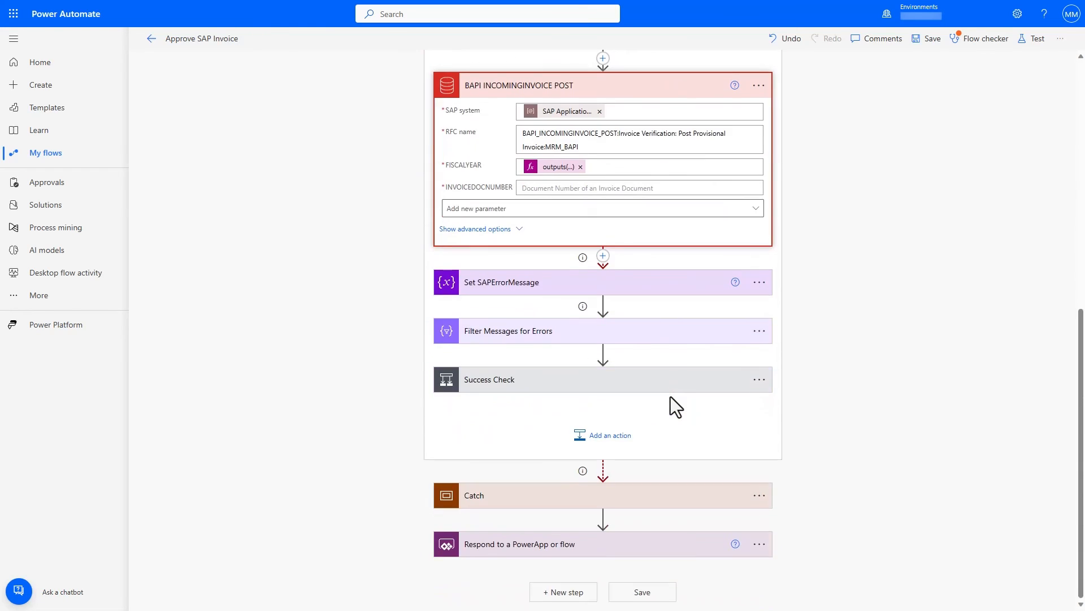
pyautogui.moveTo(944, 427)
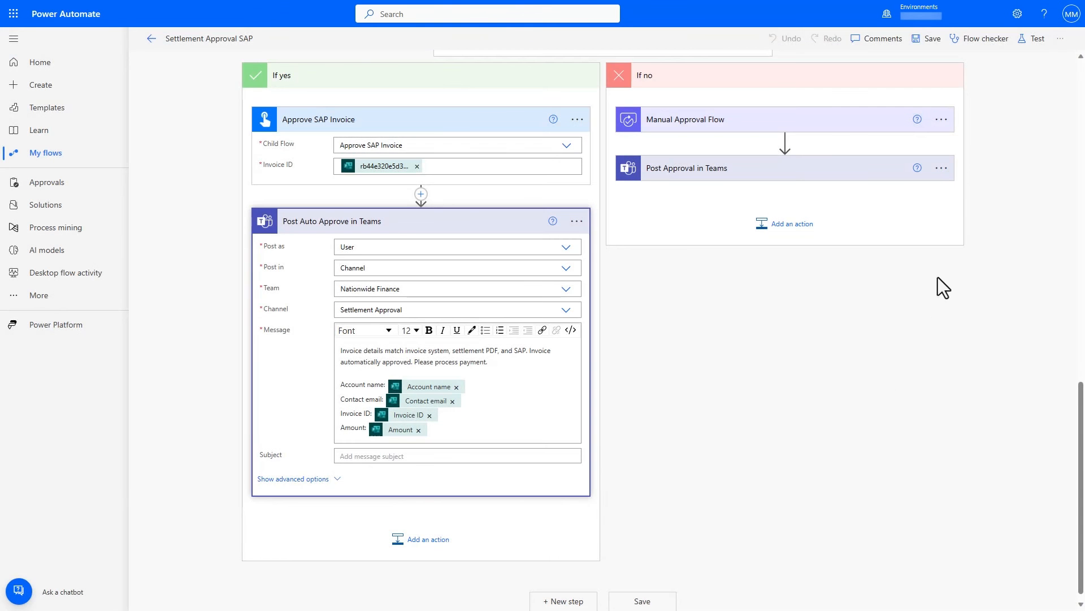
pyautogui.click(1038, 38)
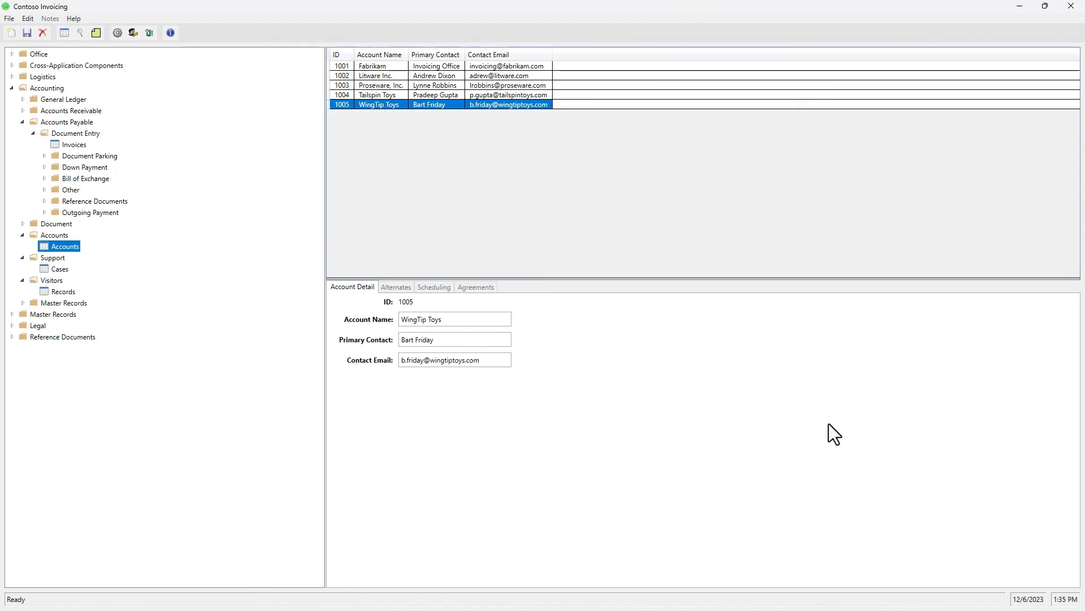
# Show invoice 1021 for WingTip Toys ($3,345.87, 11/04/2023) from the Invoices list.
pyautogui.click(66, 145)
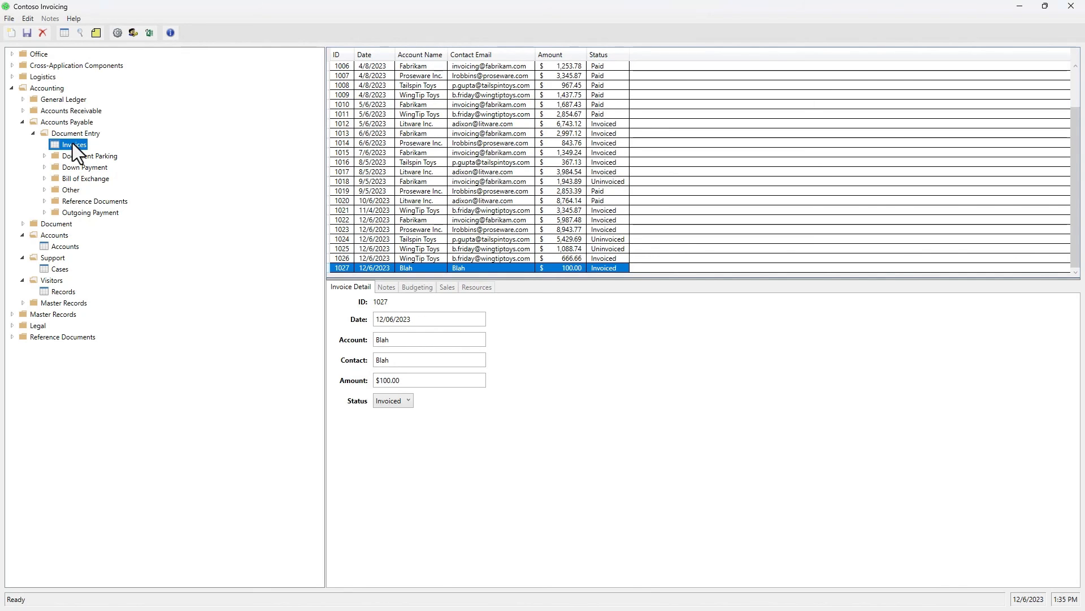
pyautogui.click(341, 210)
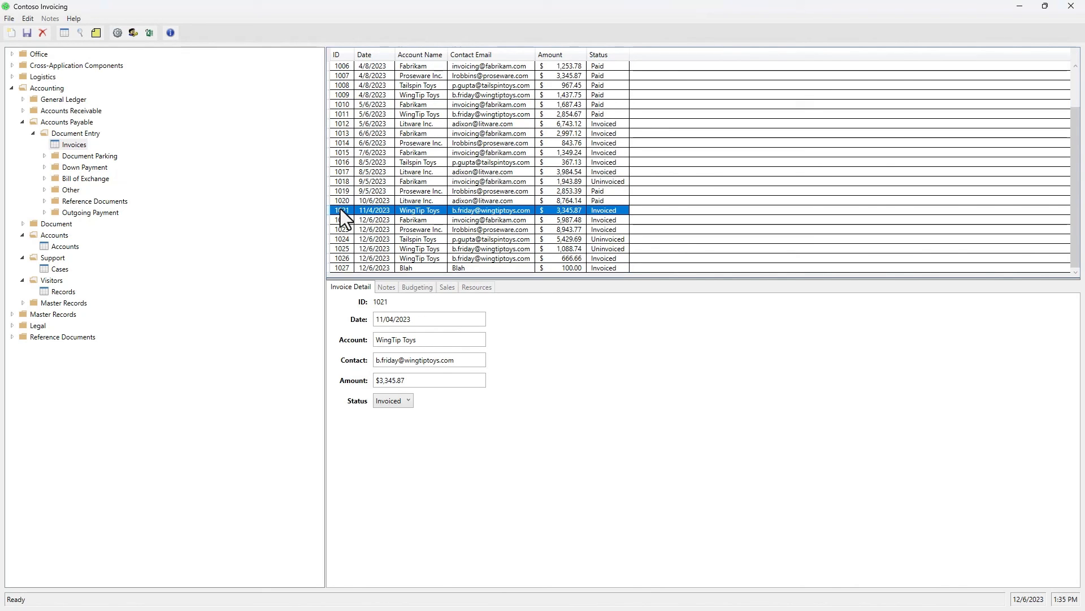